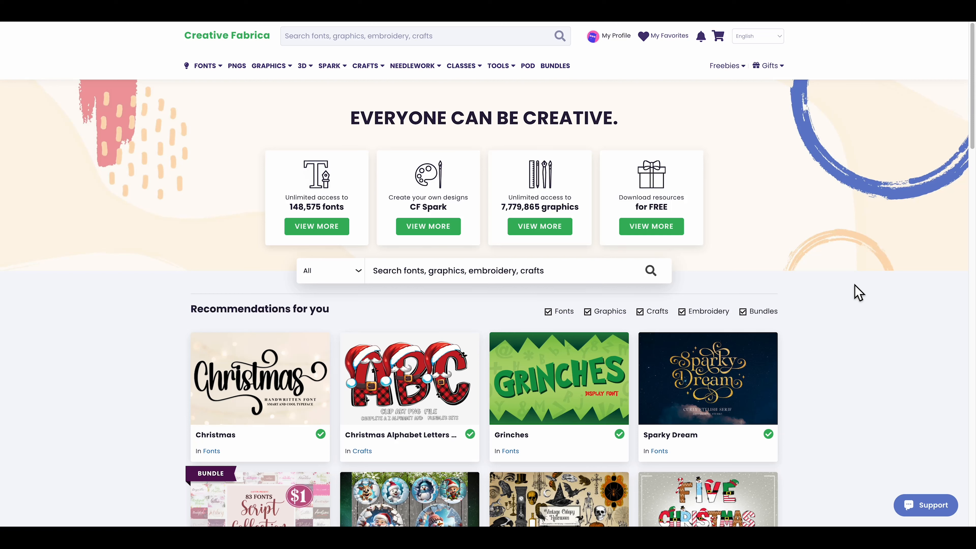
mouse_move(843, 242)
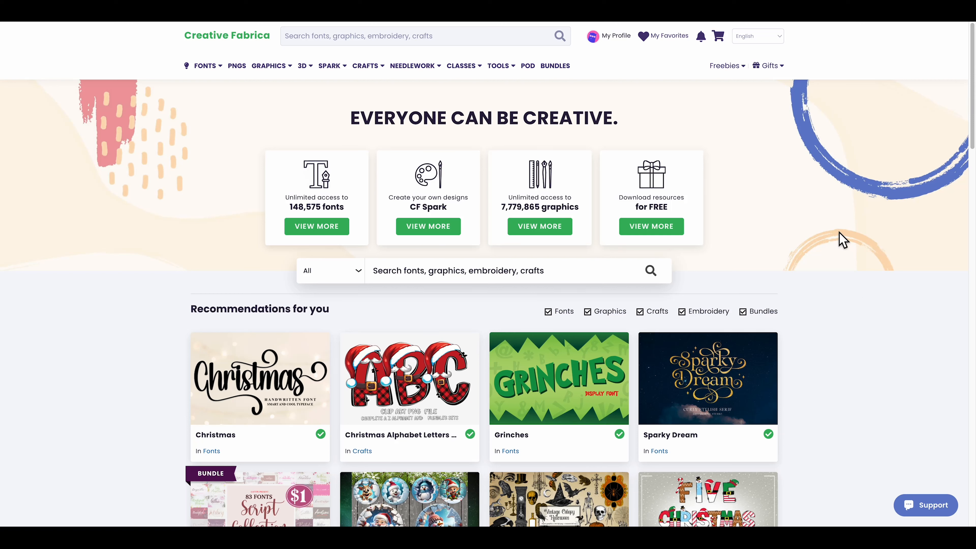
mouse_move(450, 119)
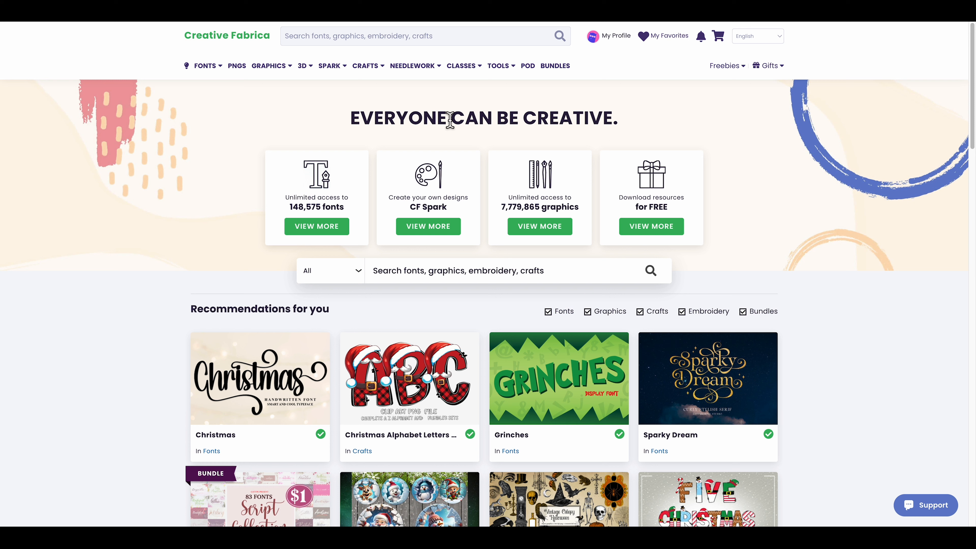
mouse_move(157, 189)
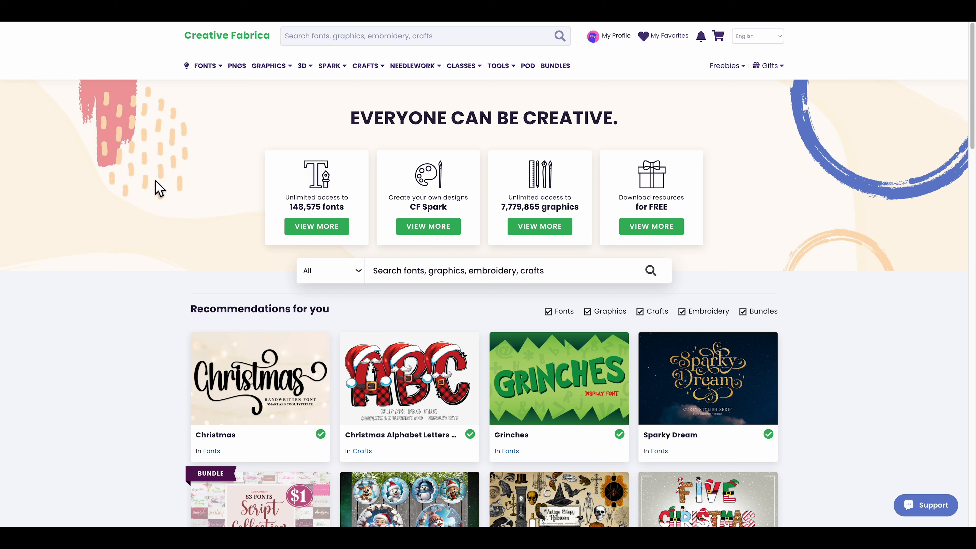
mouse_move(254, 246)
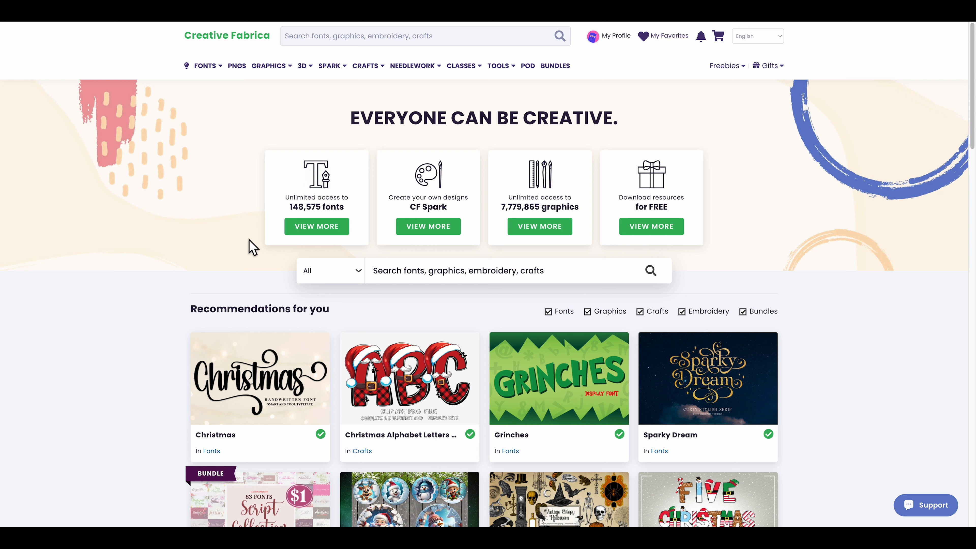
Scroll through the current Creative Fabrica page before heading to the fonts catalog
scroll(down, 3)
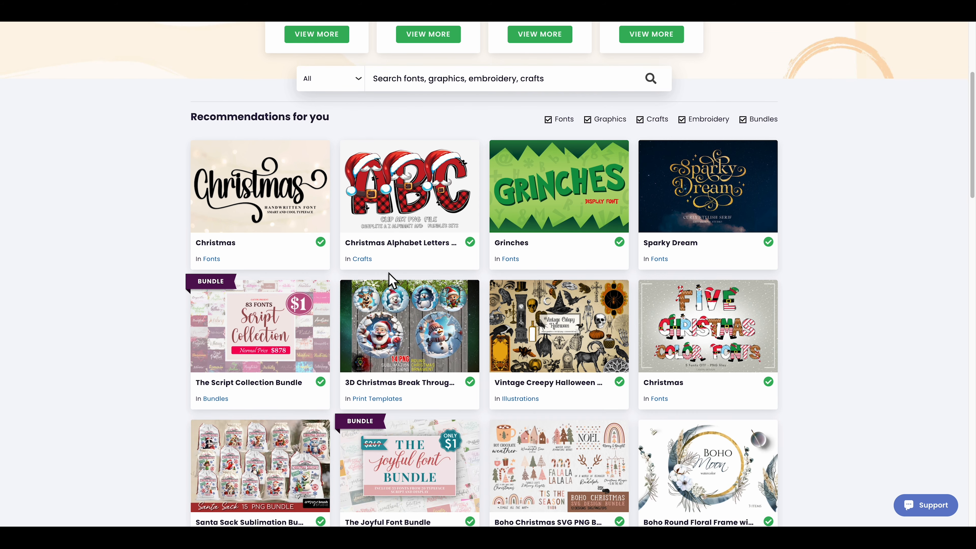
scroll(up, 3)
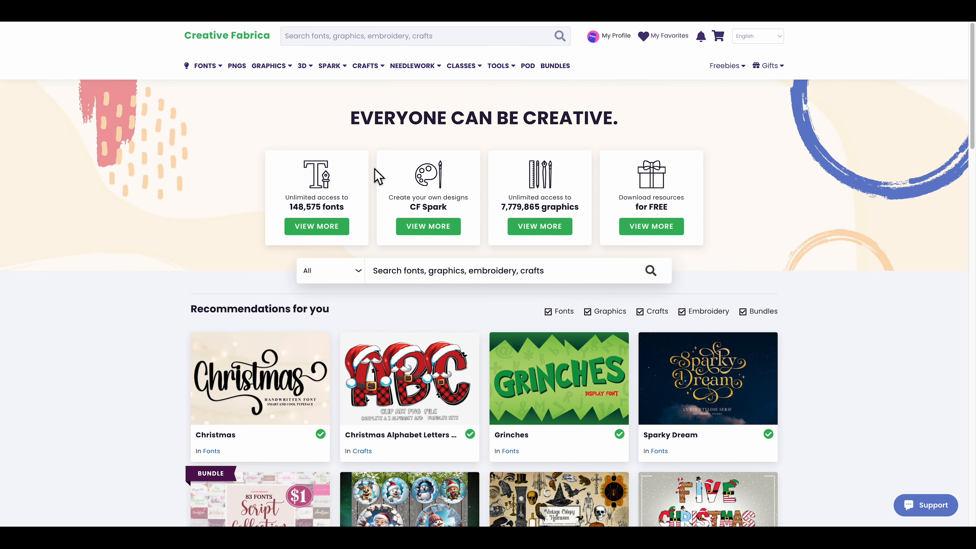
mouse_move(296, 106)
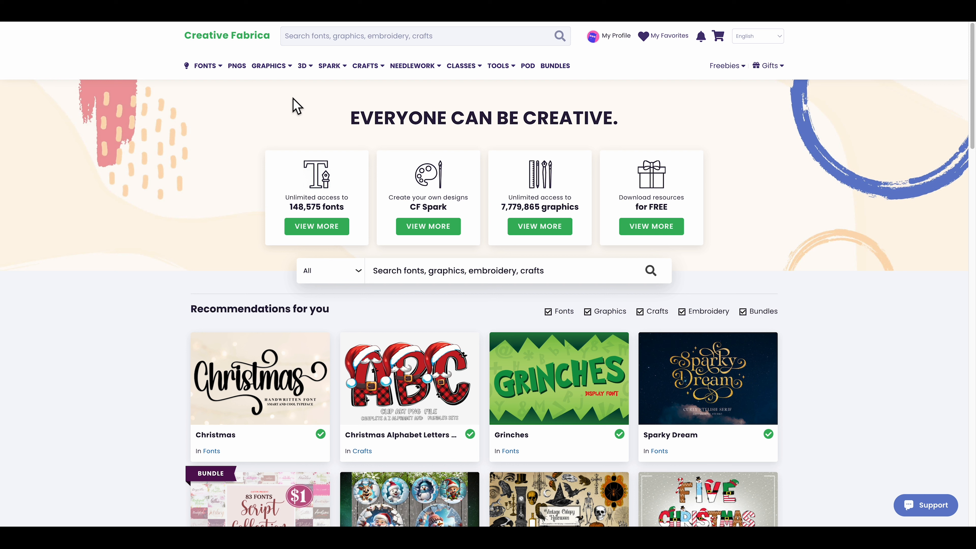
mouse_move(285, 143)
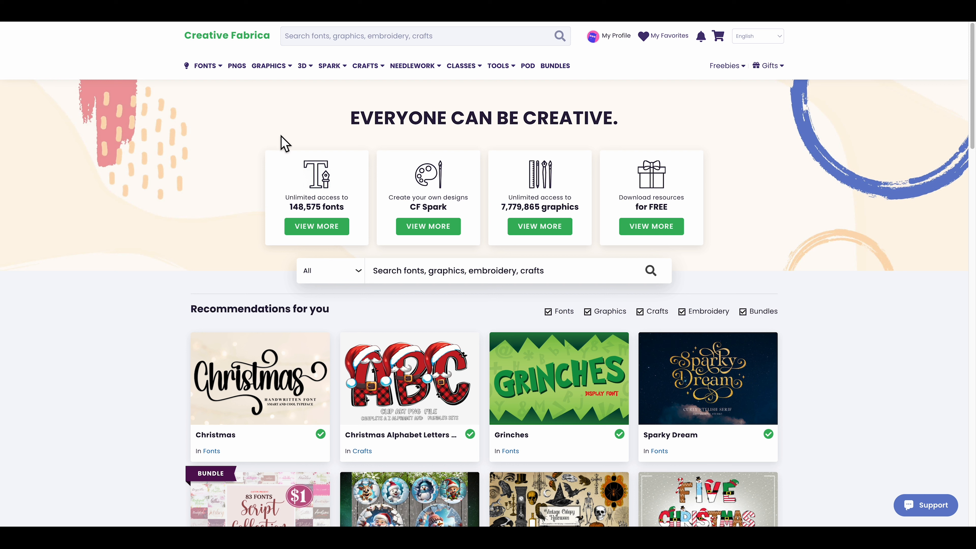
mouse_move(374, 178)
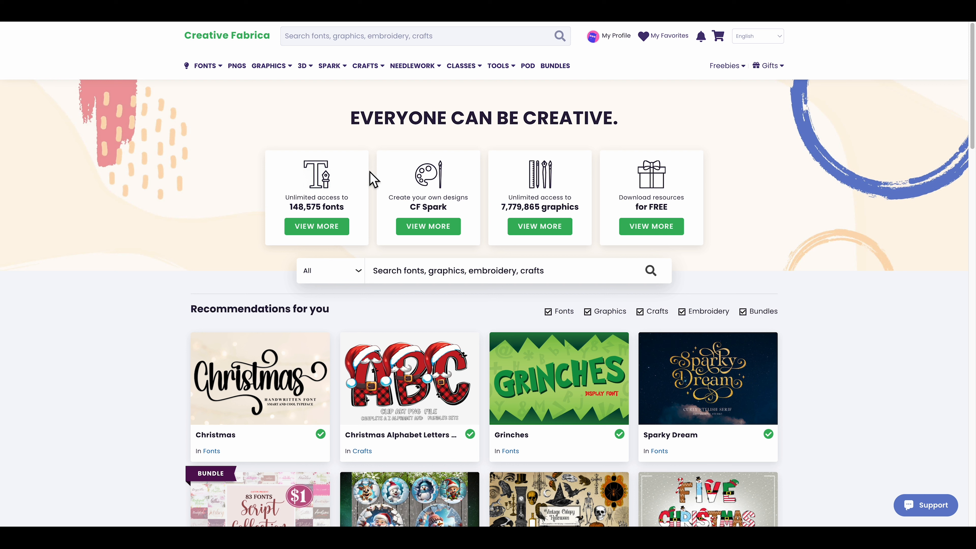
scroll(down, 3)
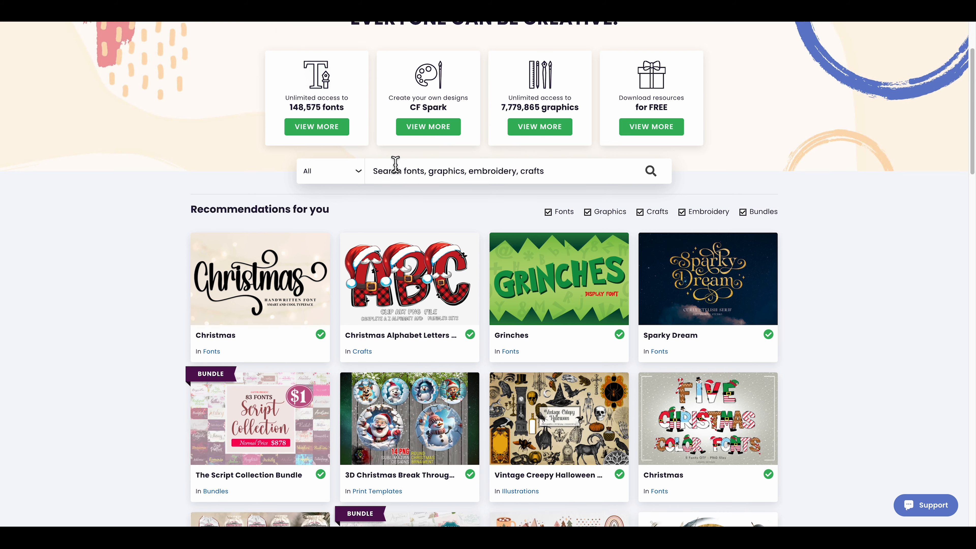
scroll(down, 3)
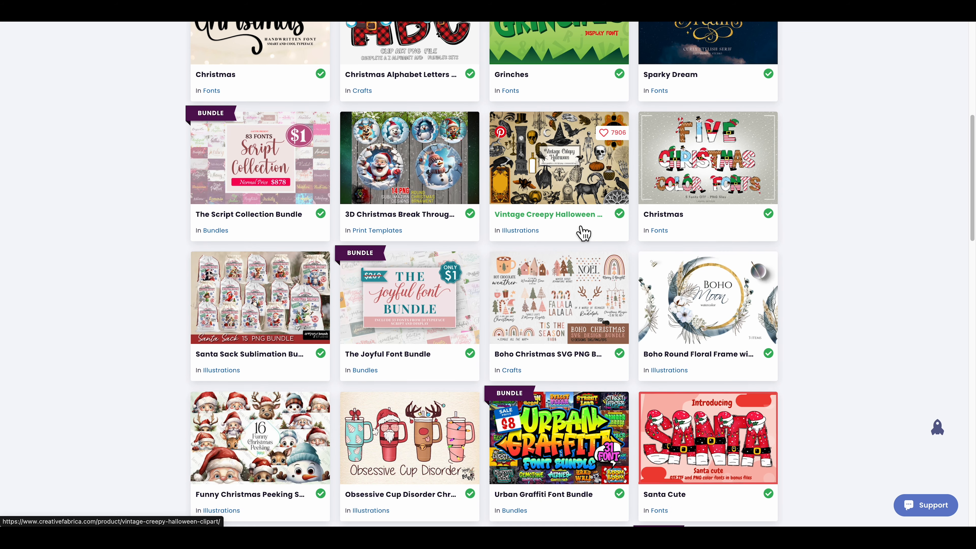
scroll(down, 3)
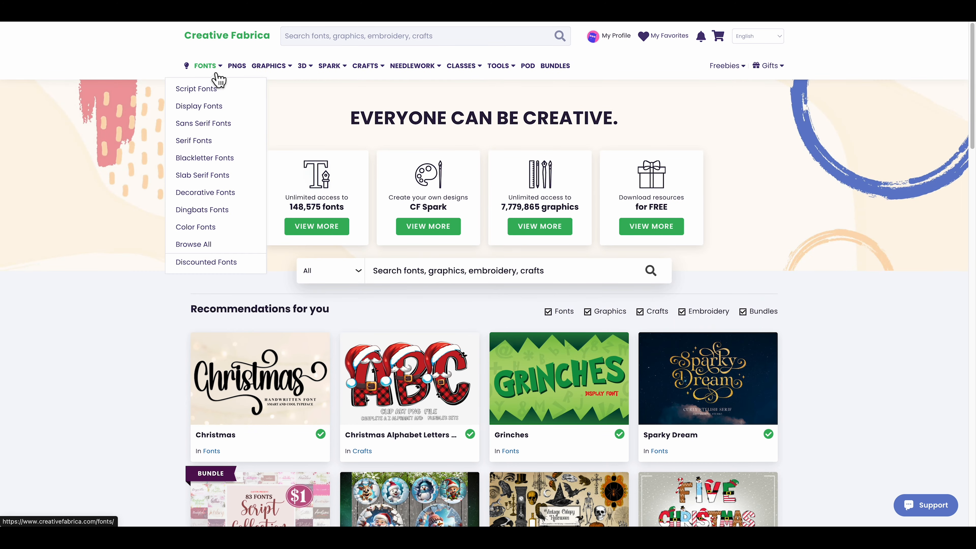
mouse_move(196, 88)
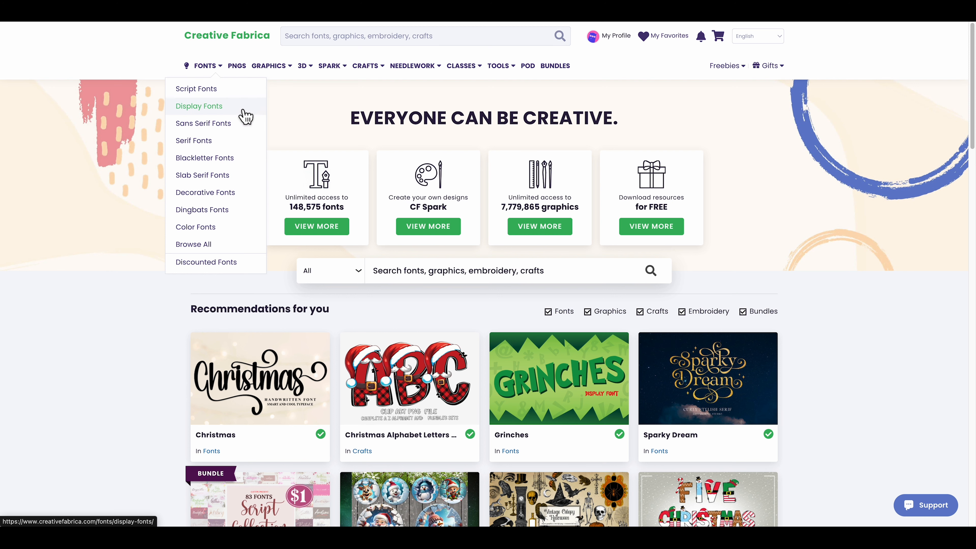
mouse_move(229, 96)
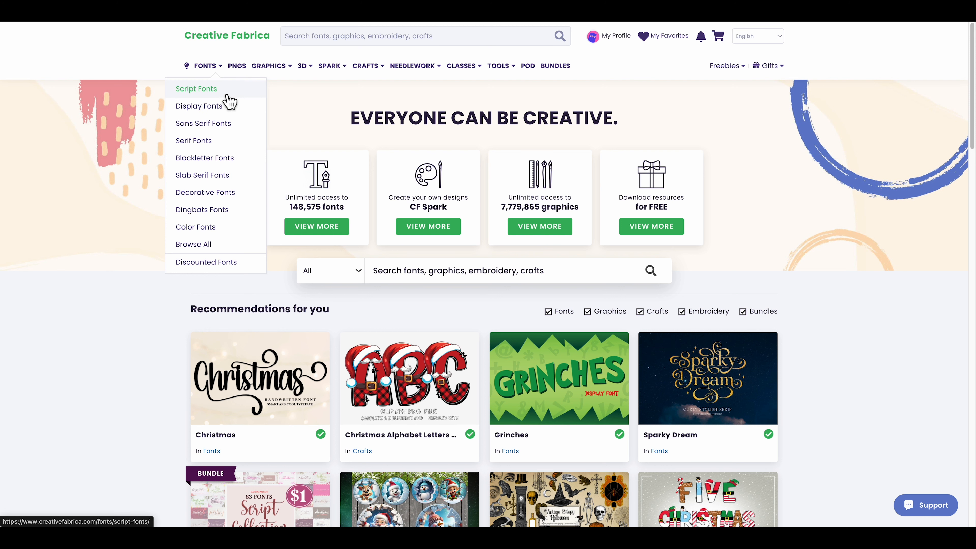
Open the Script Fonts catalog and browse its 78,000+ results sorted by popularity
click(197, 88)
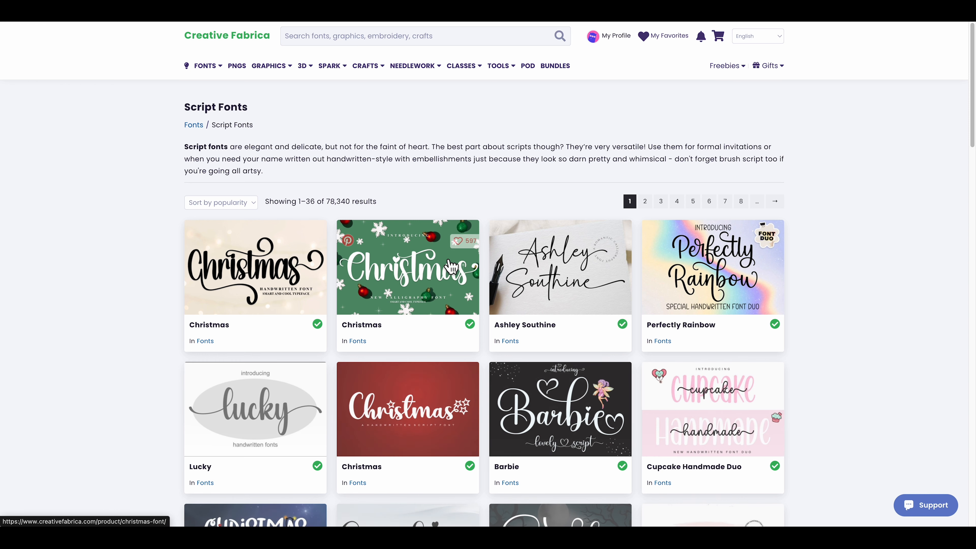
scroll(down, 3)
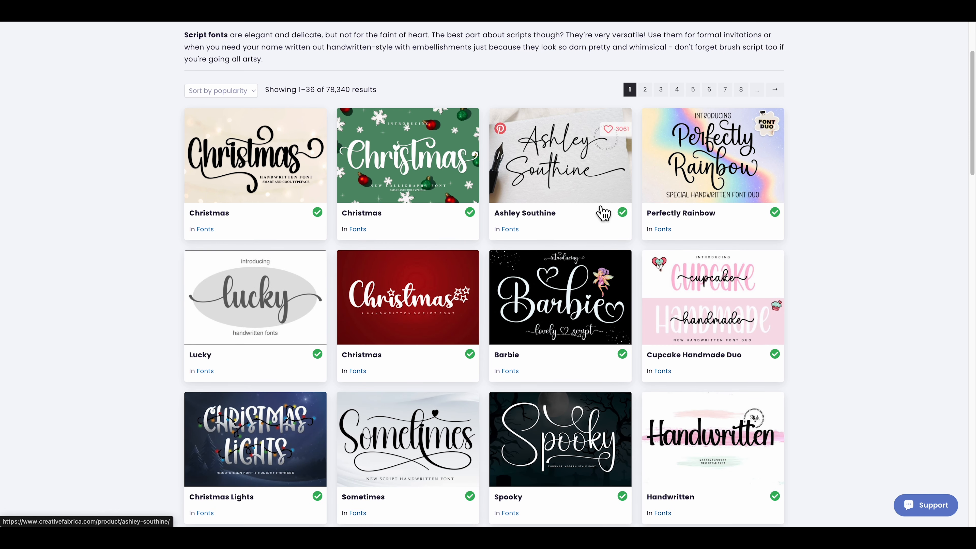
mouse_move(263, 205)
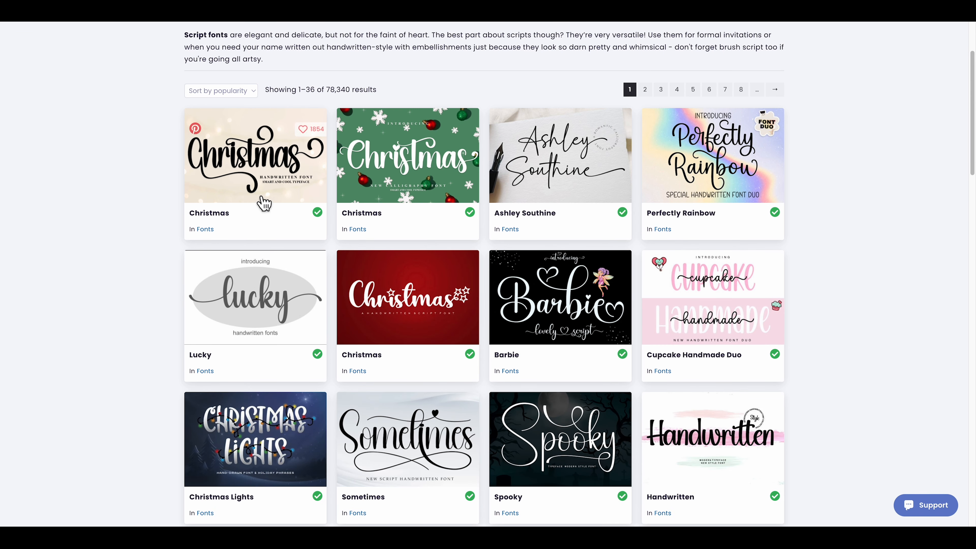
mouse_move(532, 190)
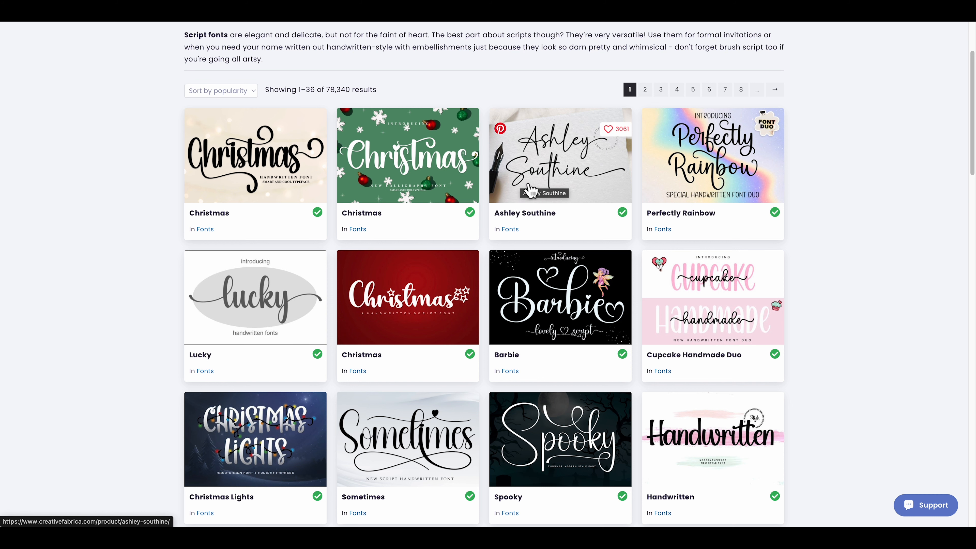
mouse_move(724, 181)
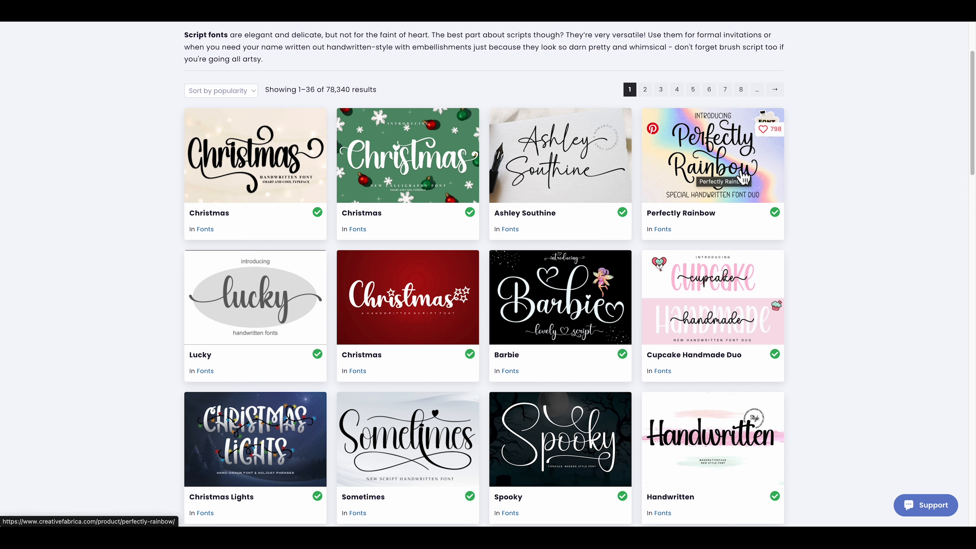
scroll(up, 3)
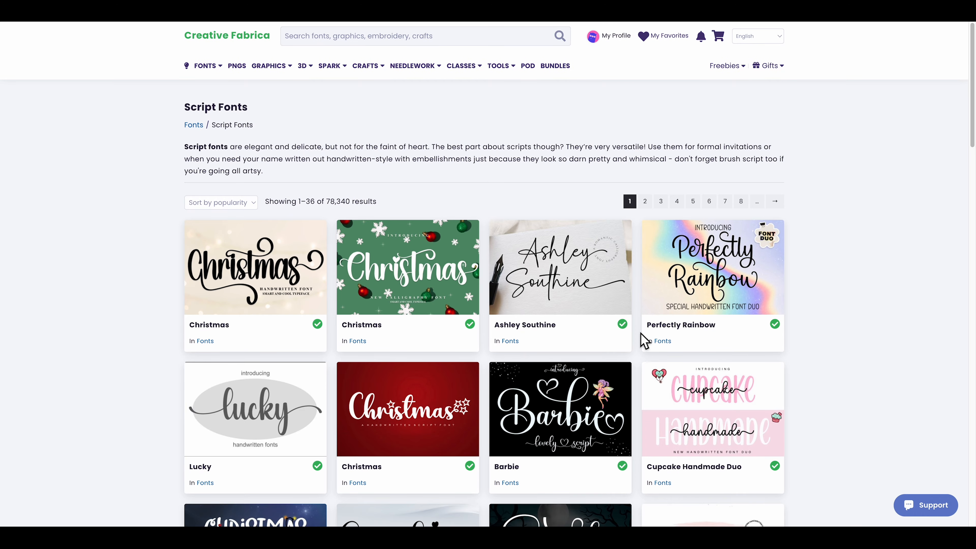
mouse_move(561, 333)
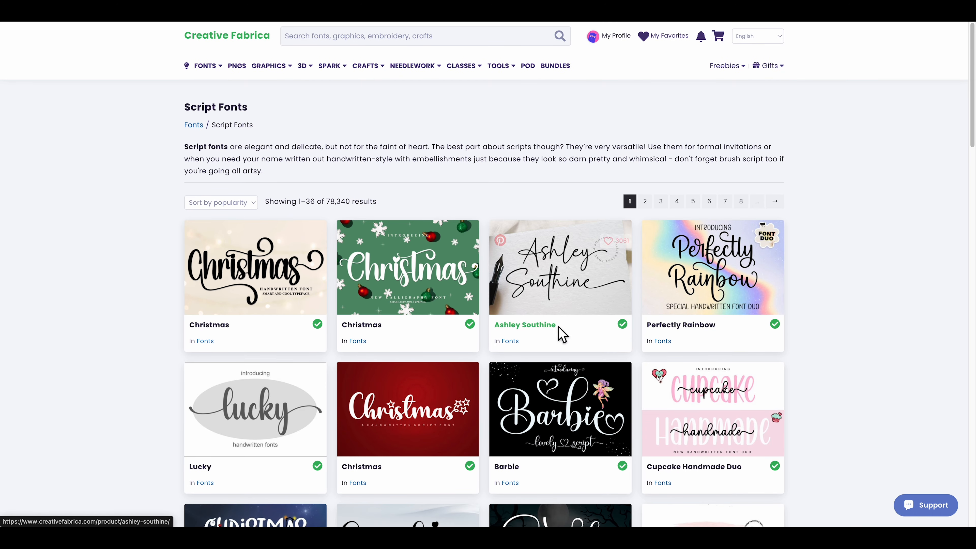
scroll(down, 3)
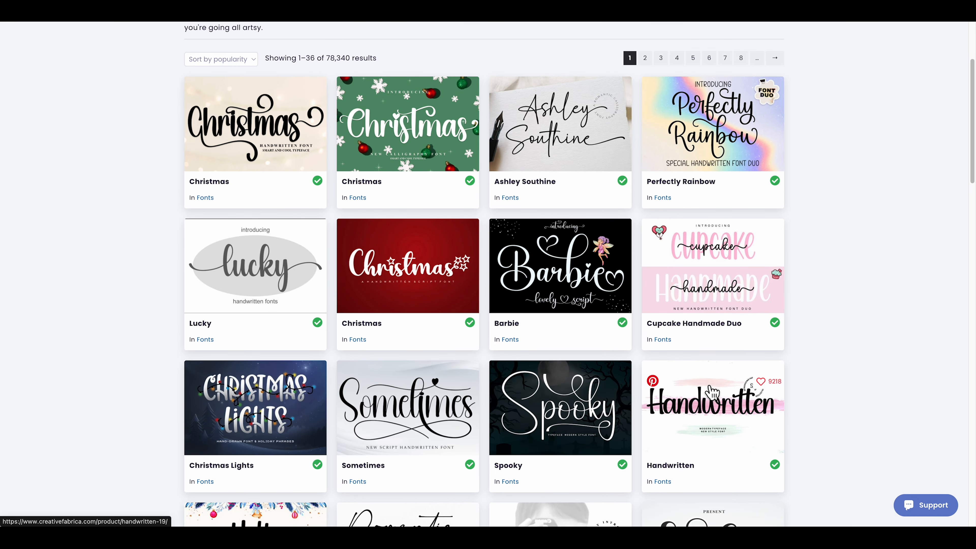
scroll(down, 3)
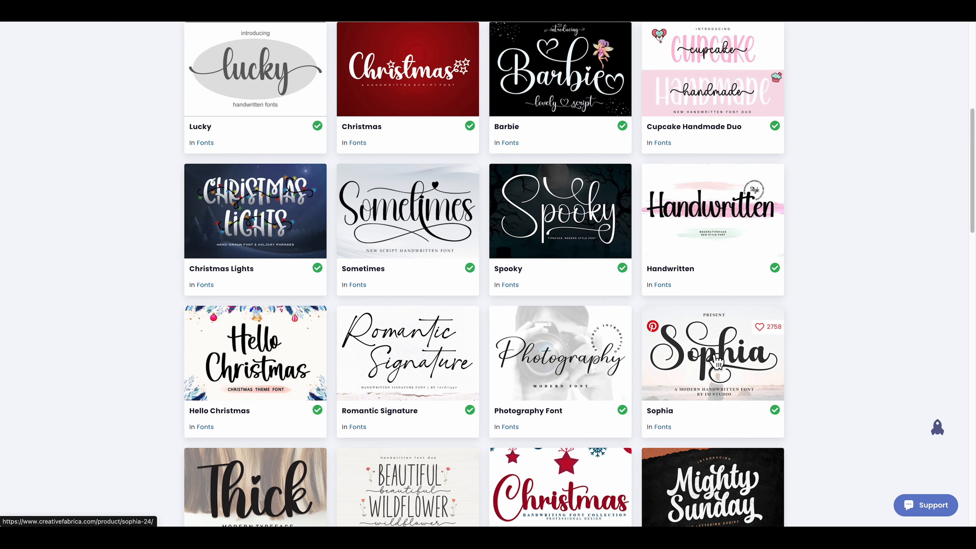
scroll(up, 3)
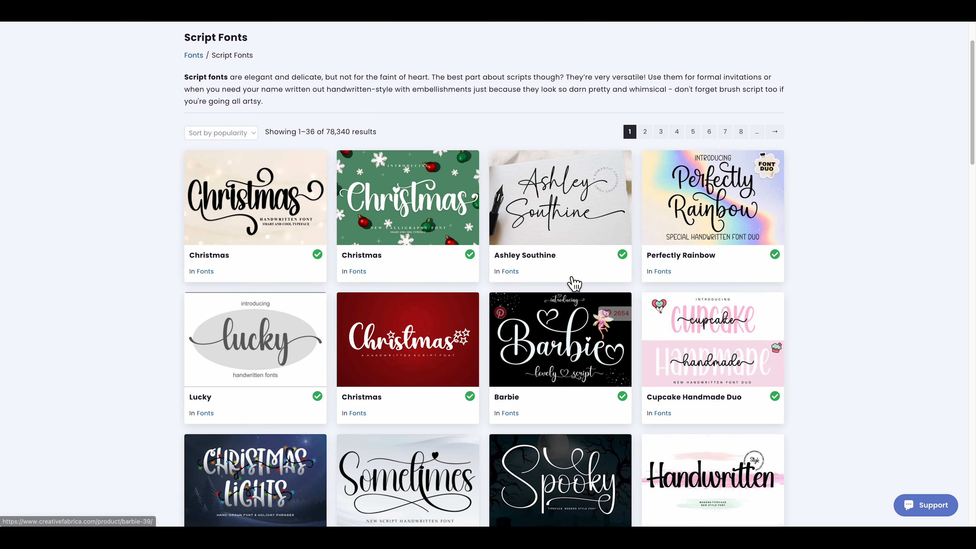
scroll(up, 3)
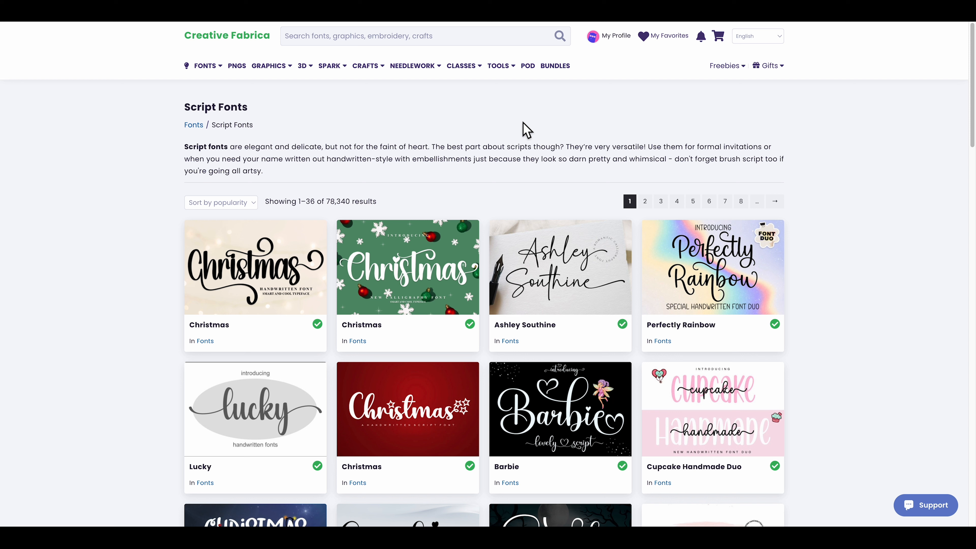
Browse further down the Script Fonts results to Christmas Lights, Hello Christmas and Mighty Sunday
click(615, 36)
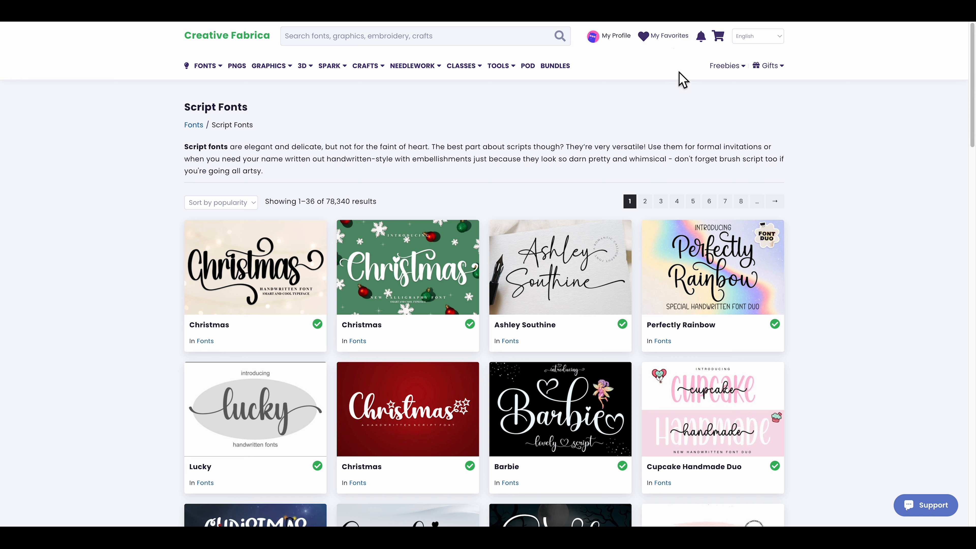
mouse_move(669, 36)
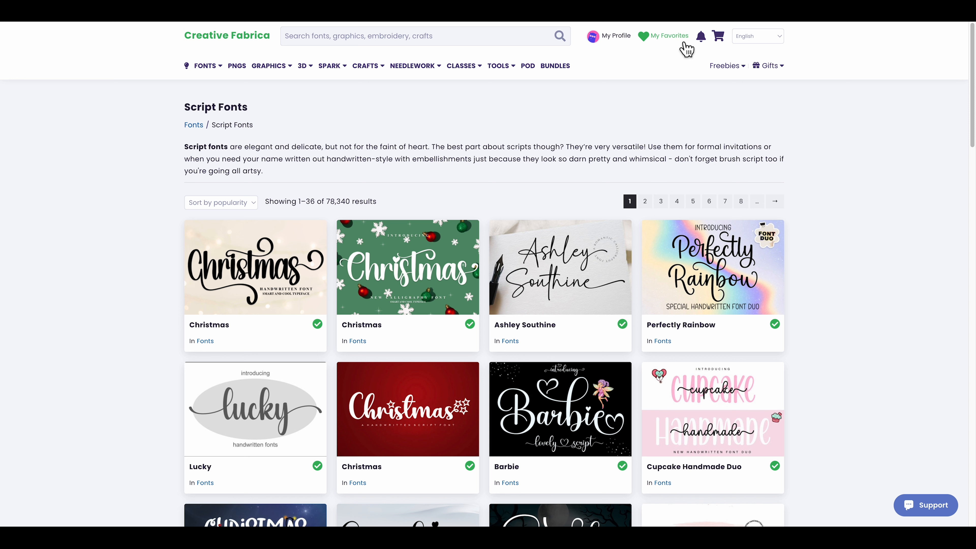
mouse_move(258, 162)
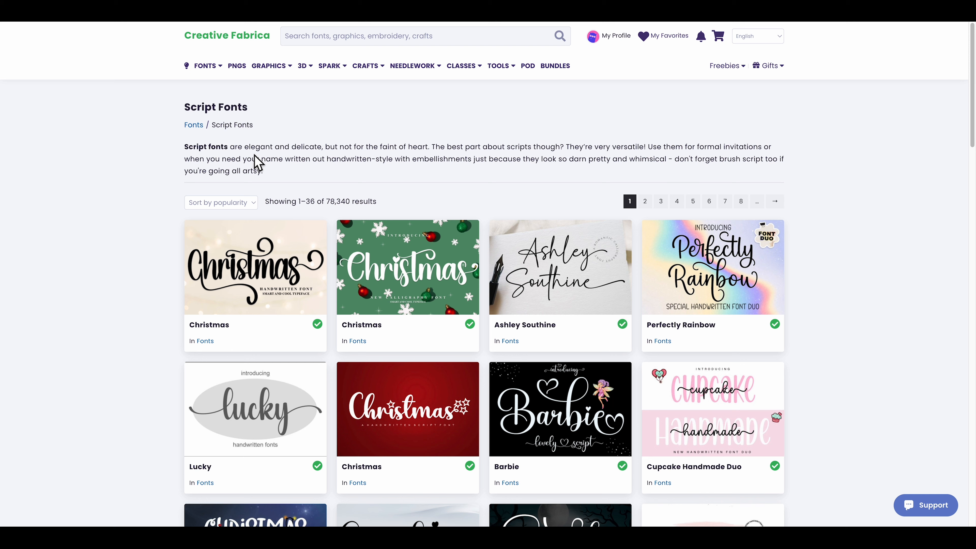
mouse_move(232, 155)
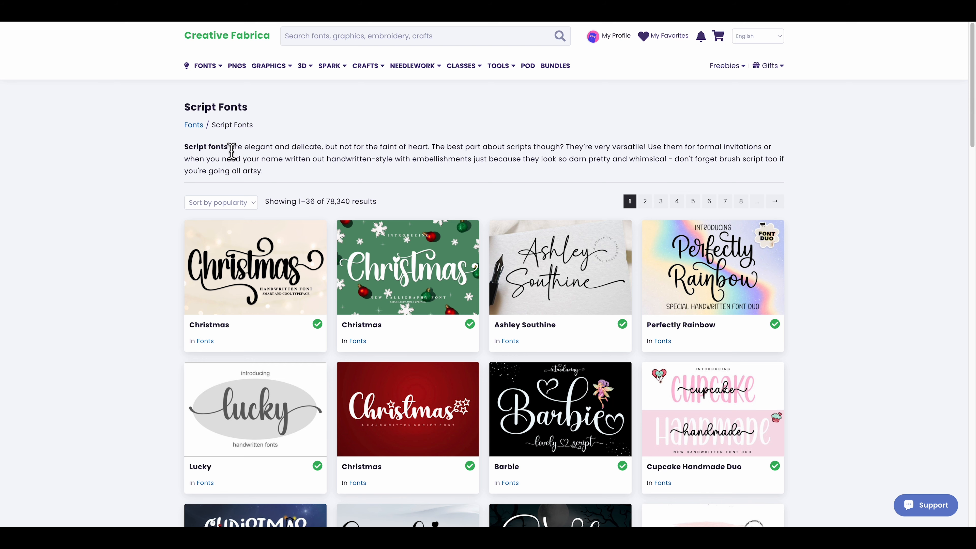
scroll(down, 3)
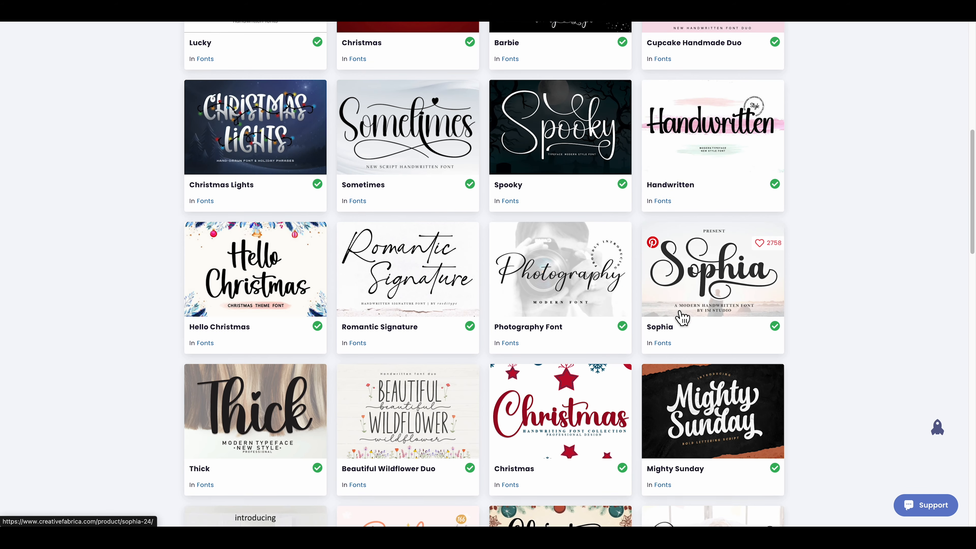
mouse_move(820, 310)
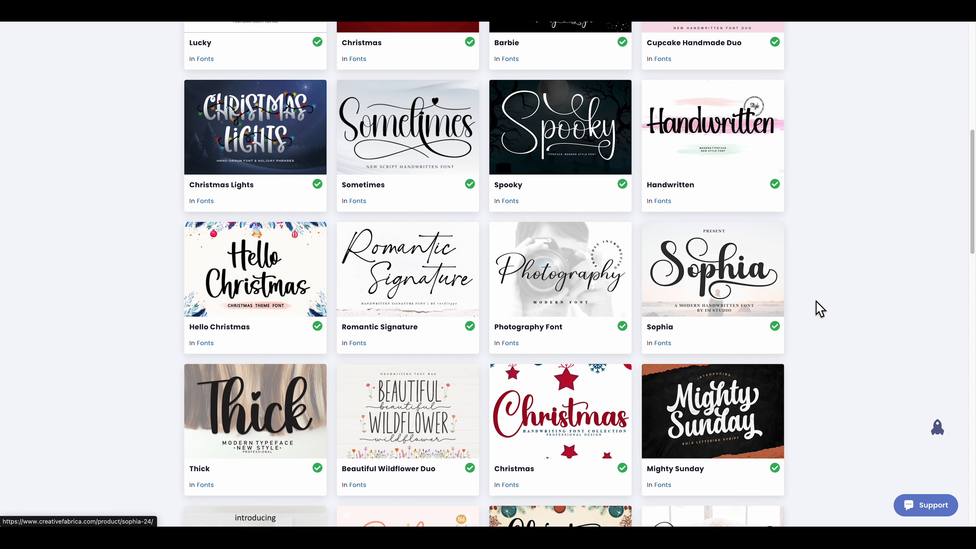
scroll(down, 3)
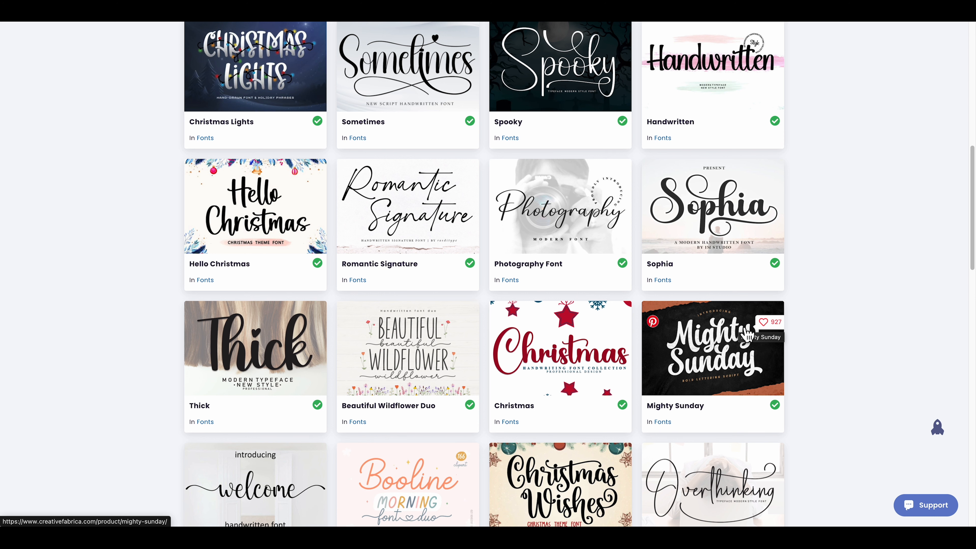
mouse_move(584, 281)
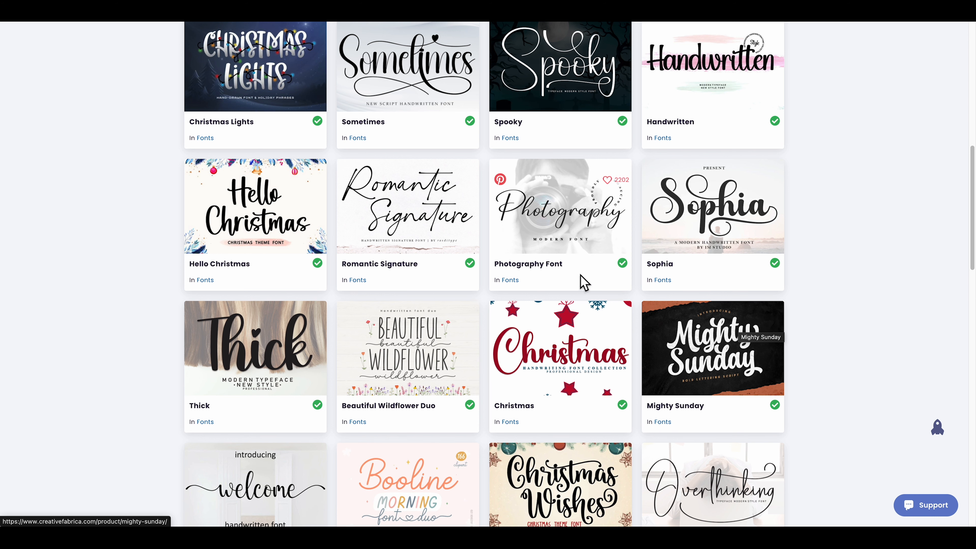
scroll(up, 3)
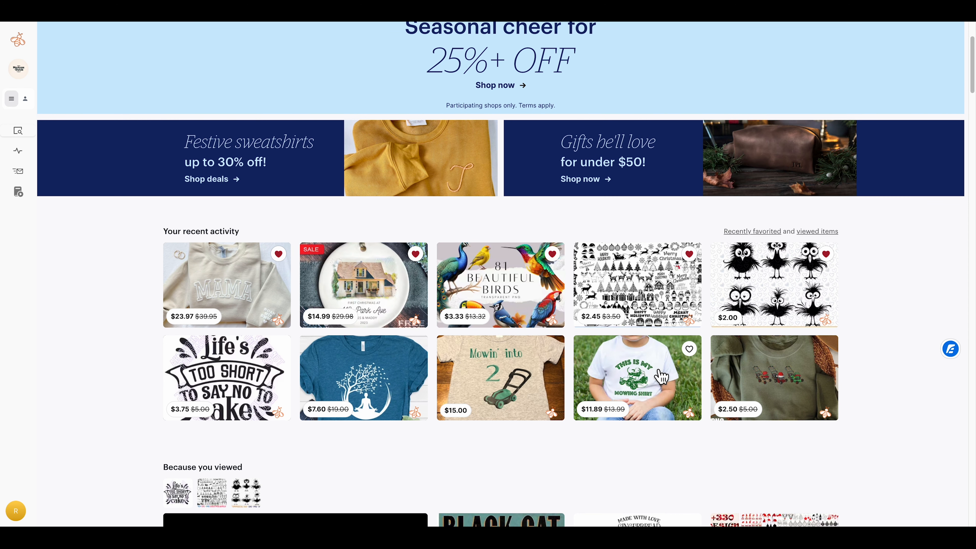
Open the retro lawn mowing Christmas lights Etsy listing and browse the seller's 716-item shop
scroll(down, 3)
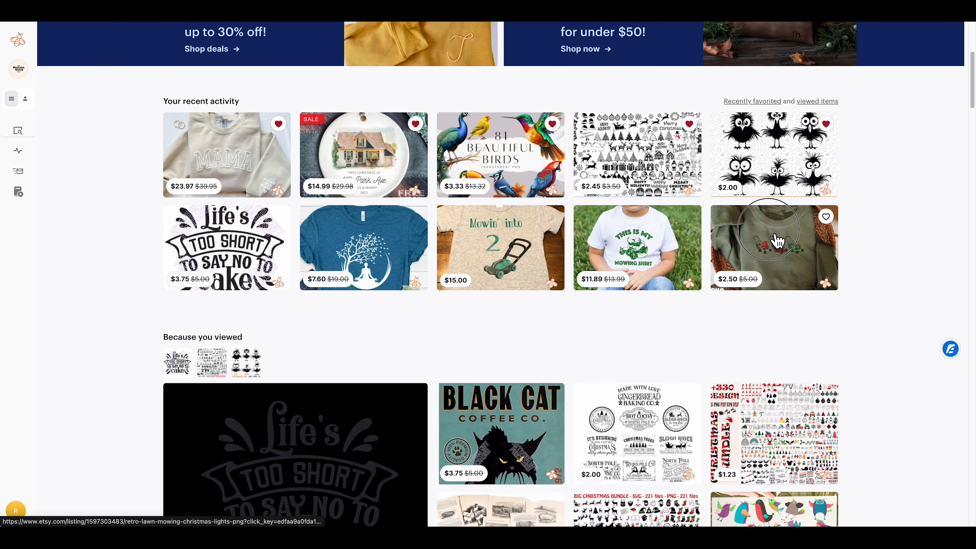
click(773, 247)
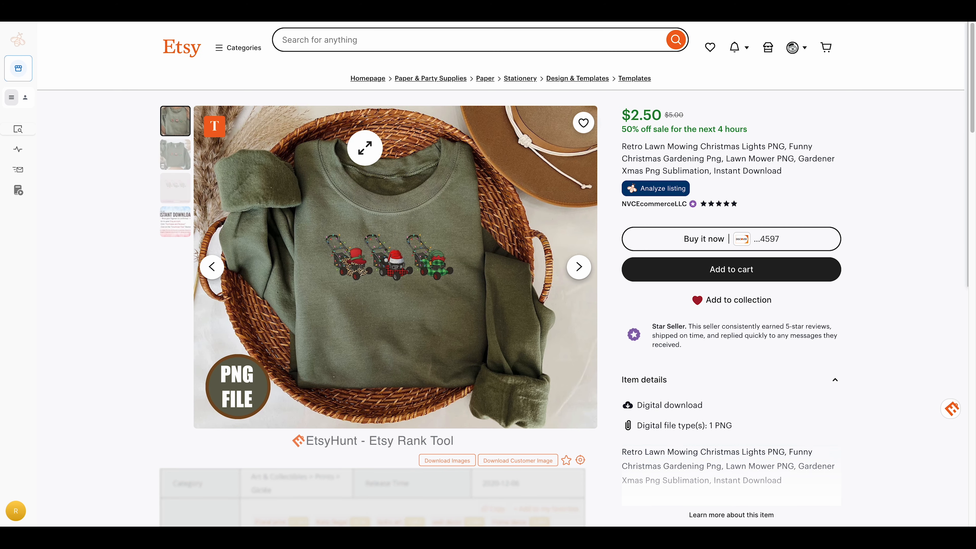
scroll(down, 3)
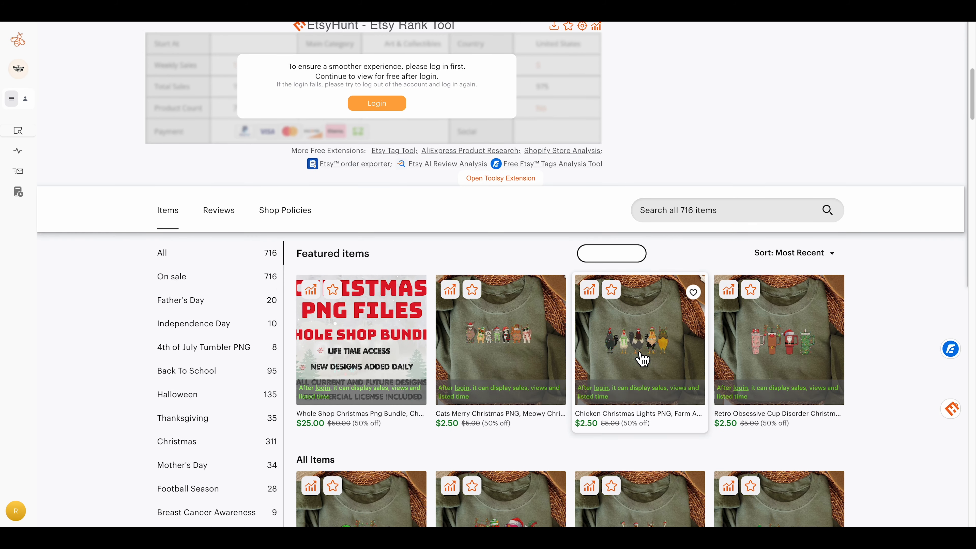
scroll(down, 3)
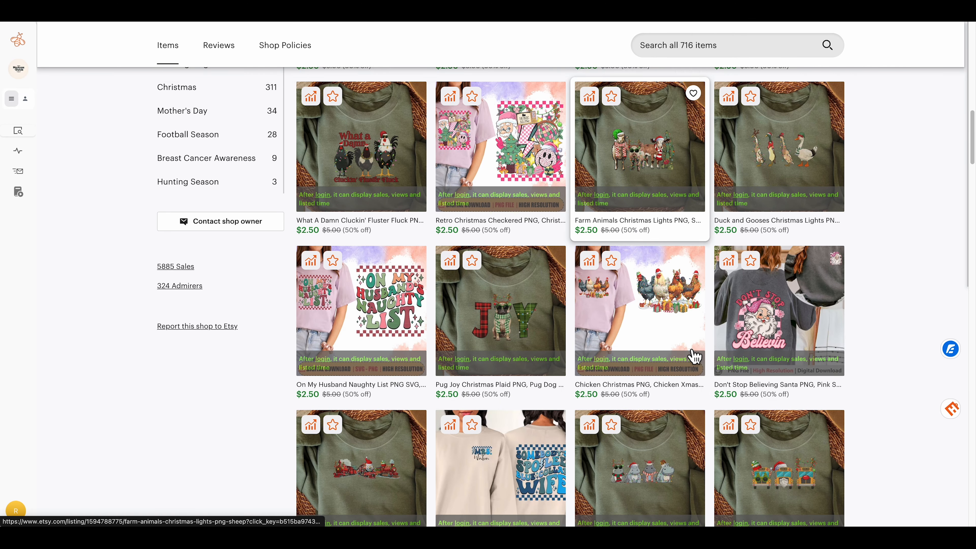
scroll(up, 3)
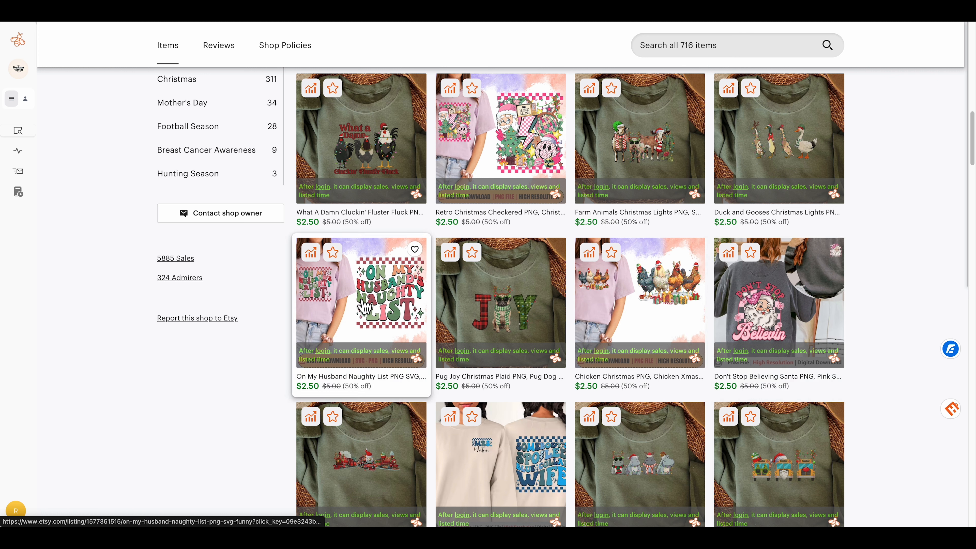
Open the seller's 'On My Husband Naughty List' listing
click(361, 302)
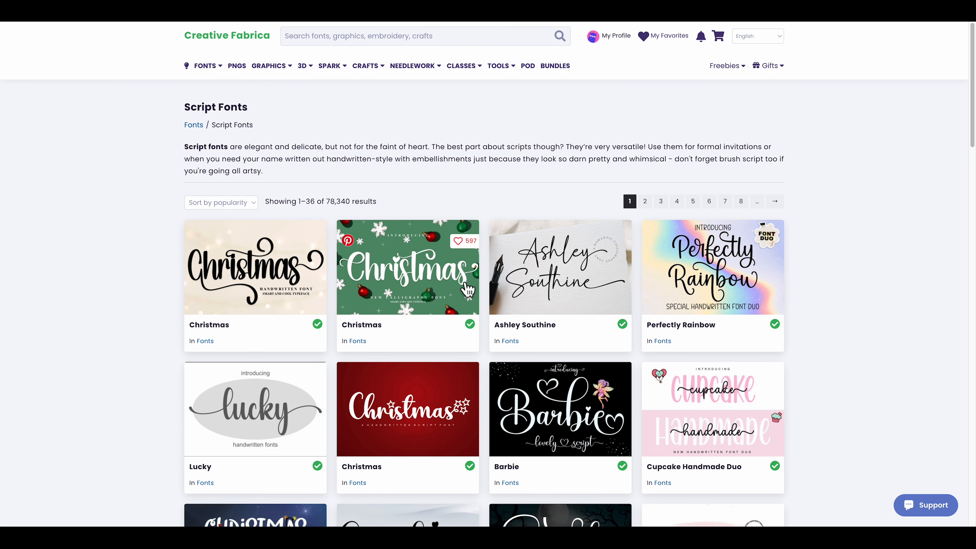
mouse_move(630, 457)
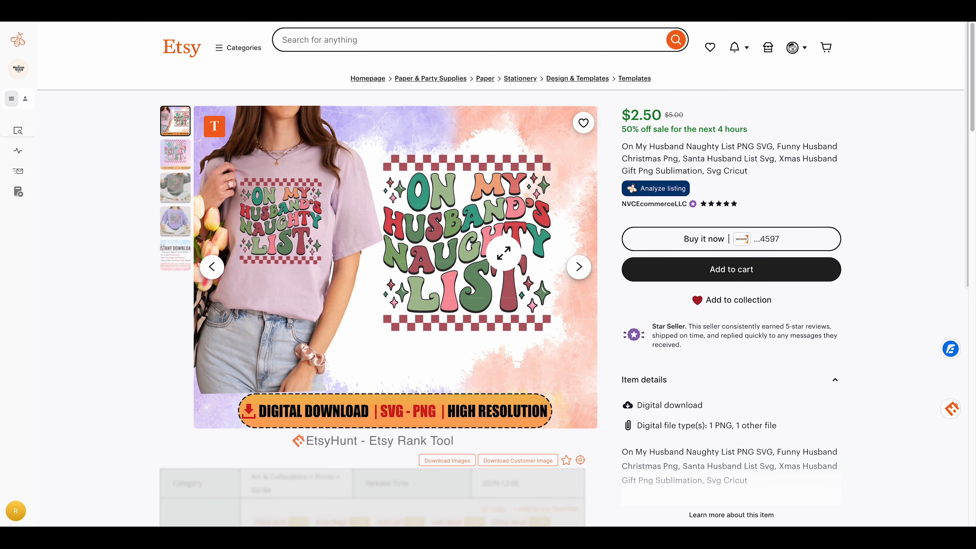
mouse_move(577, 325)
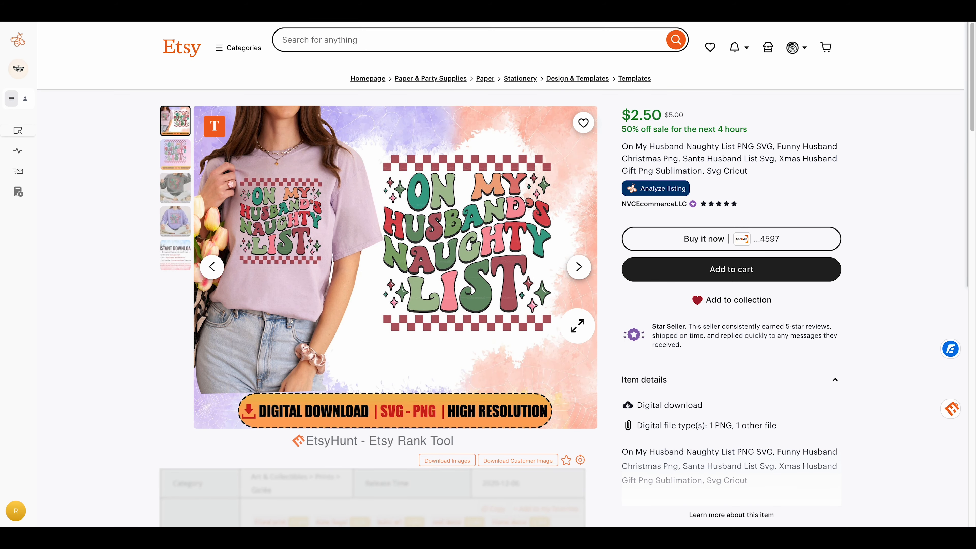
Look down the naughty list Etsy listing before returning to the Script Fonts tab
scroll(down, 3)
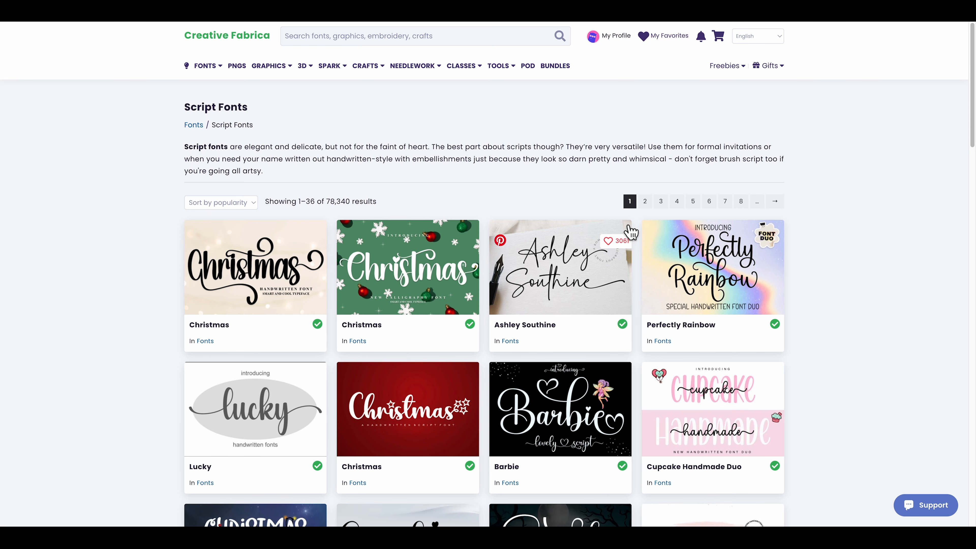
mouse_move(301, 287)
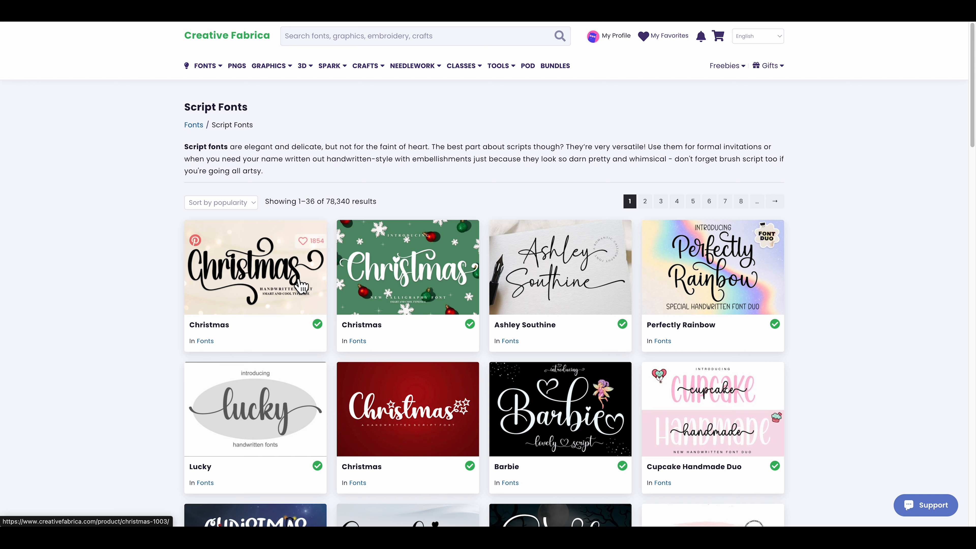
mouse_move(267, 265)
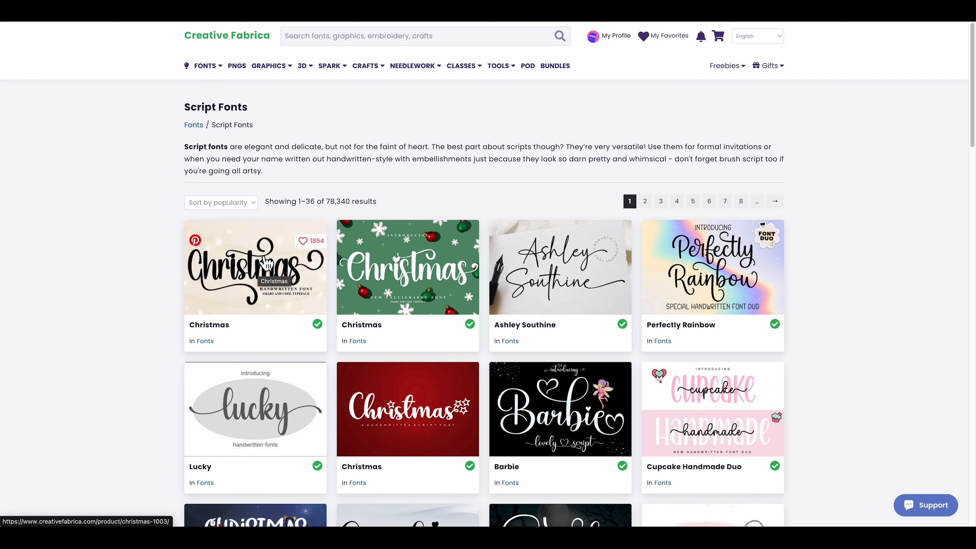
Open Inermedia STUDIO's Christmas Font page and review its license, features and glyph previews
click(254, 268)
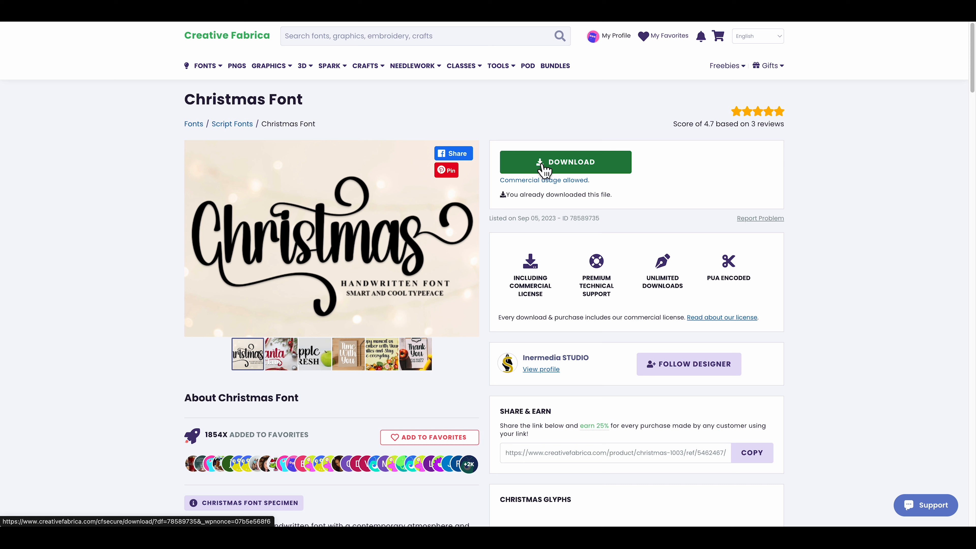
mouse_move(538, 193)
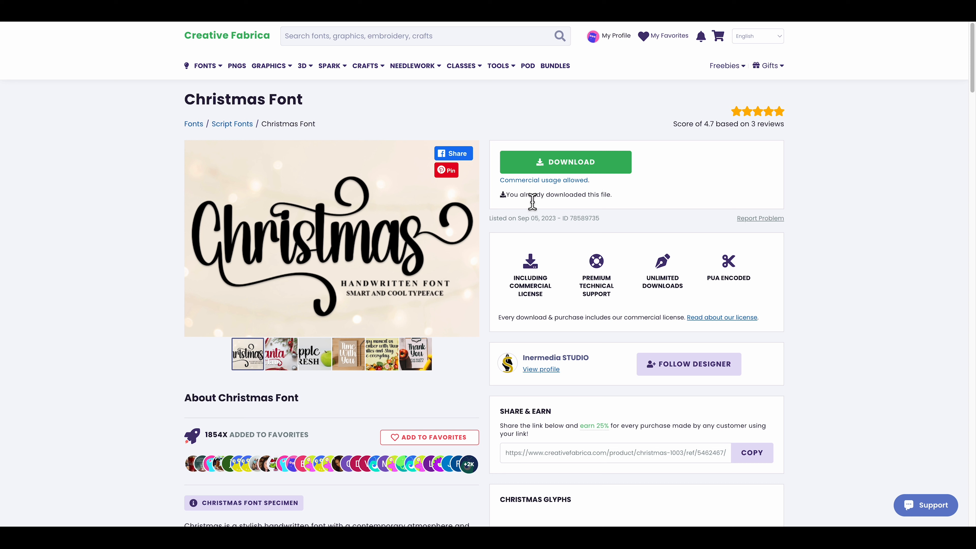
mouse_move(548, 279)
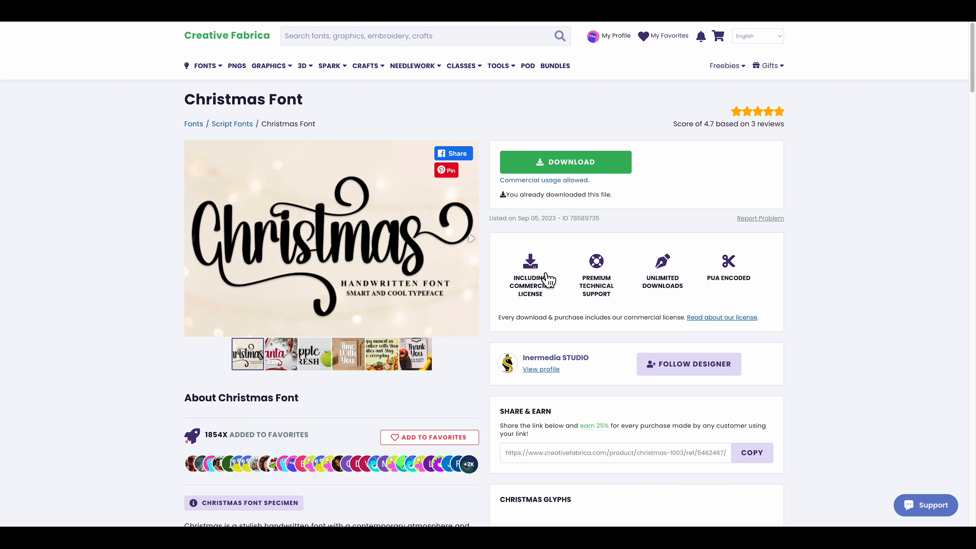
mouse_move(405, 324)
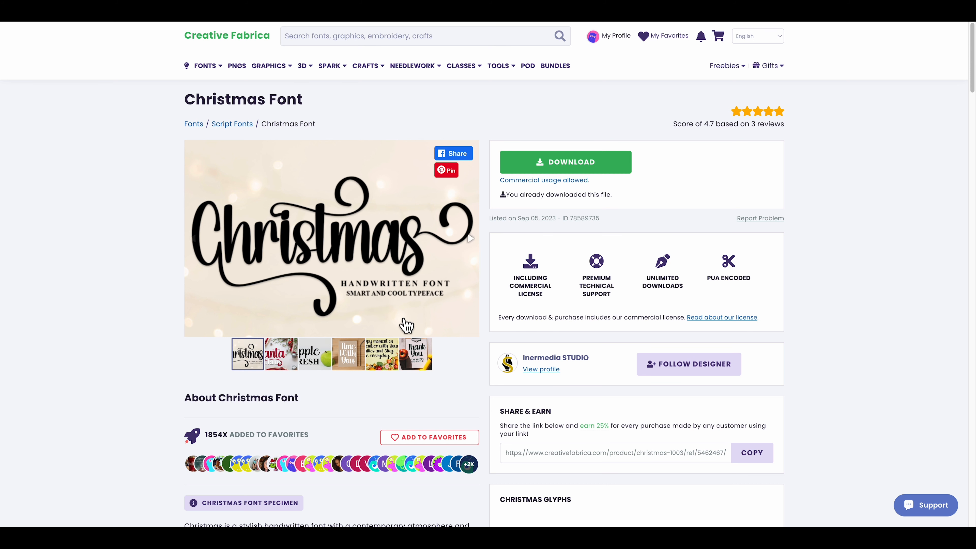
mouse_move(430, 277)
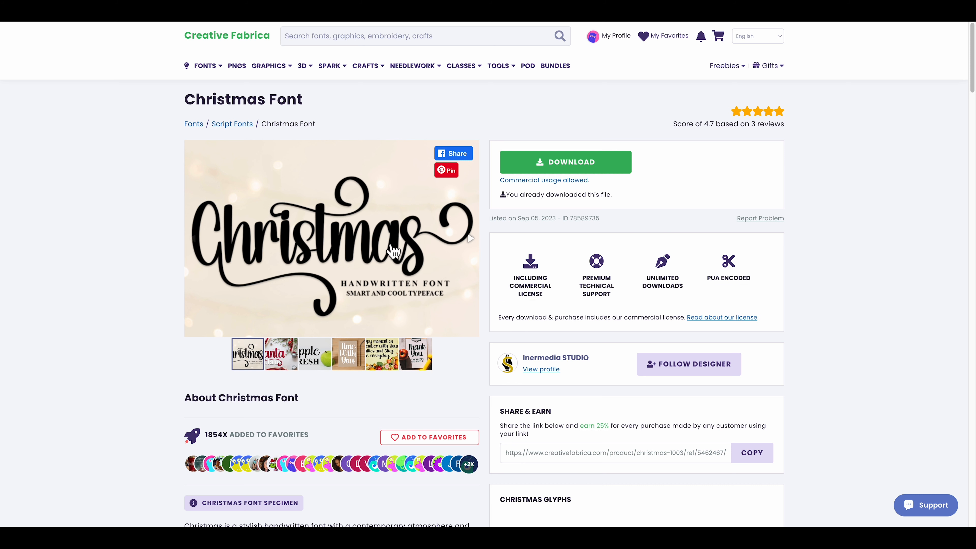
scroll(down, 3)
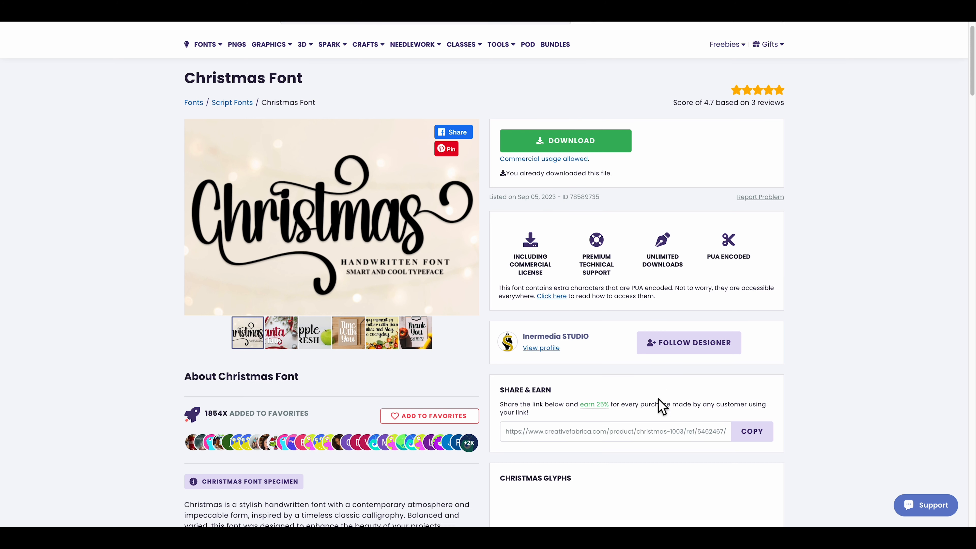
scroll(down, 3)
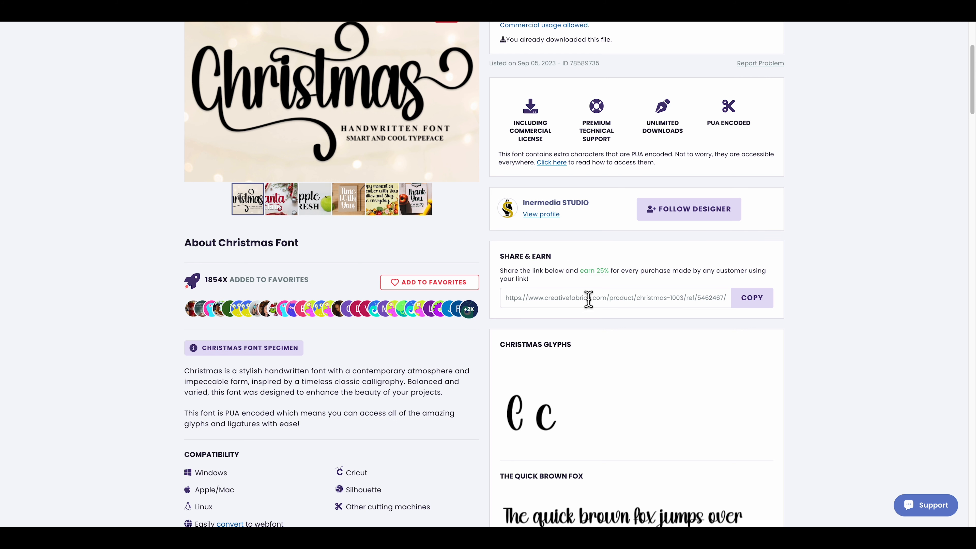
Read the font's customer reviews, revisit Script Fonts, then return to the Creative Fabrica home page
scroll(down, 3)
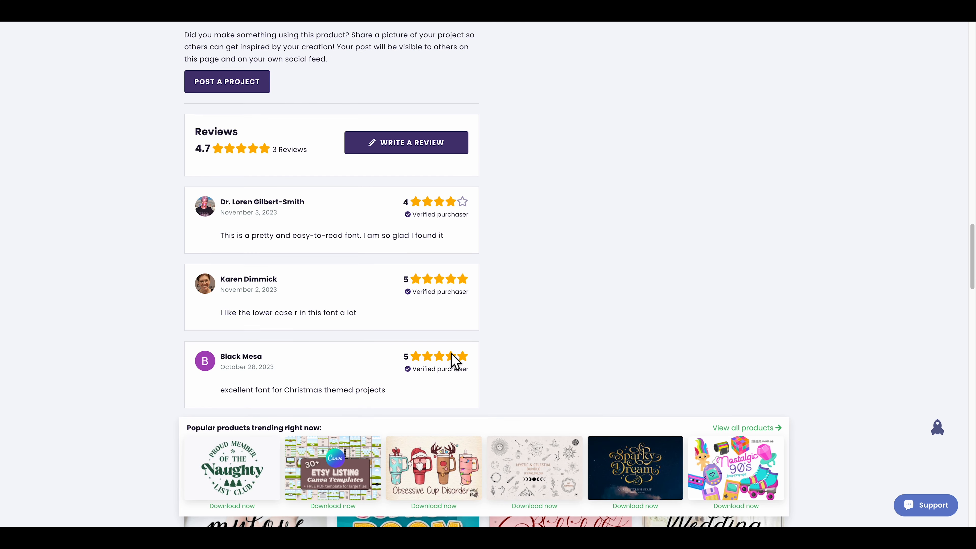
mouse_move(271, 319)
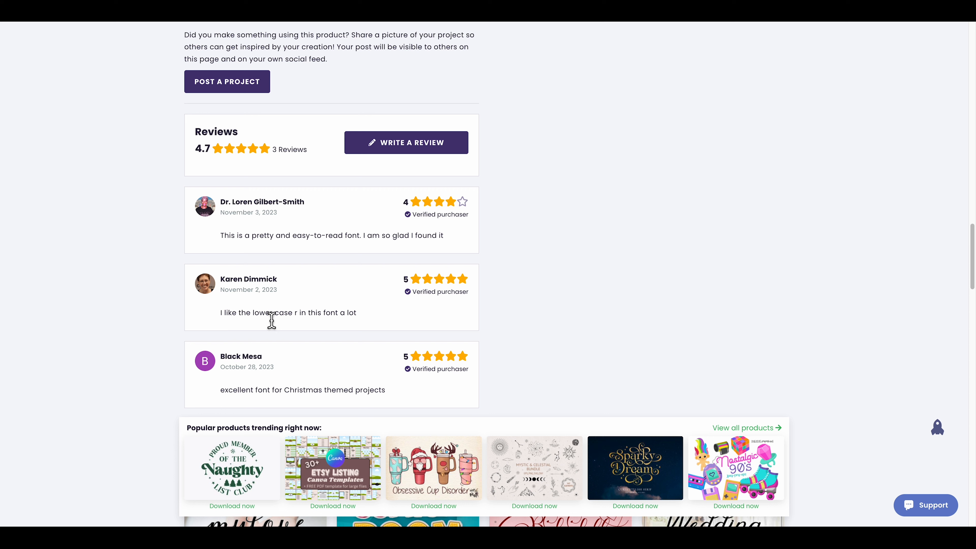
mouse_move(222, 305)
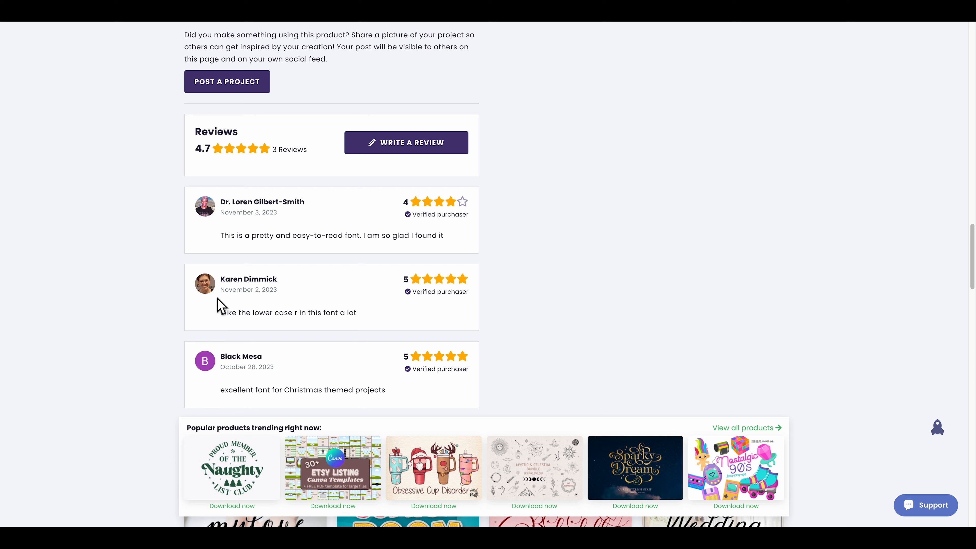
mouse_move(244, 319)
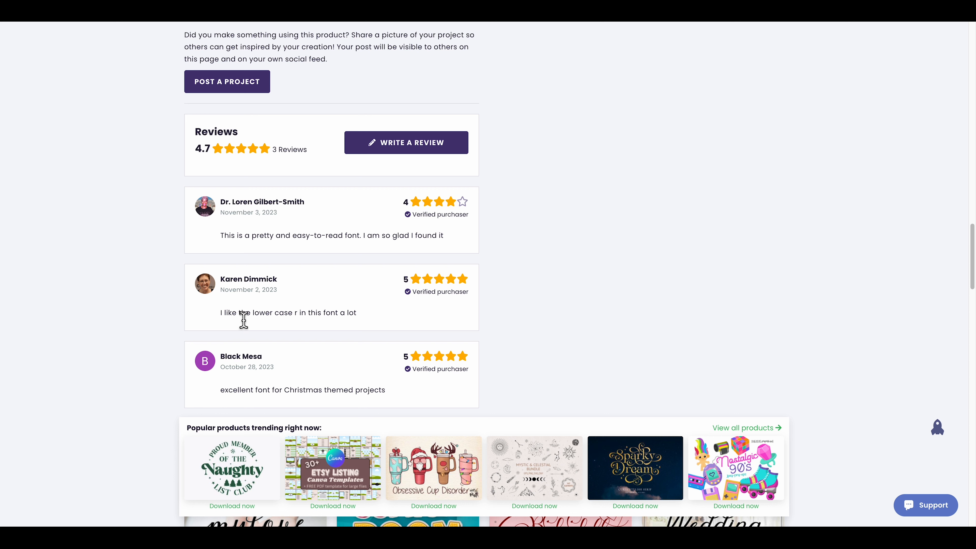
mouse_move(313, 322)
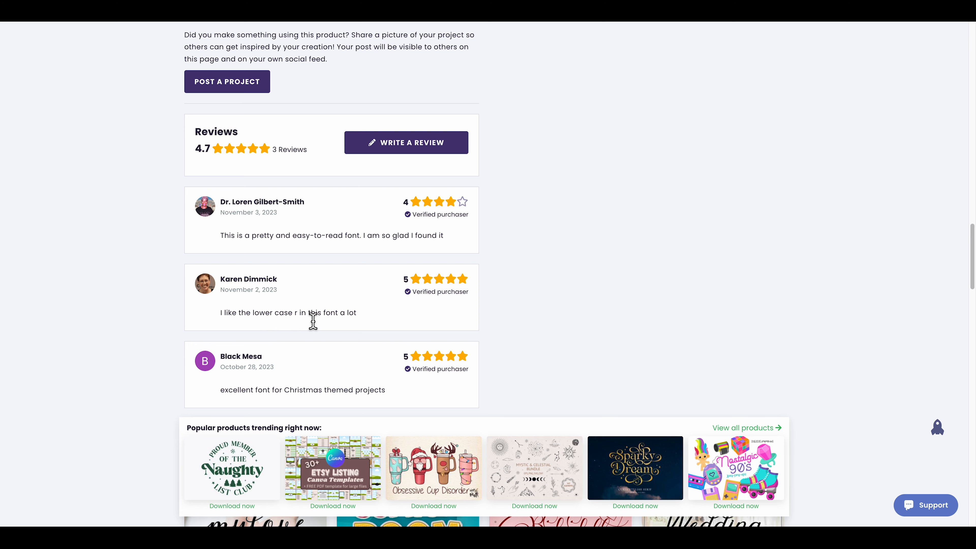
scroll(up, 3)
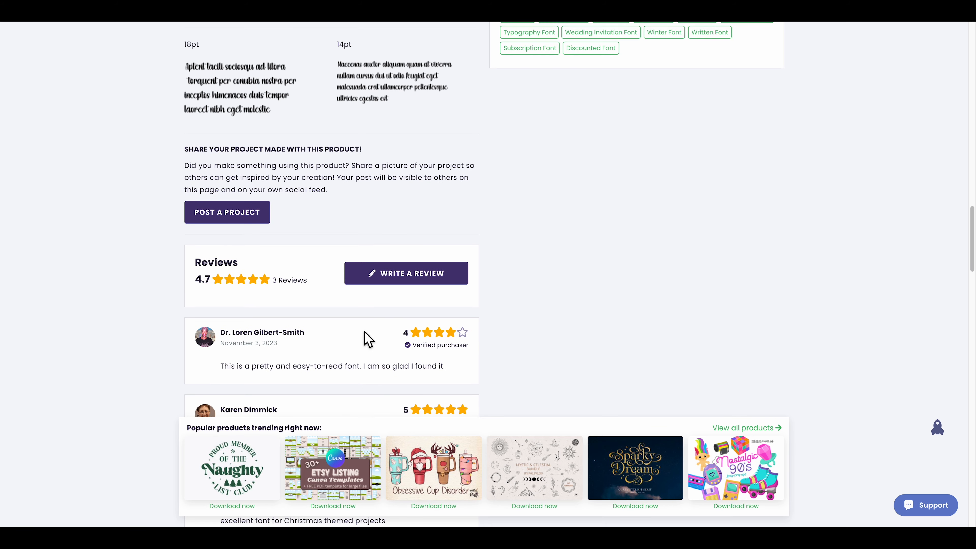
scroll(down, 3)
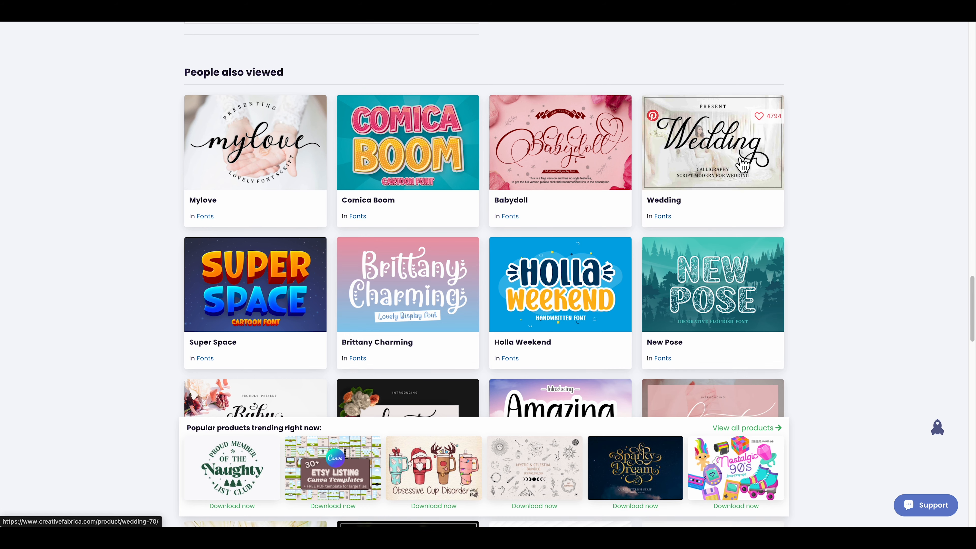
mouse_move(361, 307)
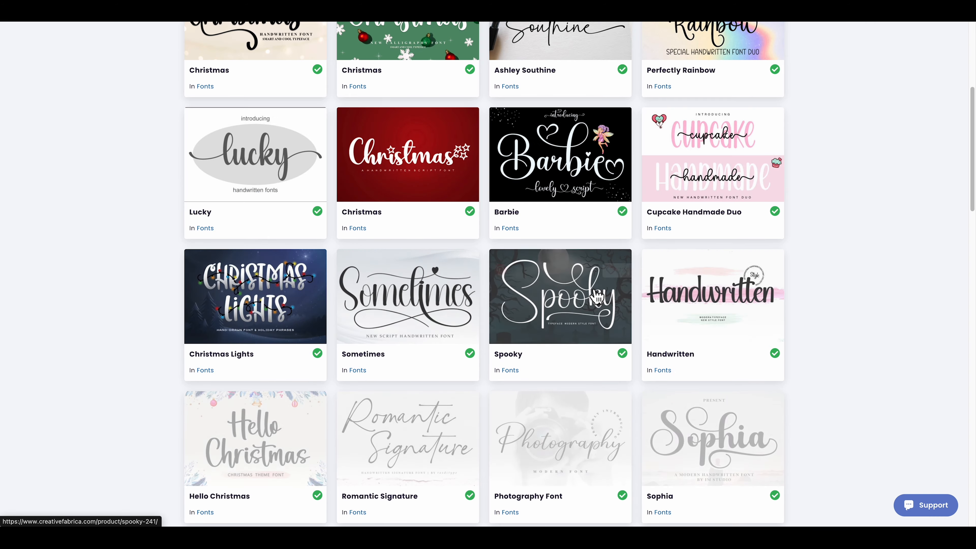
scroll(down, 3)
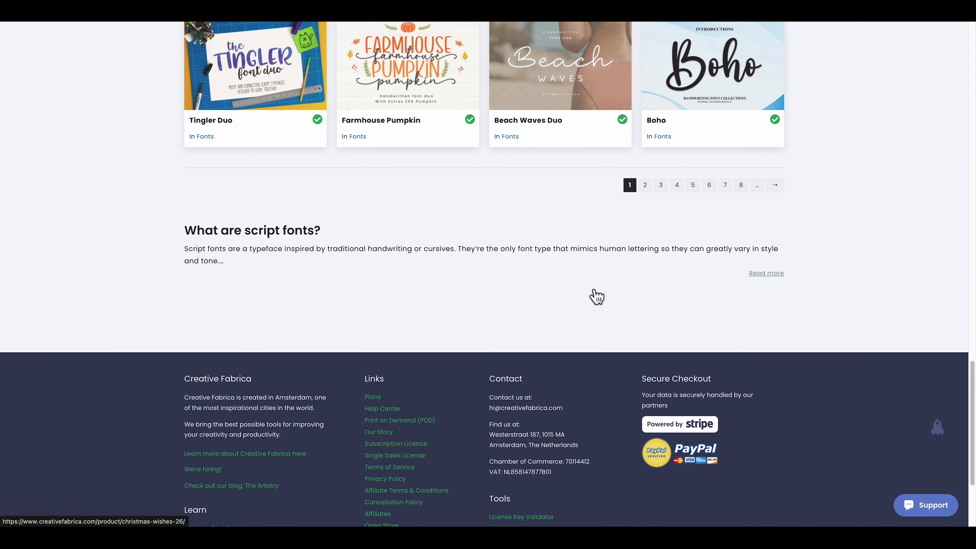
scroll(up, 3)
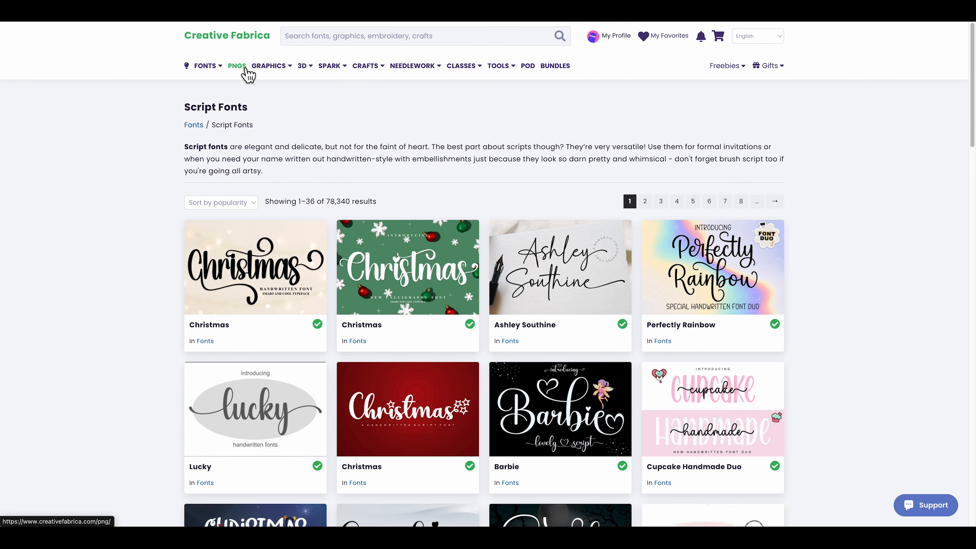
click(302, 65)
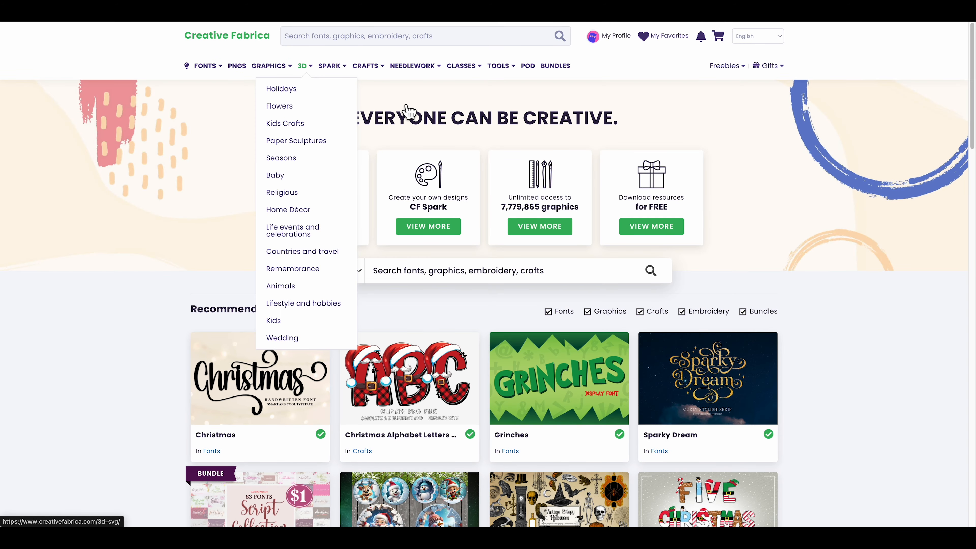
Open the Christmas Alphabet Sublimation PNG listing and read its About section
click(408, 378)
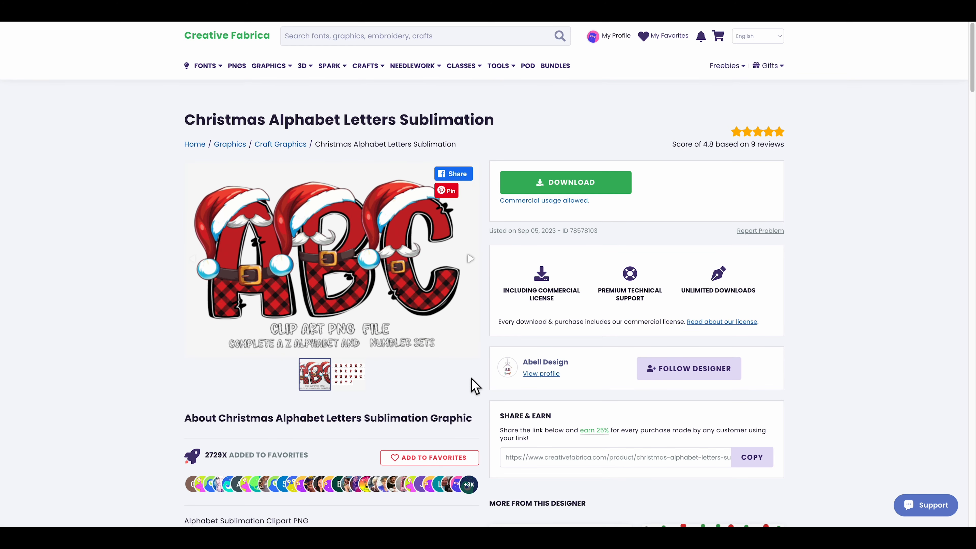
scroll(down, 3)
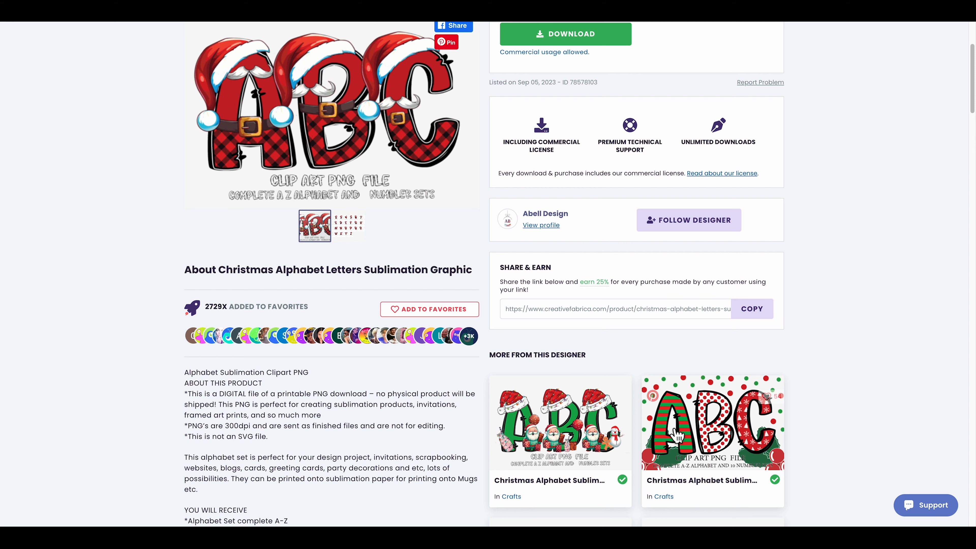
scroll(up, 3)
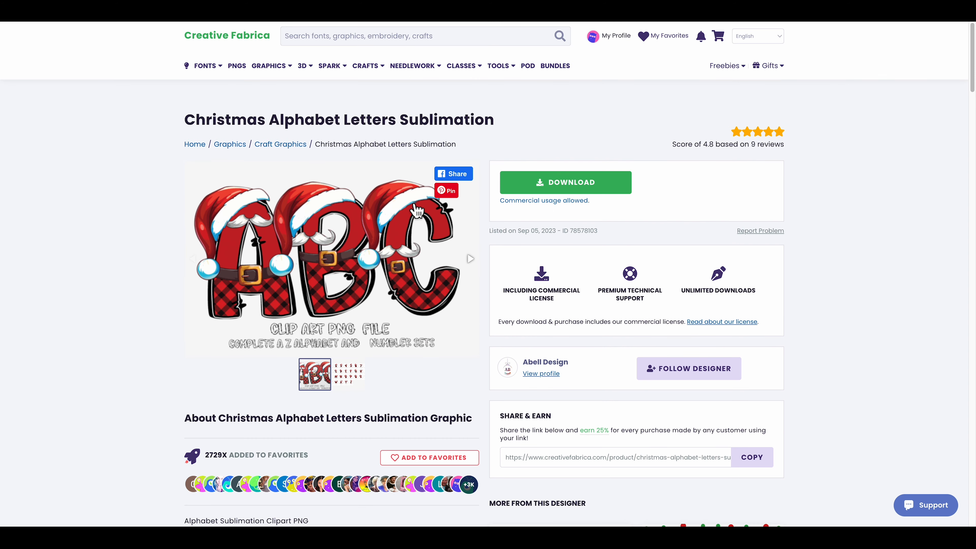
scroll(down, 3)
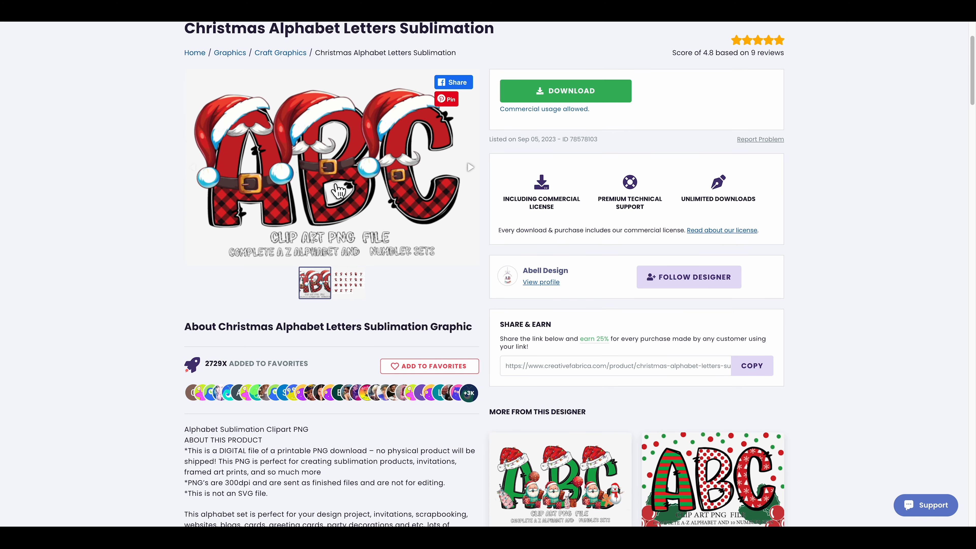
mouse_move(188, 307)
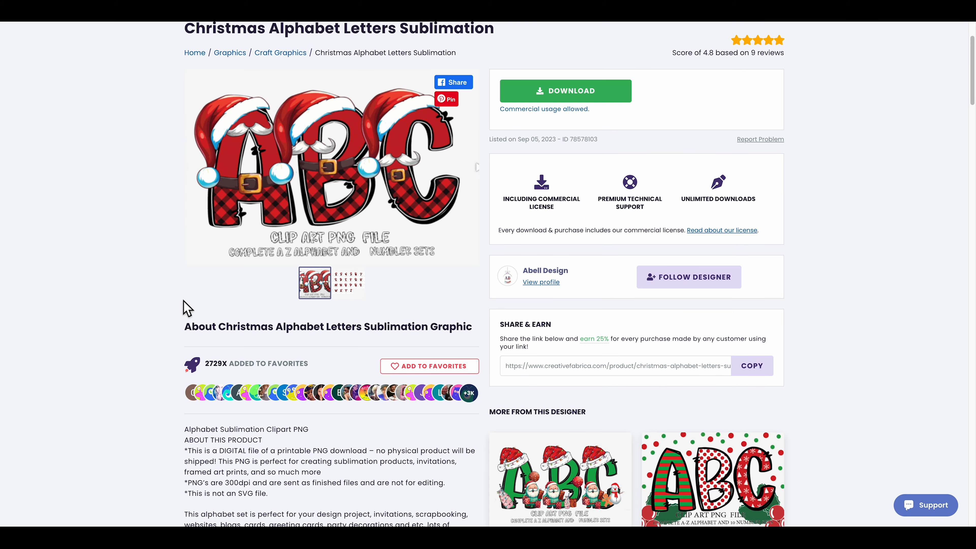
mouse_move(587, 339)
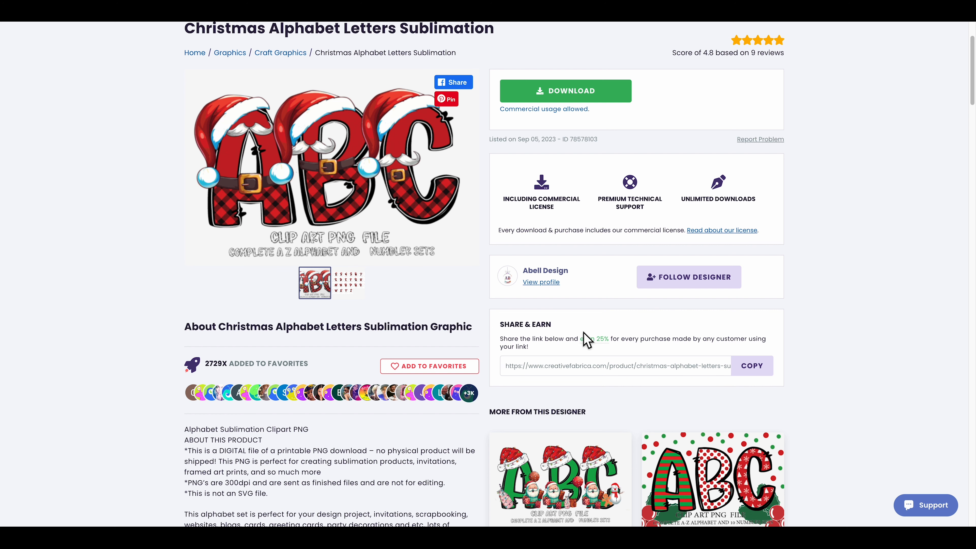
mouse_move(386, 258)
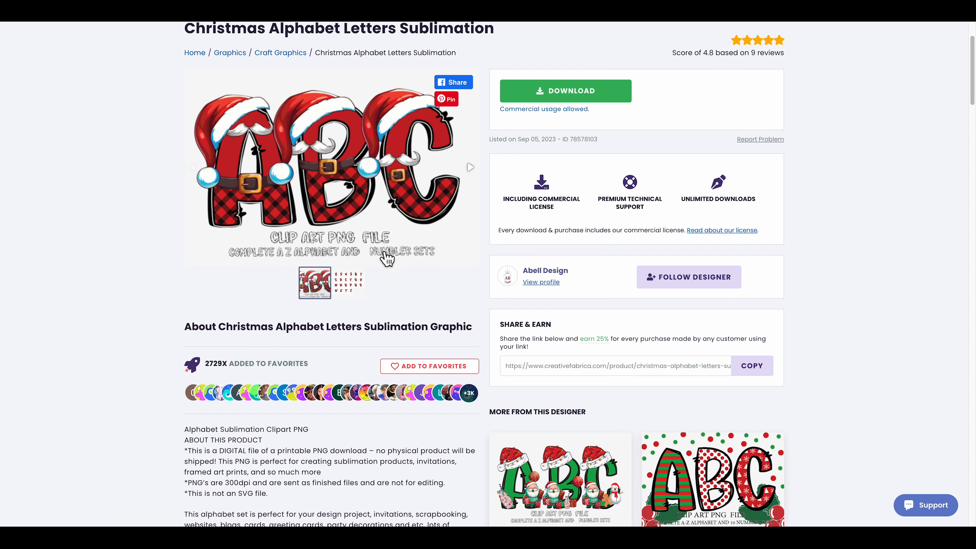
scroll(up, 3)
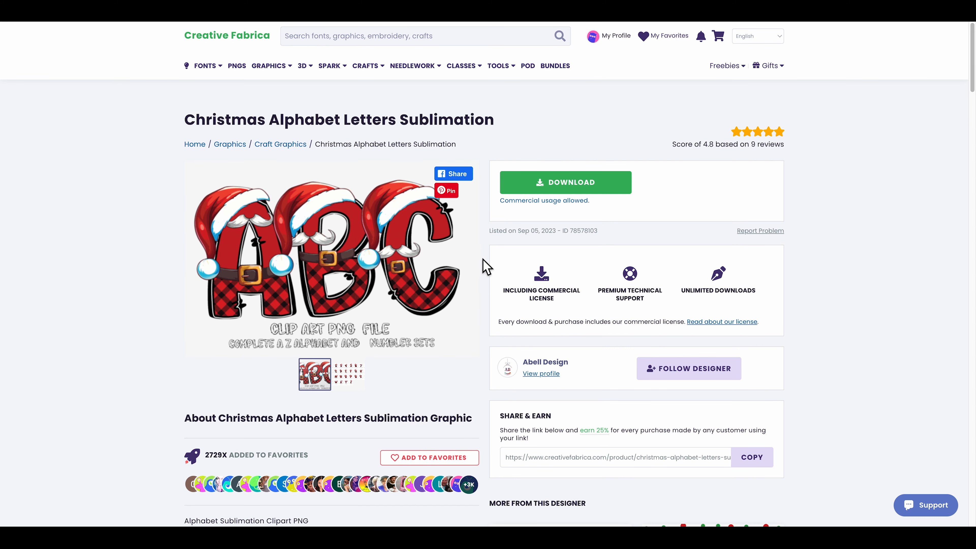
mouse_move(480, 271)
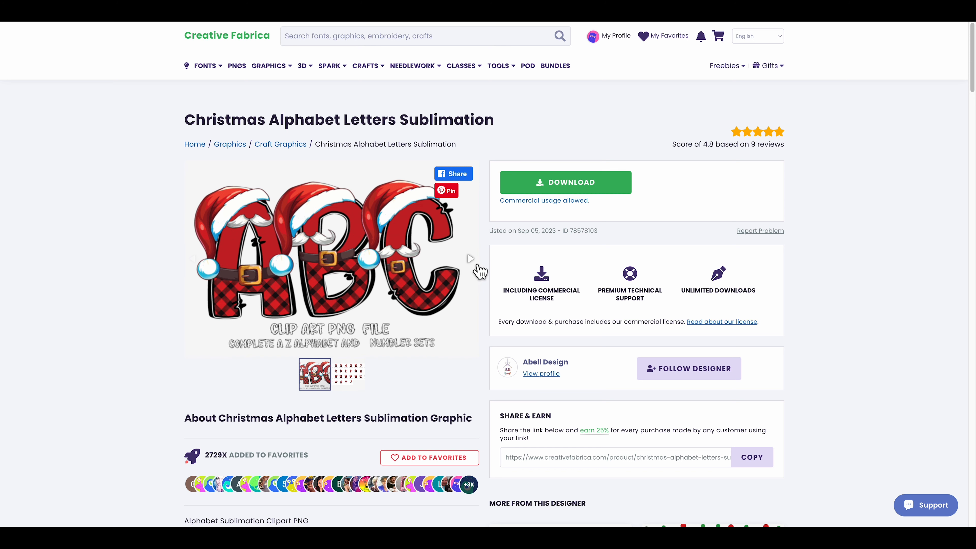
scroll(down, 3)
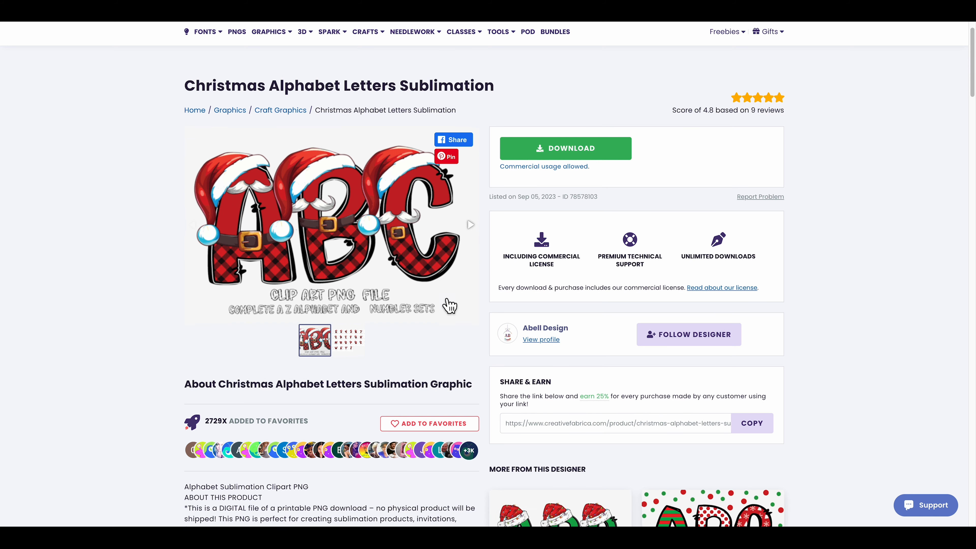
scroll(up, 3)
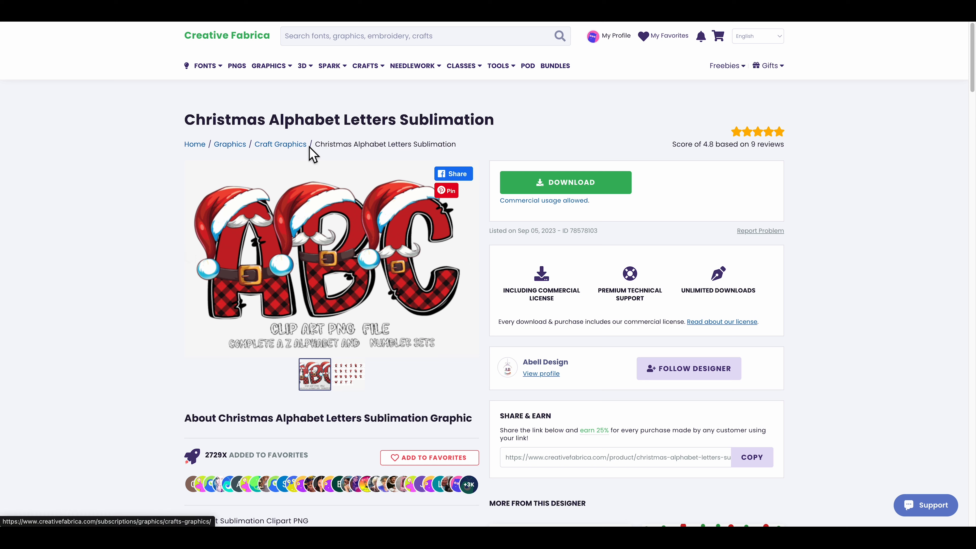
mouse_move(486, 280)
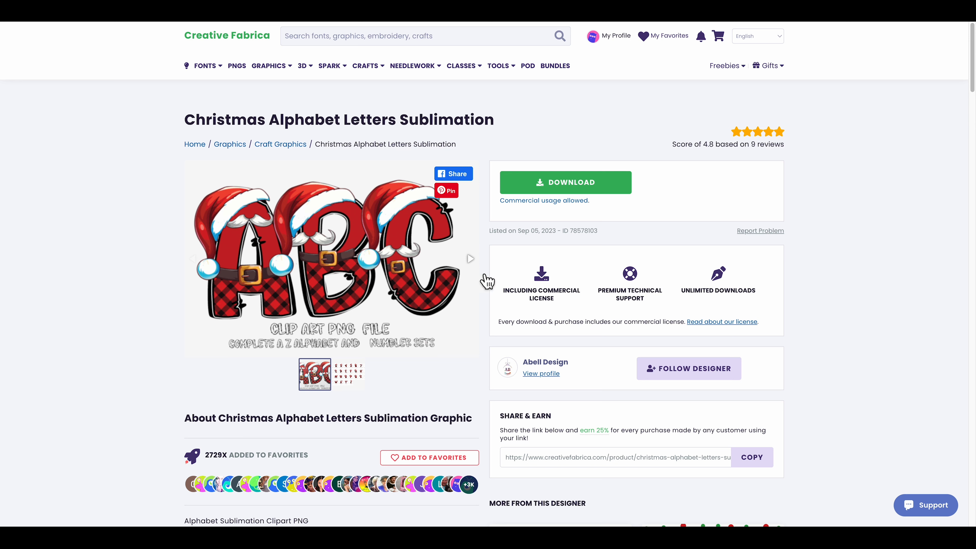
mouse_move(413, 214)
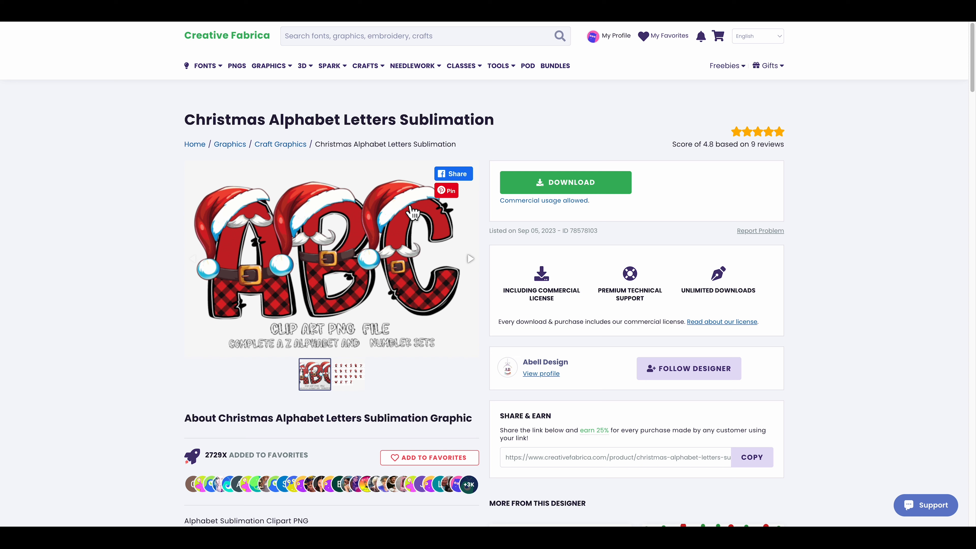
mouse_move(455, 296)
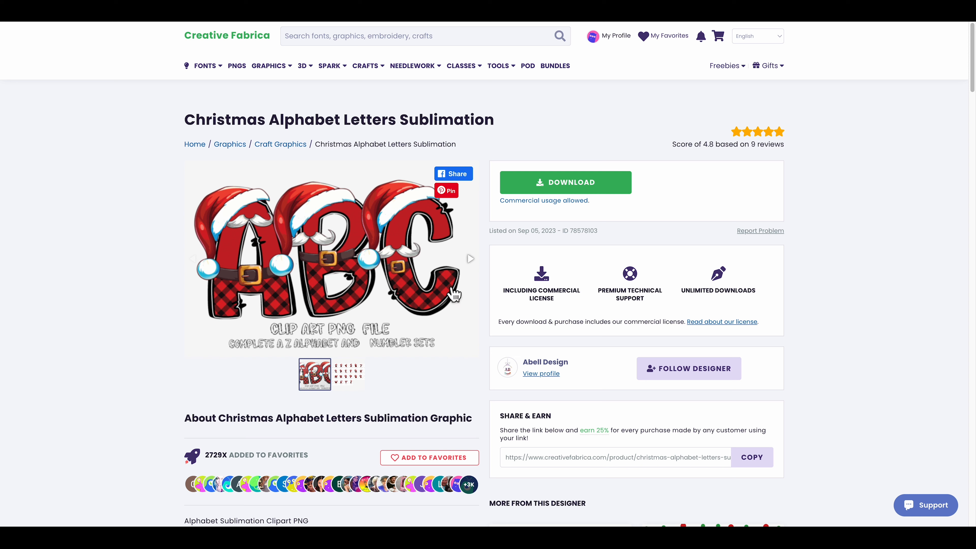
mouse_move(409, 350)
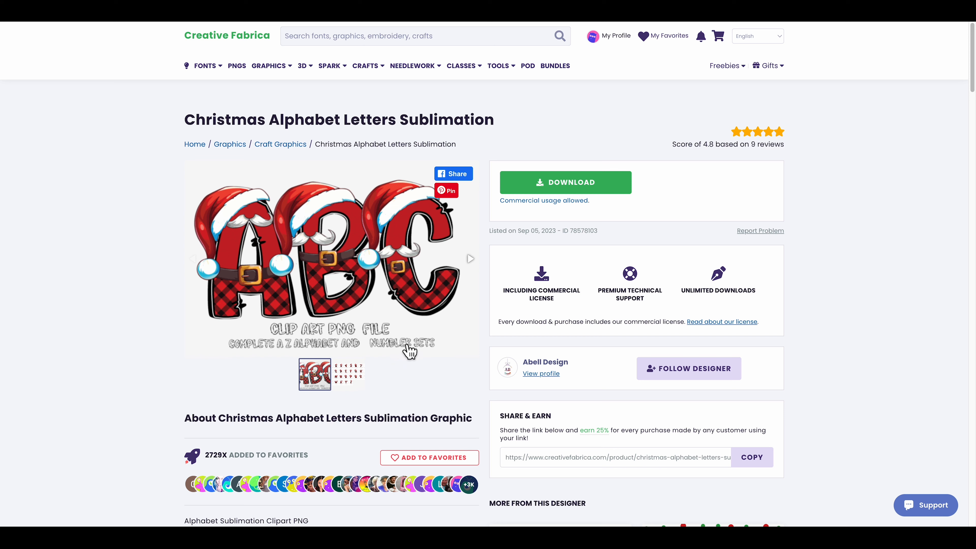
mouse_move(436, 317)
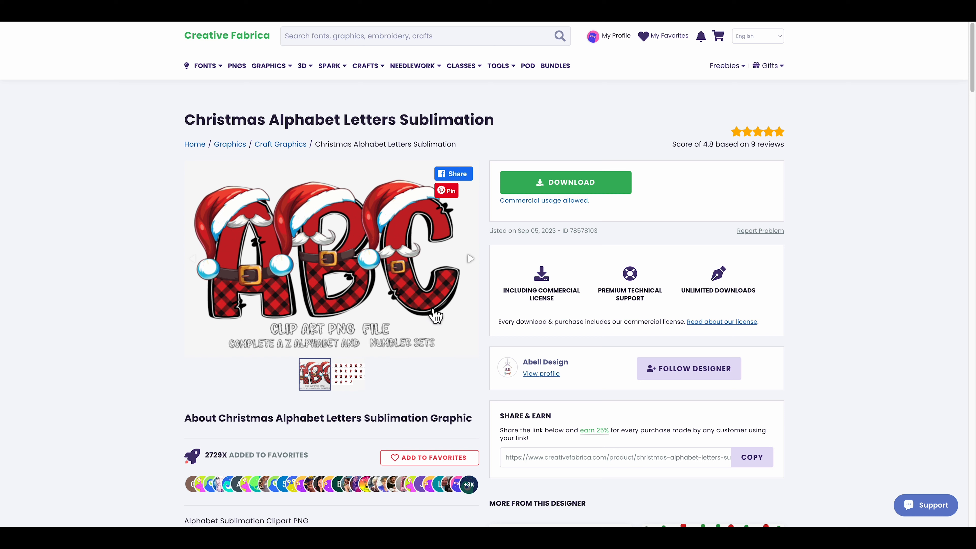
mouse_move(486, 234)
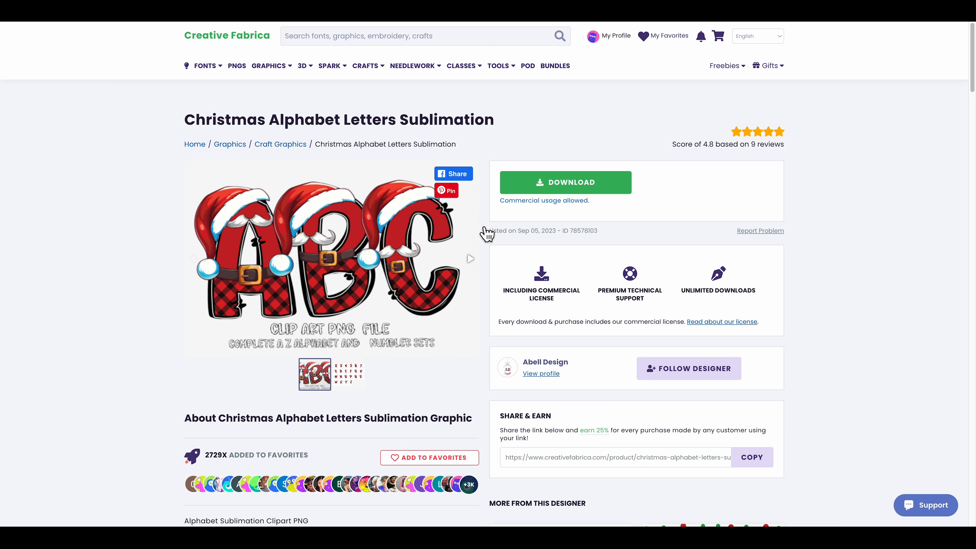
mouse_move(595, 363)
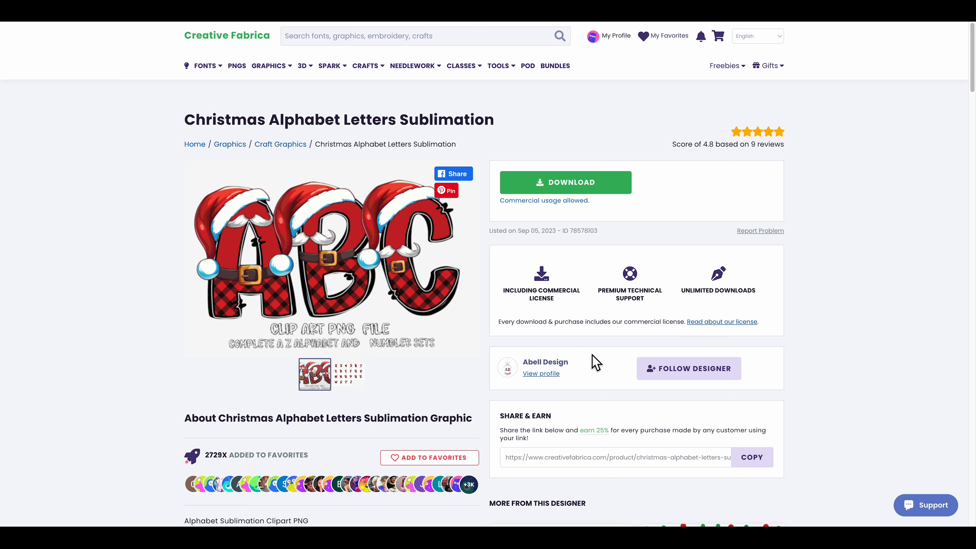
Browse the designer's other items on the Christmas Alphabet product page
scroll(down, 3)
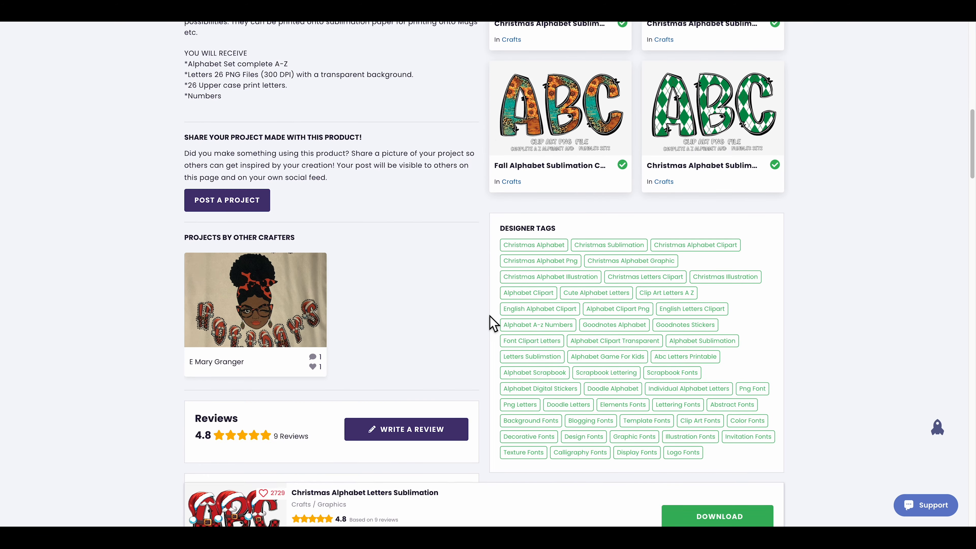
scroll(up, 3)
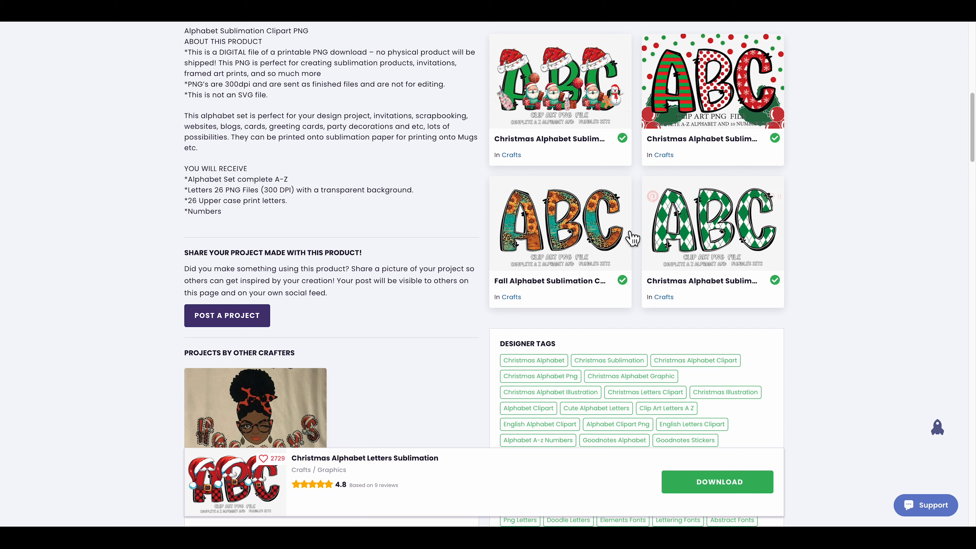
scroll(up, 3)
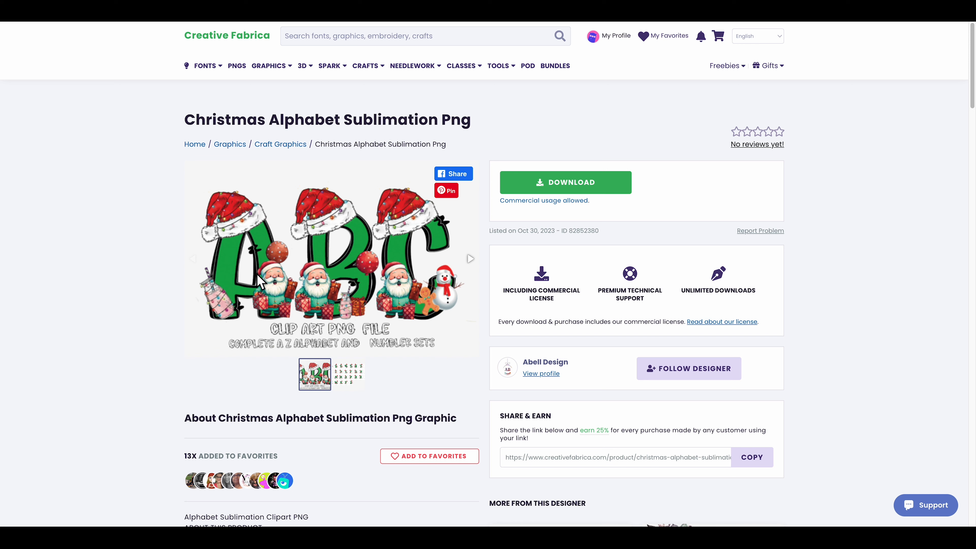
mouse_move(377, 284)
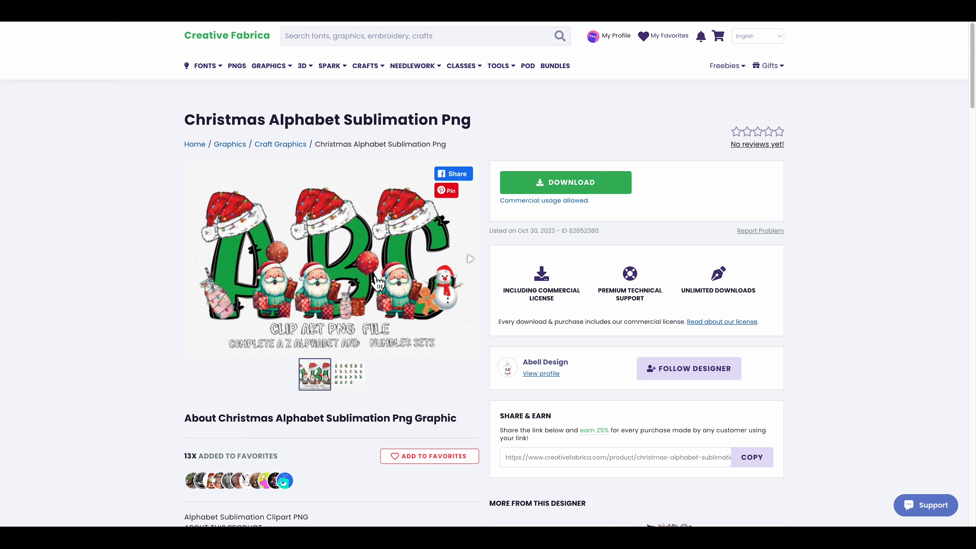
mouse_move(296, 260)
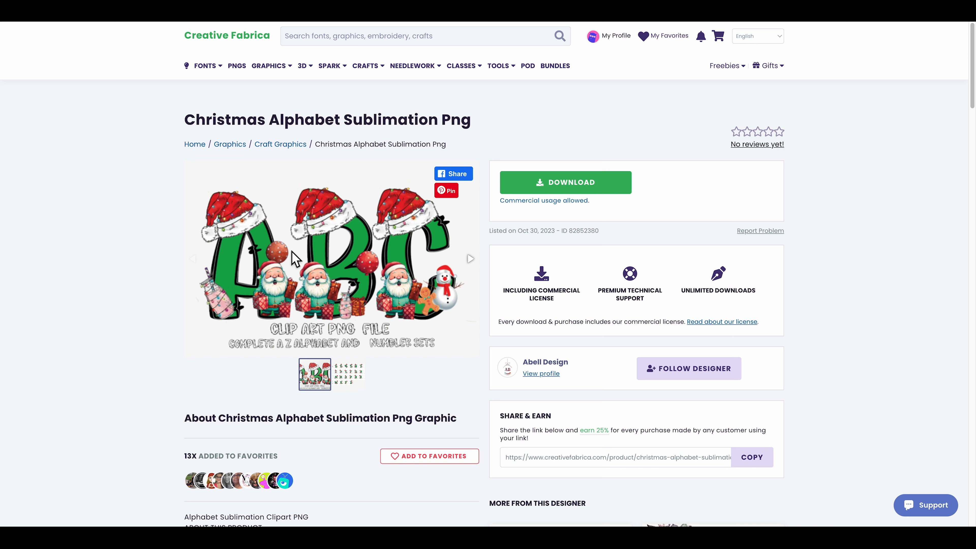
mouse_move(261, 370)
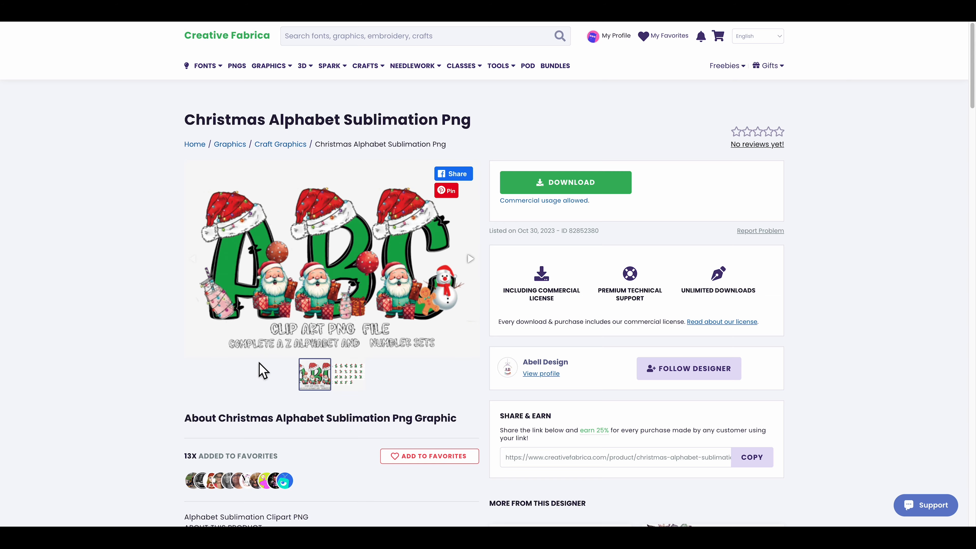
scroll(down, 3)
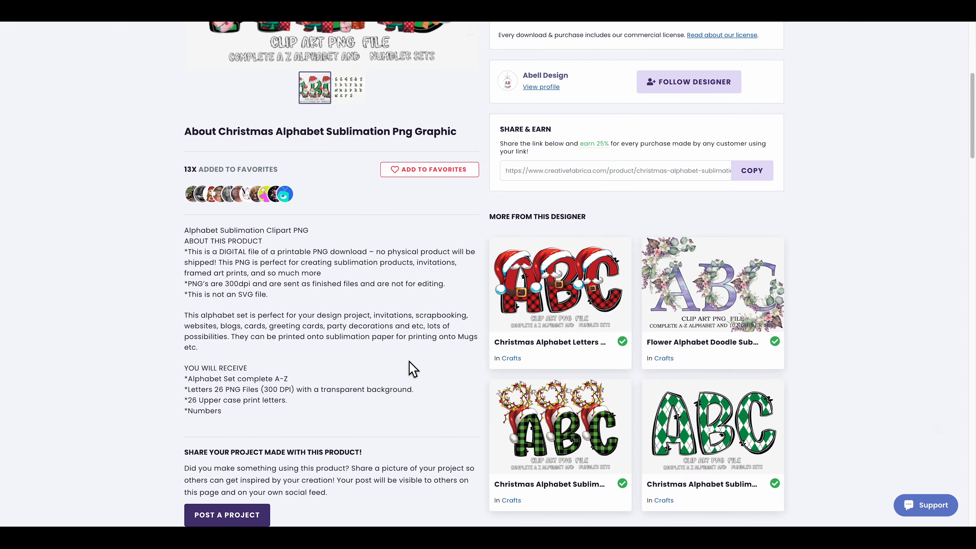
scroll(down, 3)
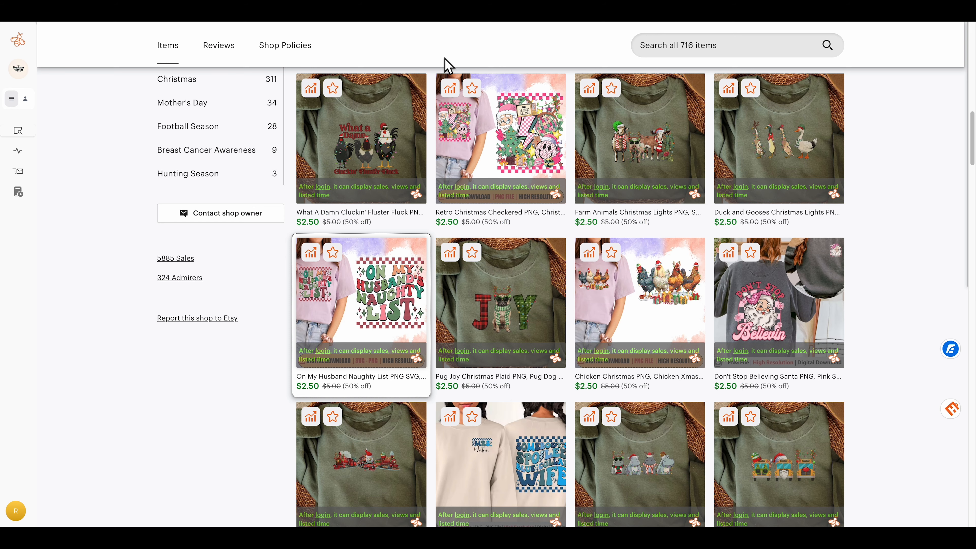
From the 'christmas one letter shirt' Google results, open Etsy's Monogrammed Santa Hat Reindeer family shirt listing
click(719, 45)
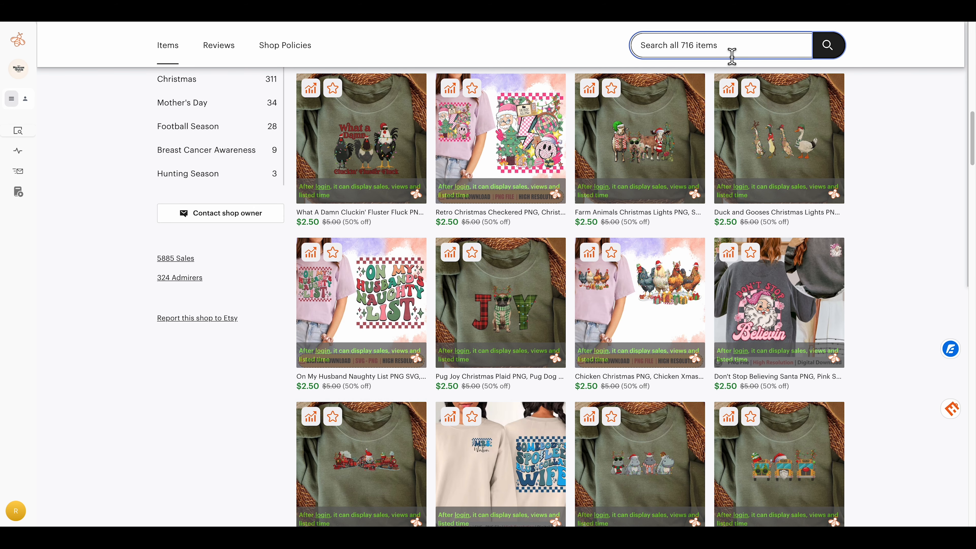
text(cust)
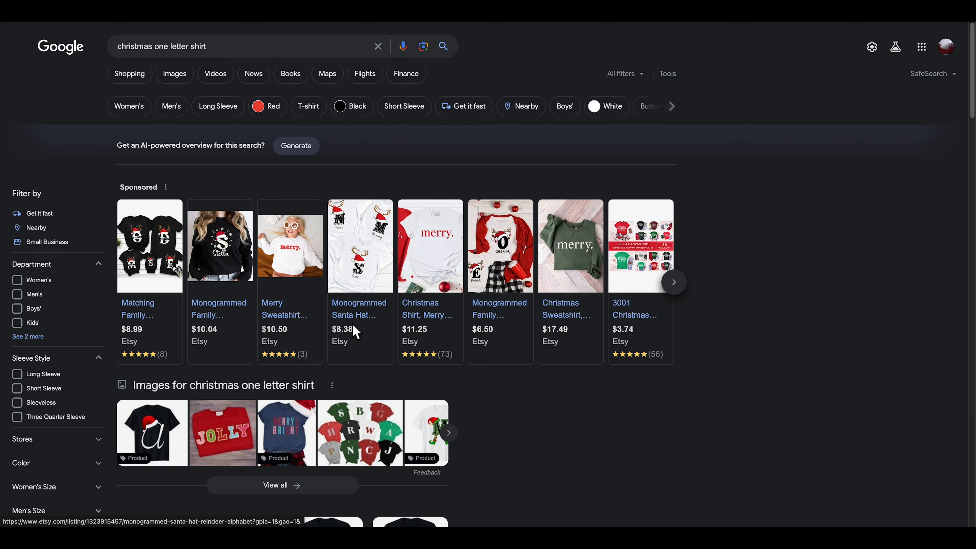
right_click(359, 249)
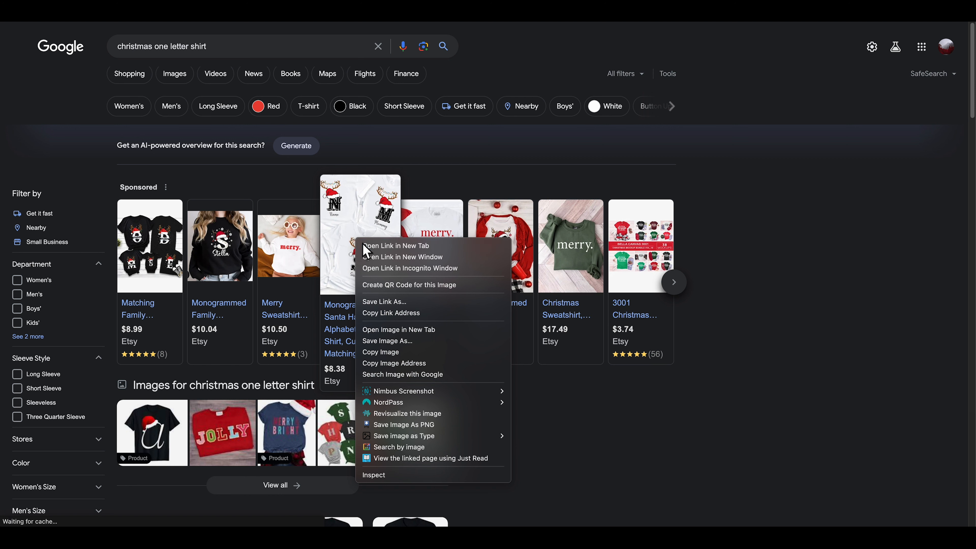
right_click(220, 246)
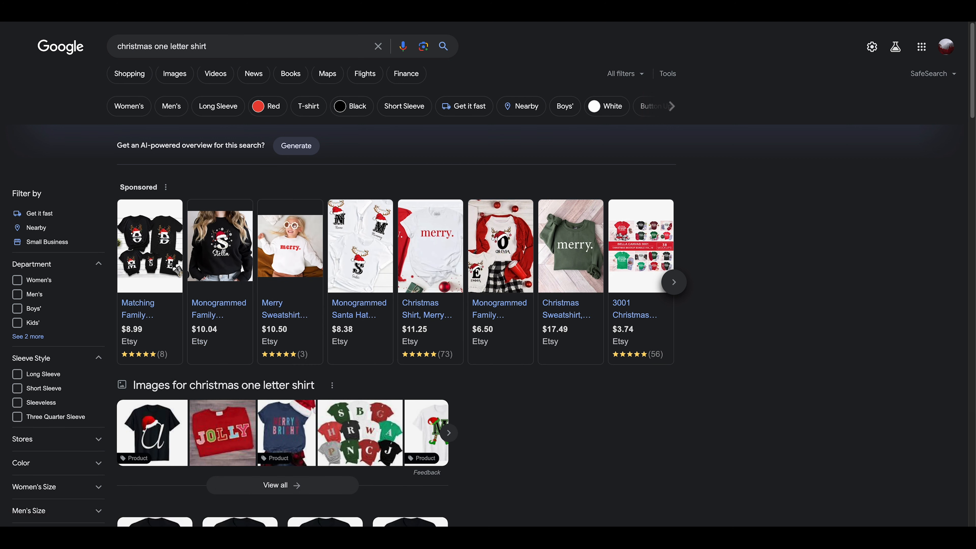
click(359, 246)
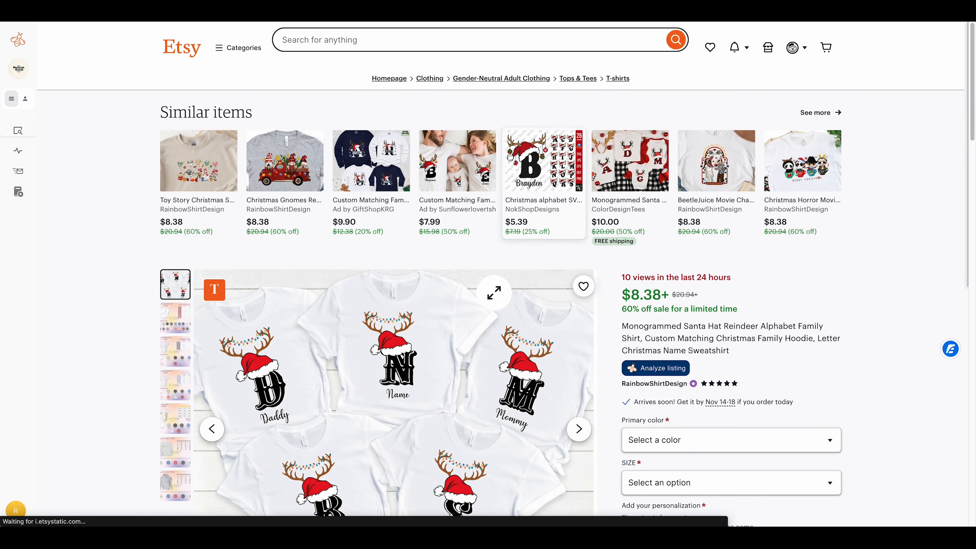
Review the Santa hat shirt's analytics: 2,190 views, 41 favorites, 30 total sales
scroll(down, 3)
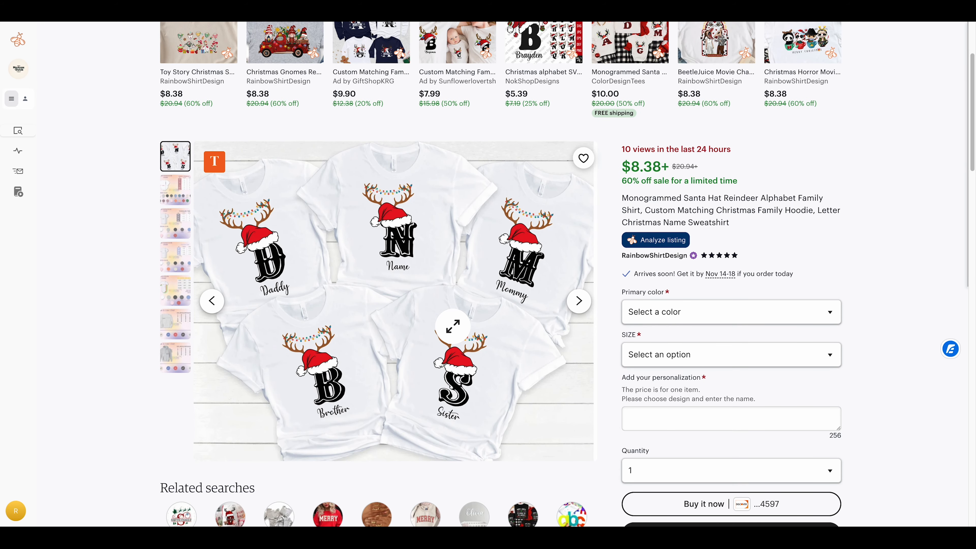
mouse_move(480, 373)
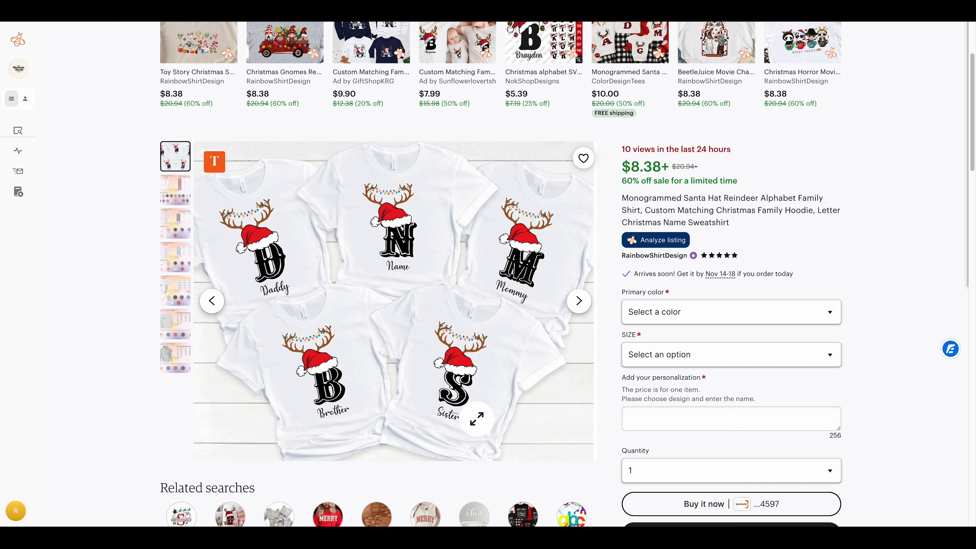
mouse_move(261, 242)
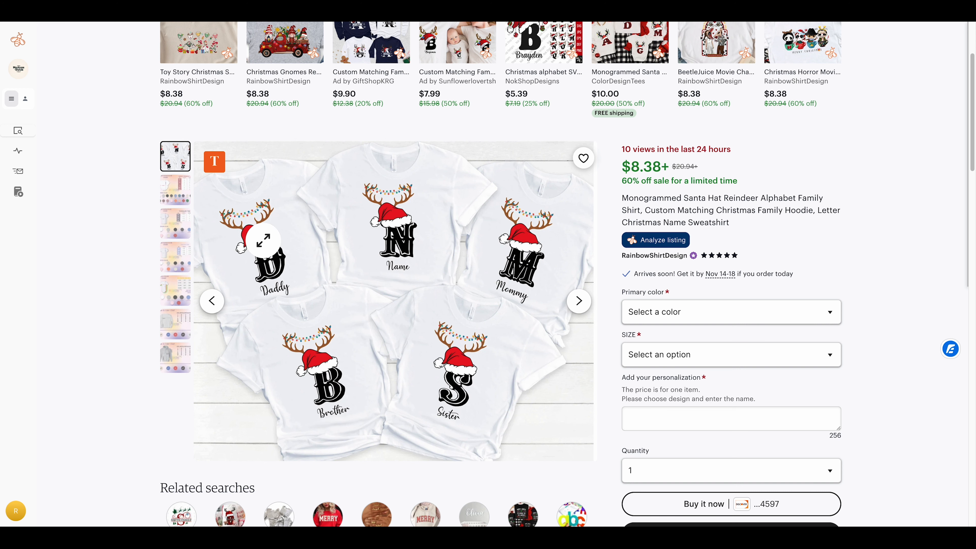
mouse_move(516, 301)
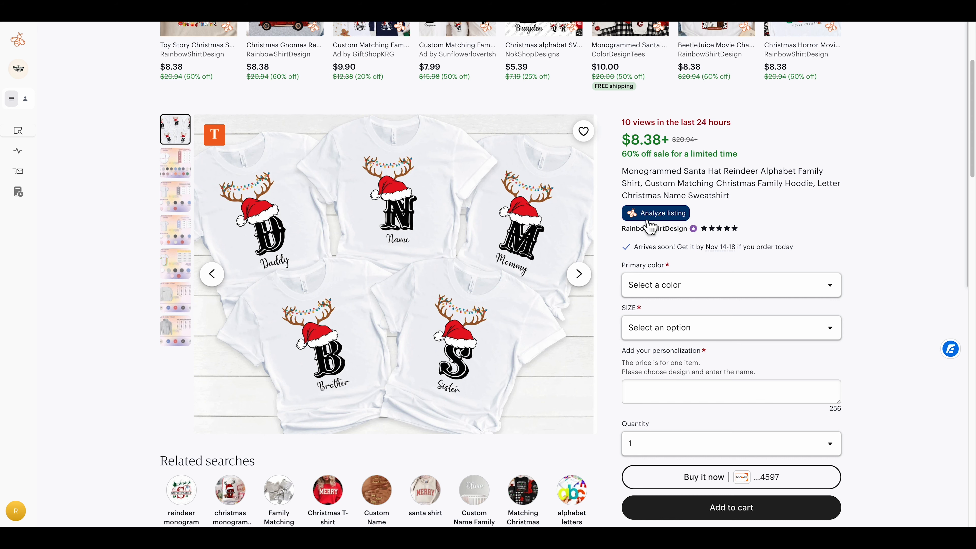
click(654, 213)
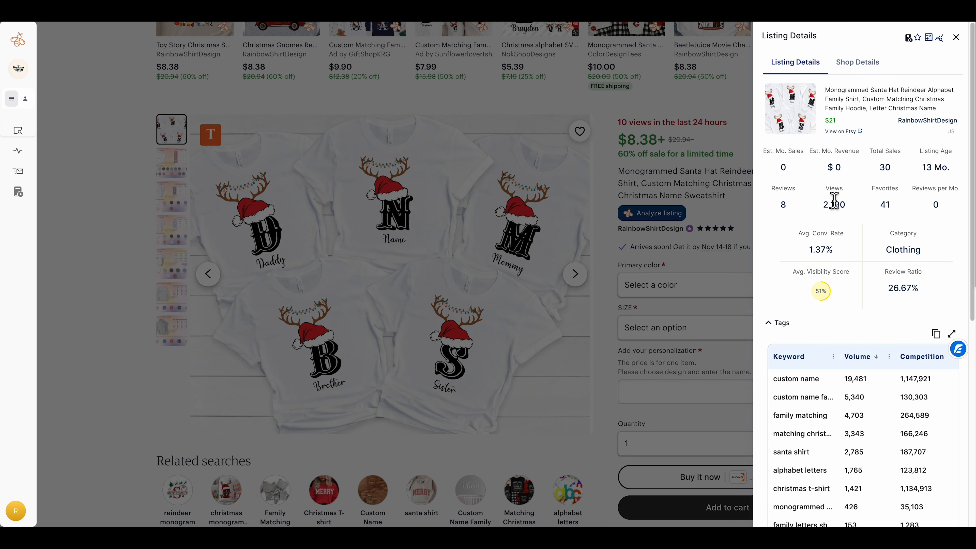
mouse_move(885, 204)
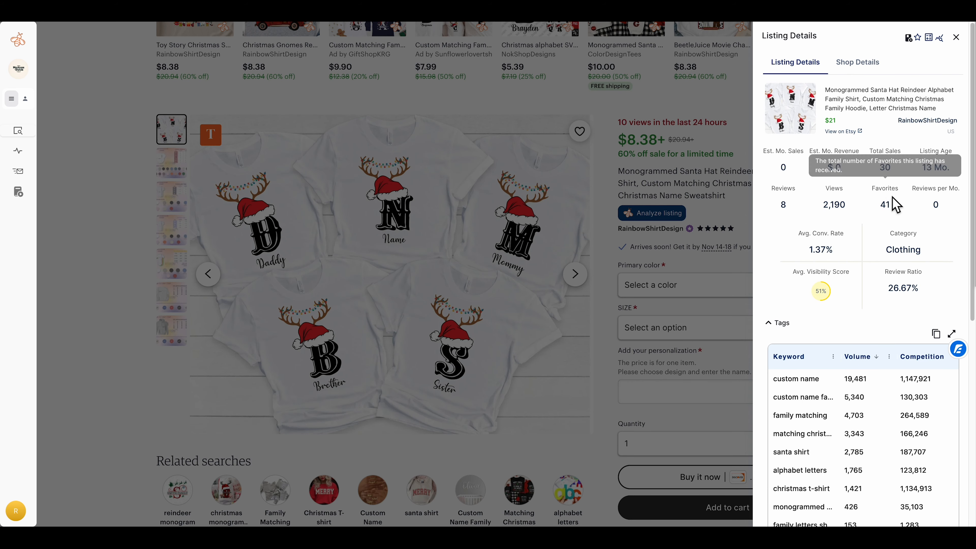
mouse_move(834, 150)
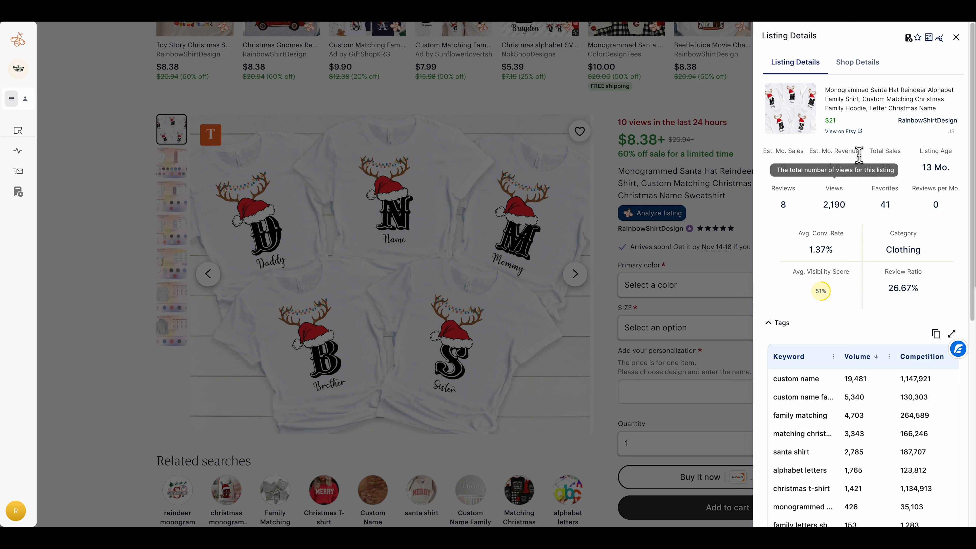
click(956, 36)
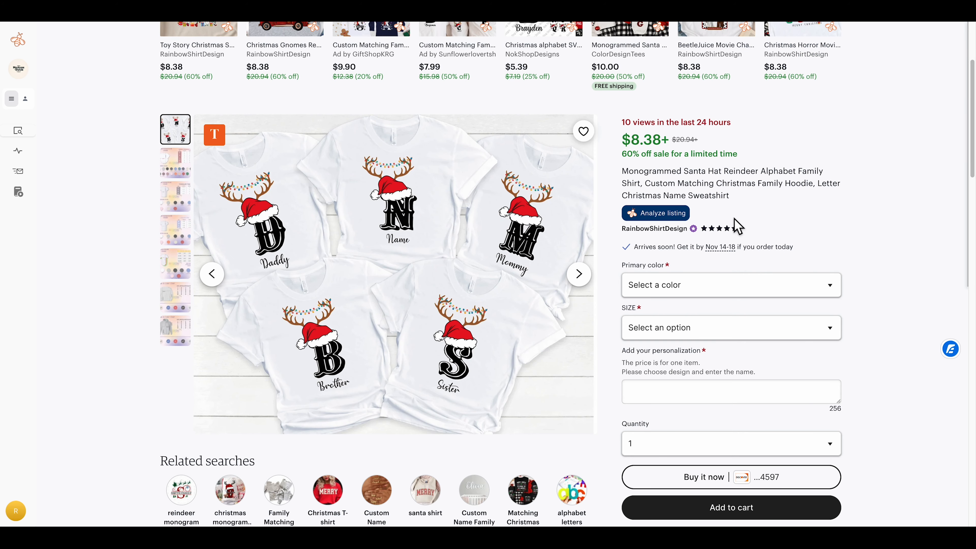
Scroll to the listing's reviews and open the RainbowShirtDesign shop page
scroll(down, 3)
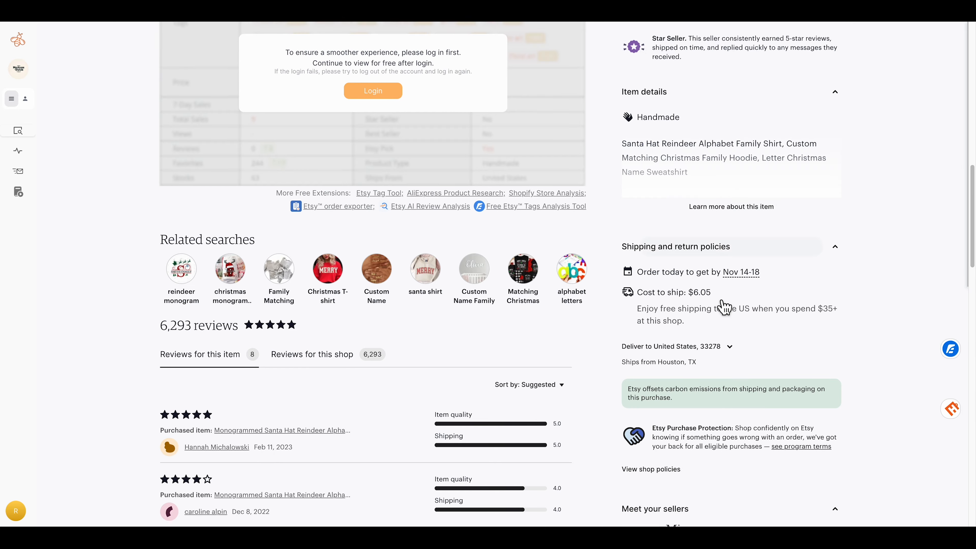
scroll(down, 3)
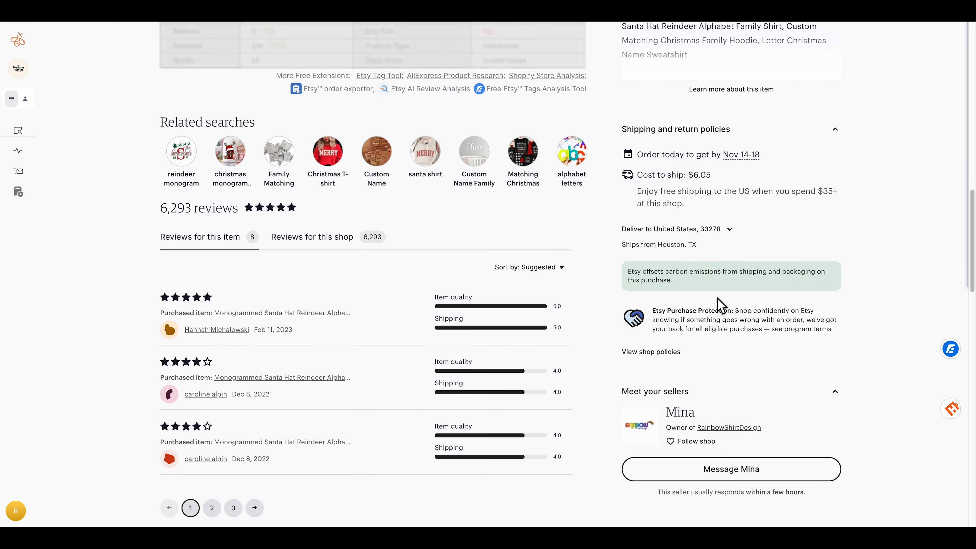
click(727, 427)
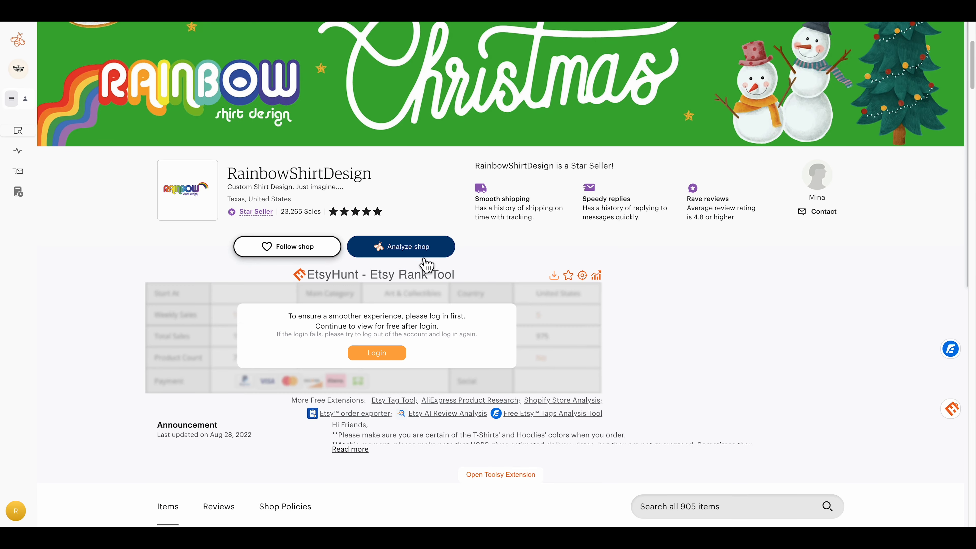
Open Product Analytics for RainbowShirtDesign's 40 listings, averaging 170 favorites, 20 USD, 7 monthly sales
click(401, 246)
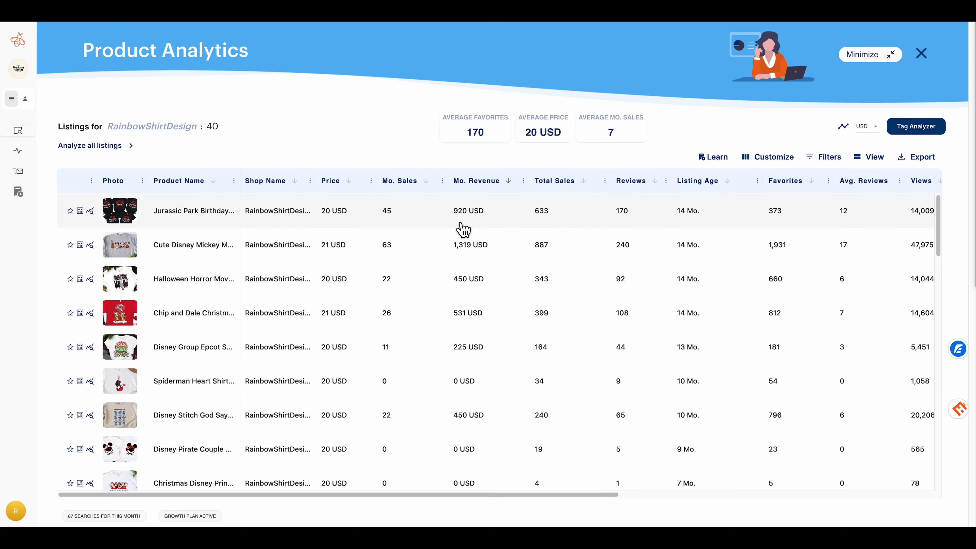
mouse_move(200, 223)
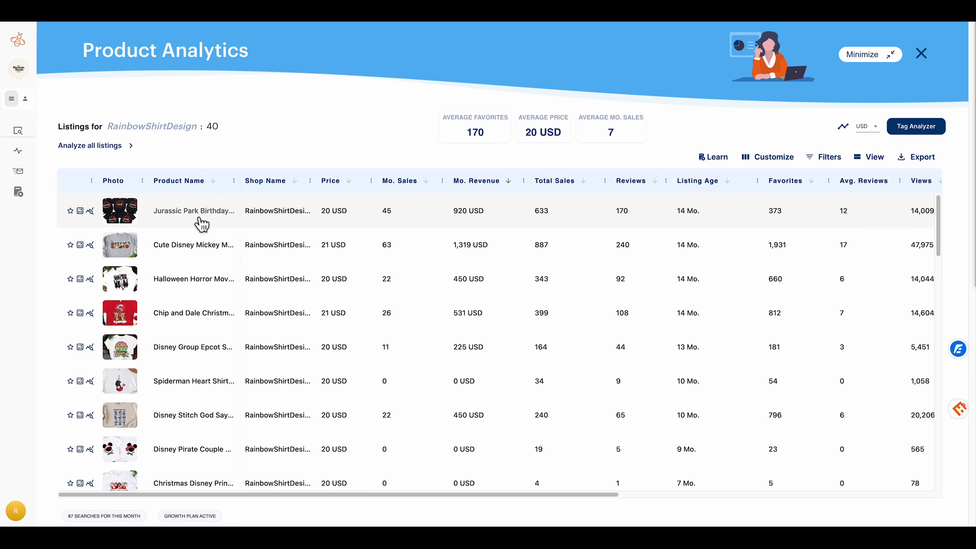
mouse_move(447, 227)
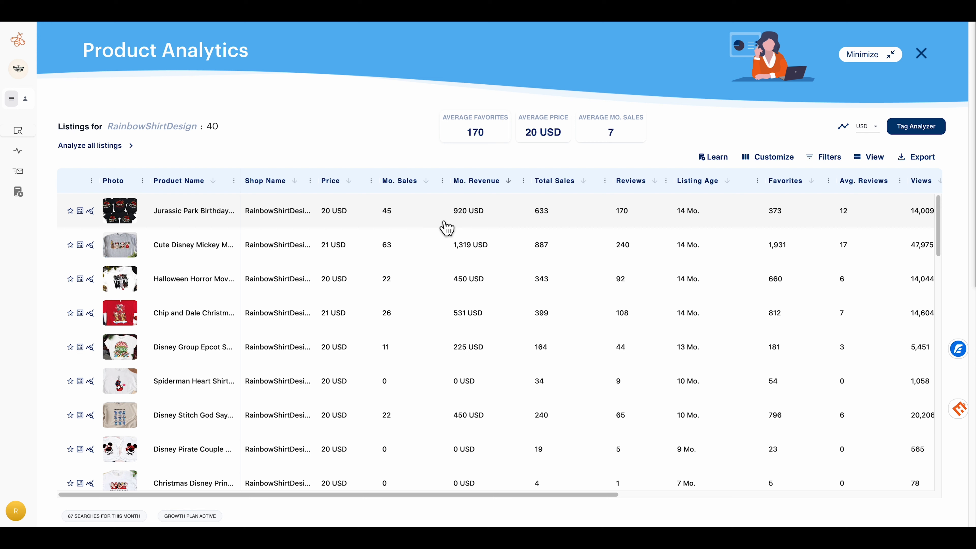
mouse_move(474, 224)
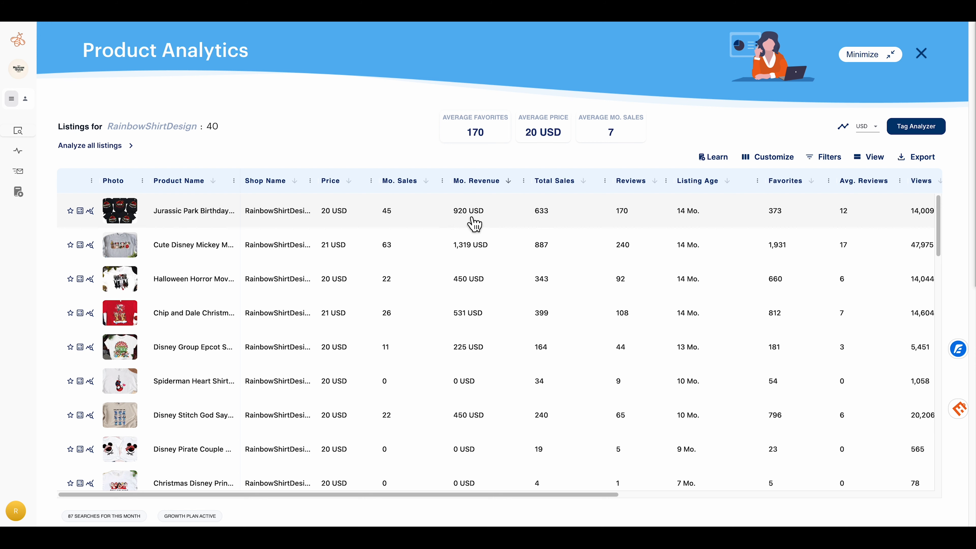
mouse_move(490, 225)
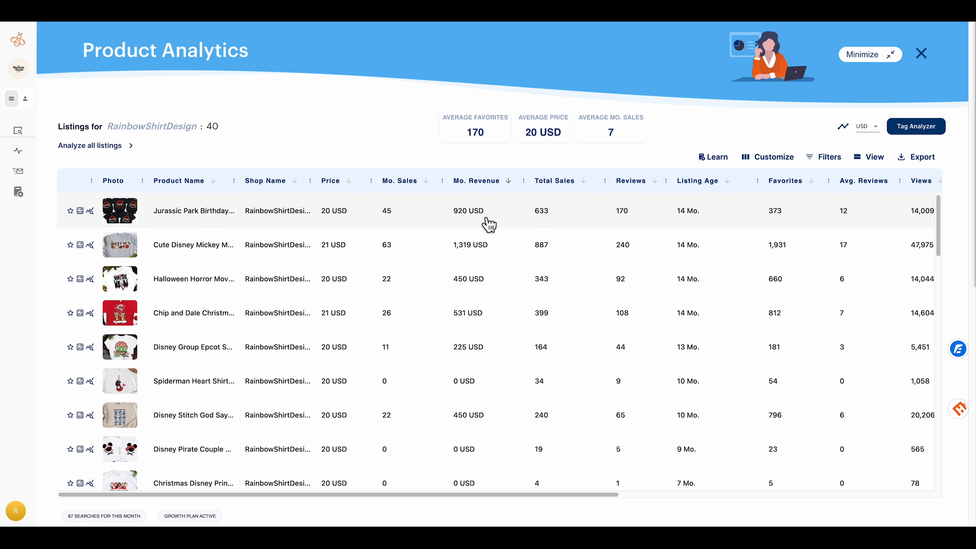
mouse_move(481, 256)
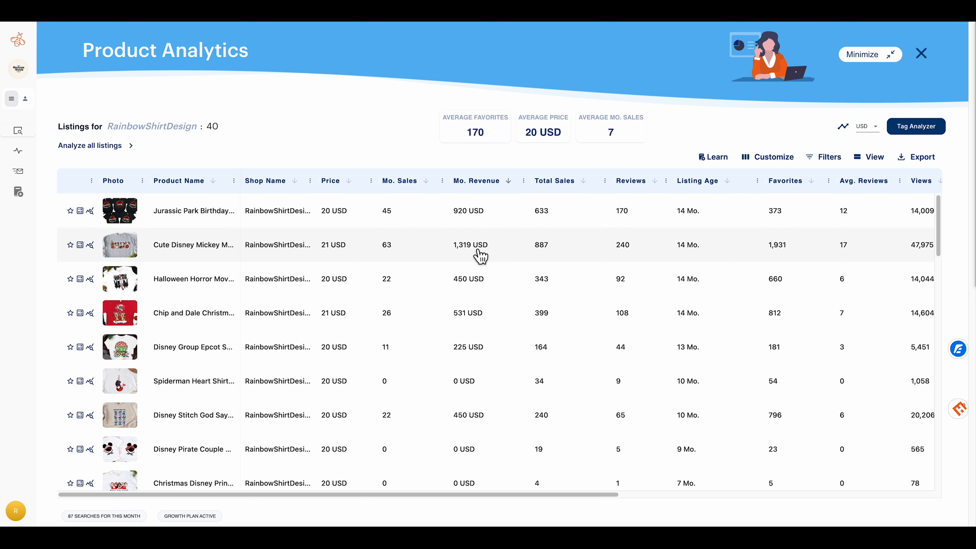
mouse_move(233, 259)
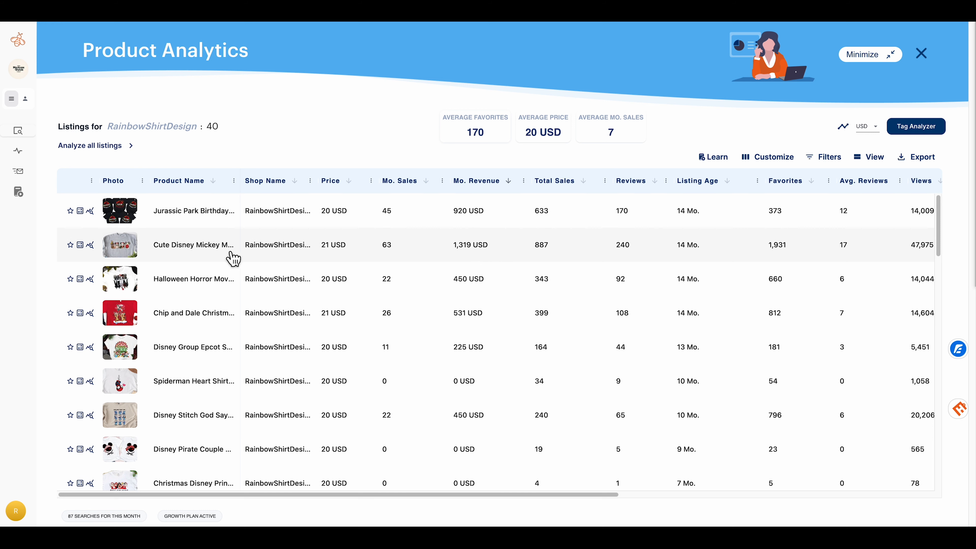
mouse_move(209, 259)
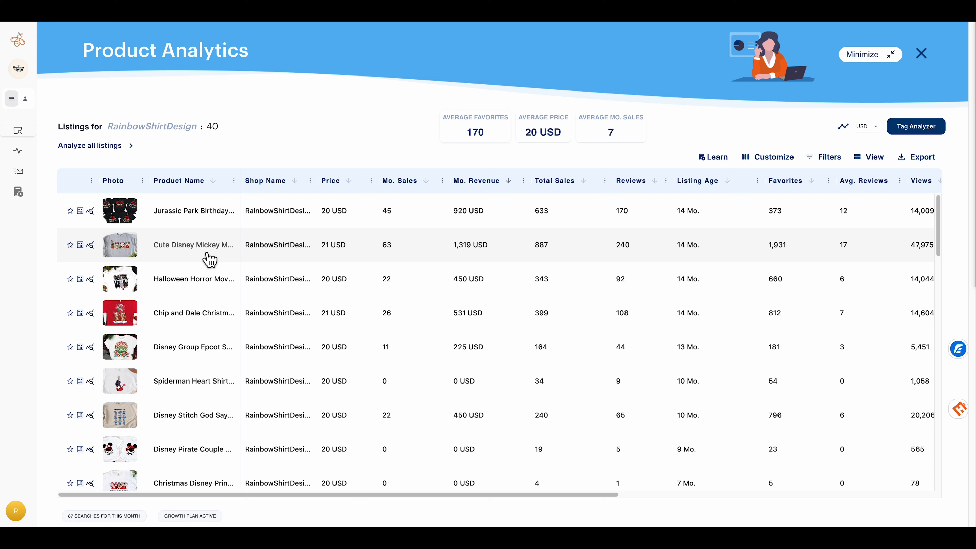
mouse_move(231, 259)
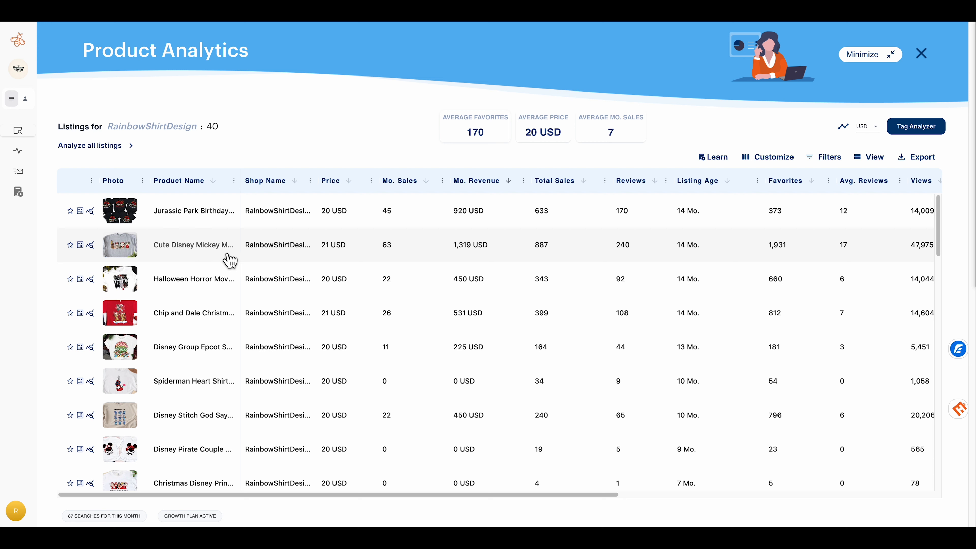
mouse_move(199, 259)
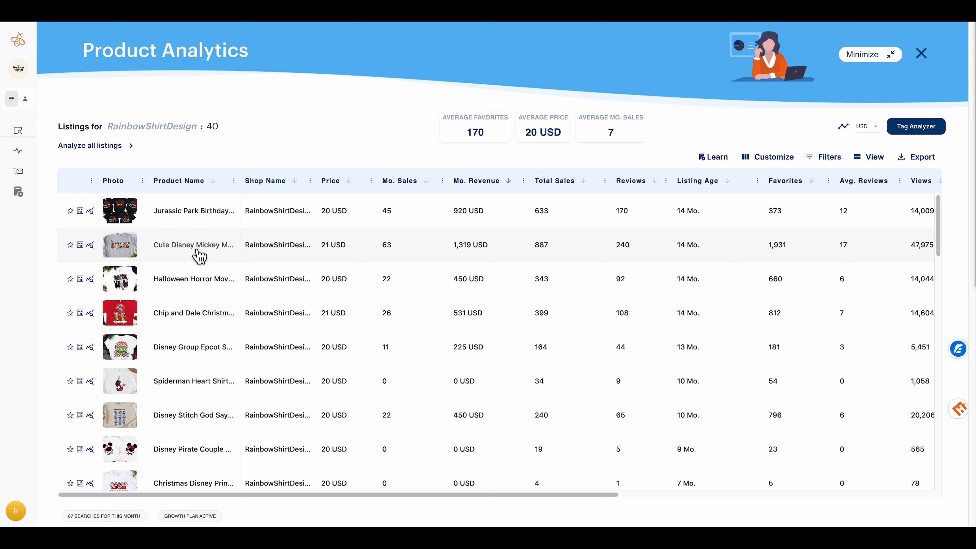
mouse_move(256, 254)
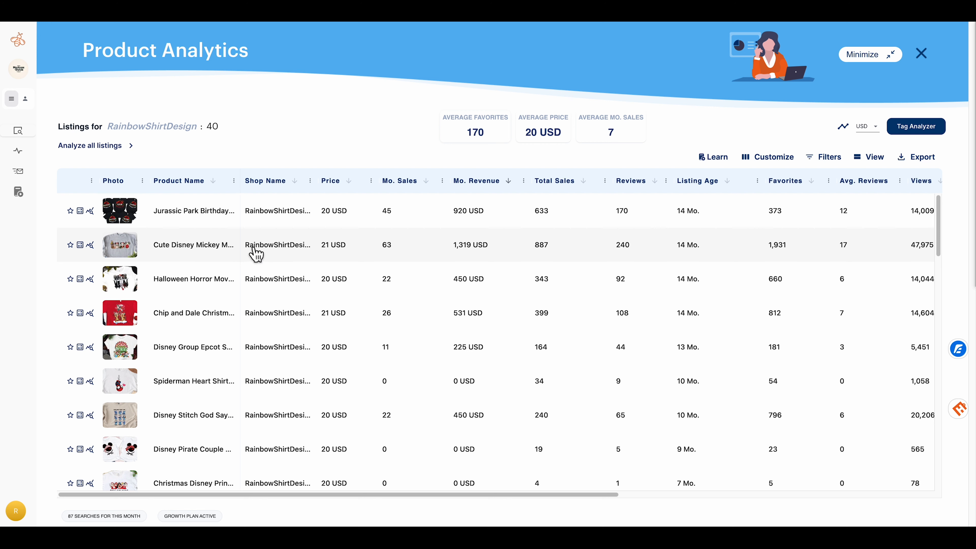
scroll(up, 3)
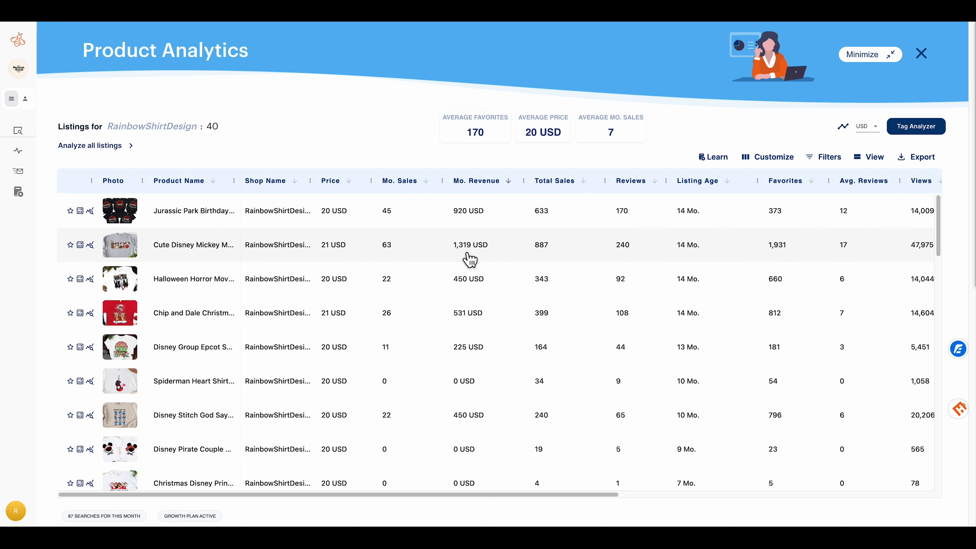
mouse_move(304, 272)
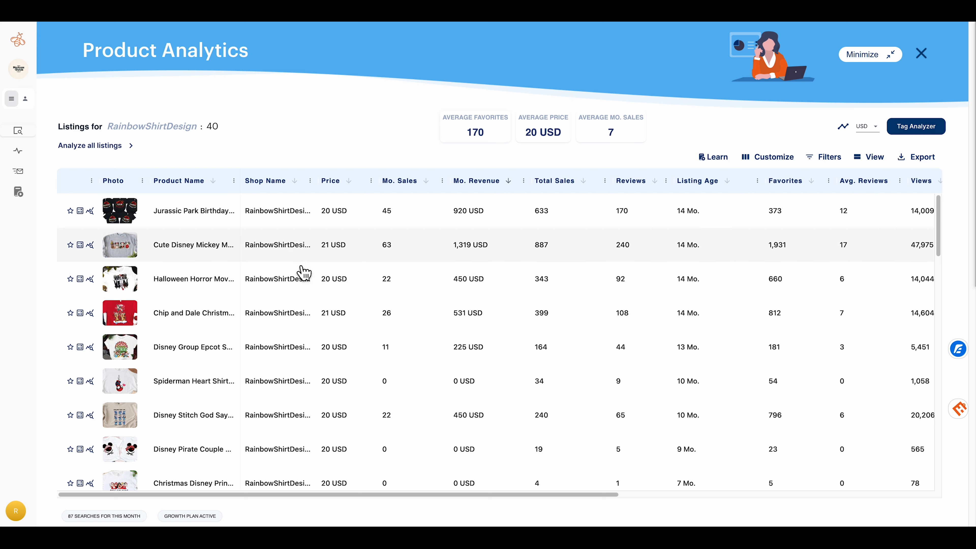
mouse_move(197, 255)
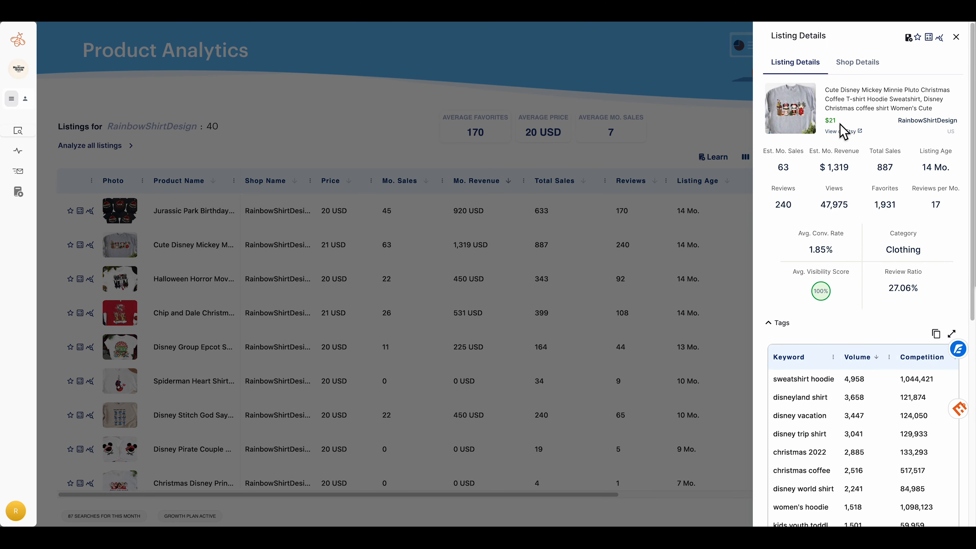
View the Disney Christmas coffee shirt on Etsy, browsing its gray and green t-shirt mockup photos
click(841, 131)
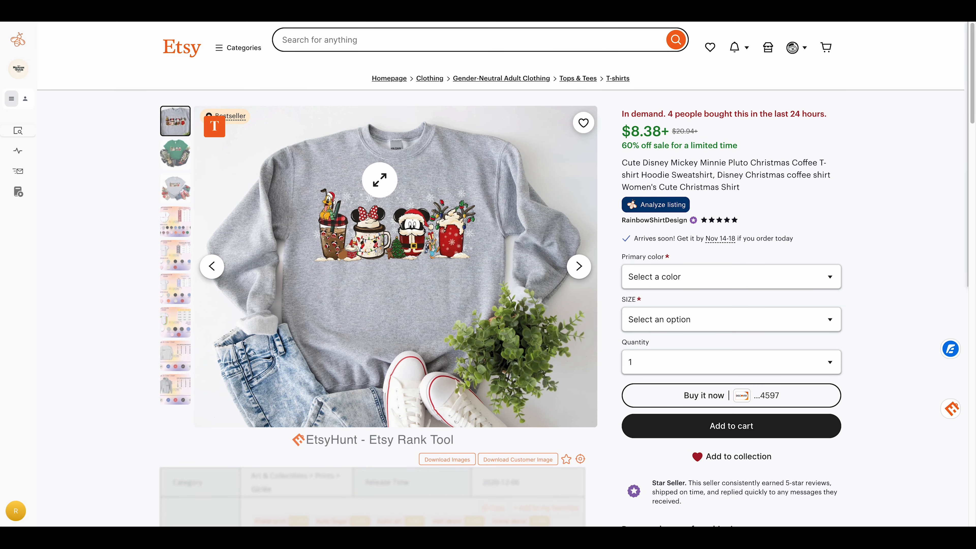
mouse_move(323, 204)
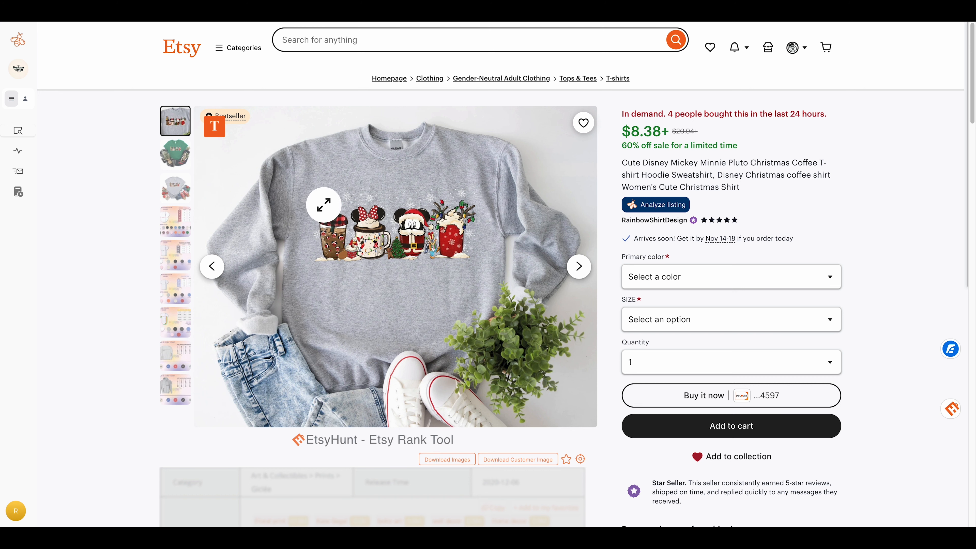
click(175, 188)
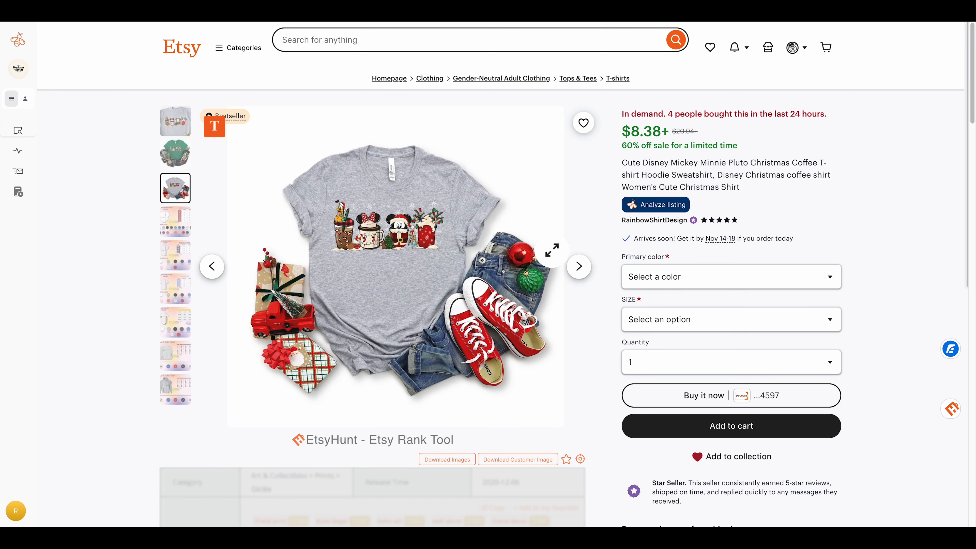
mouse_move(410, 202)
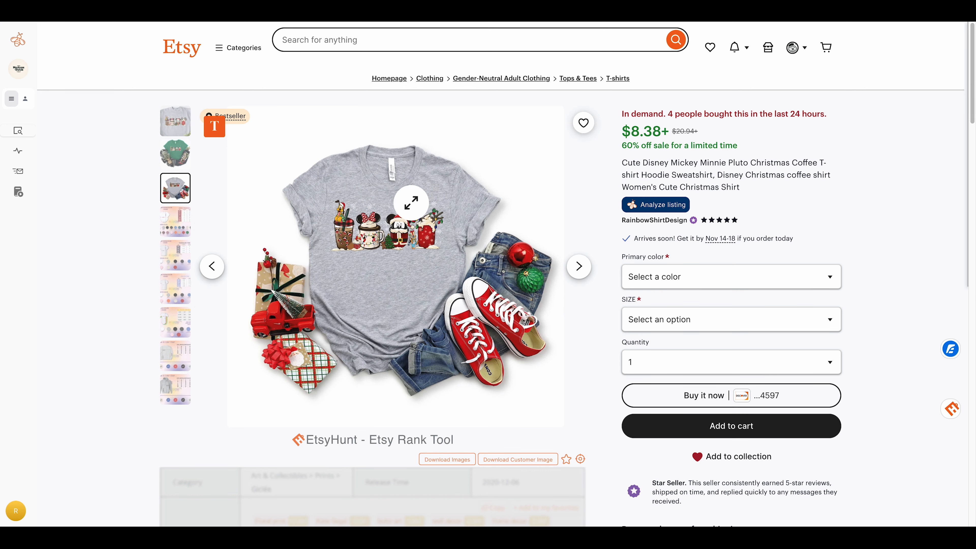
mouse_move(270, 187)
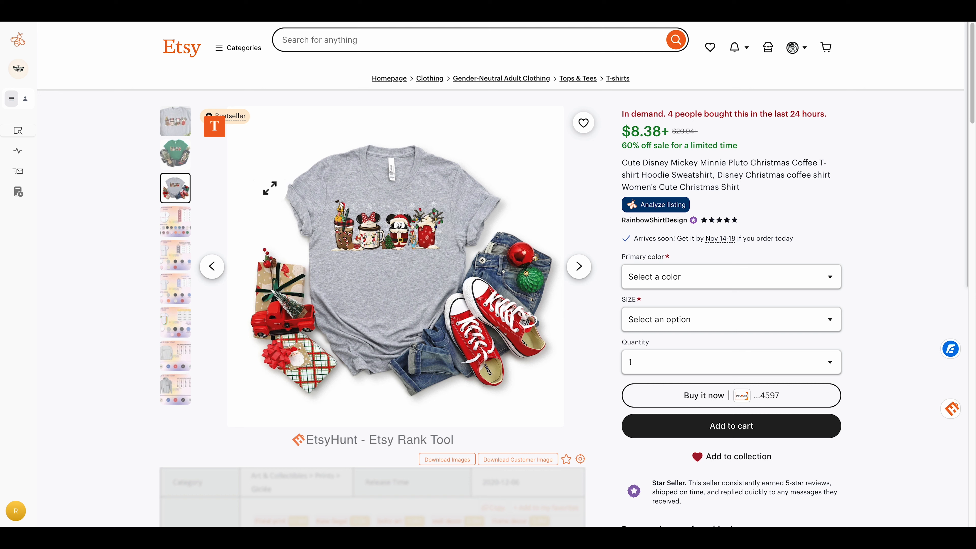
click(175, 153)
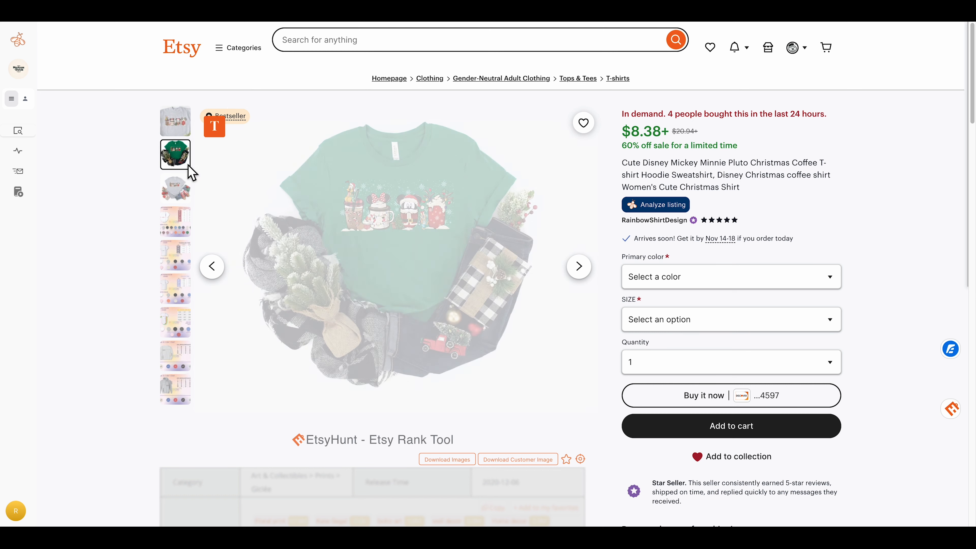
click(175, 154)
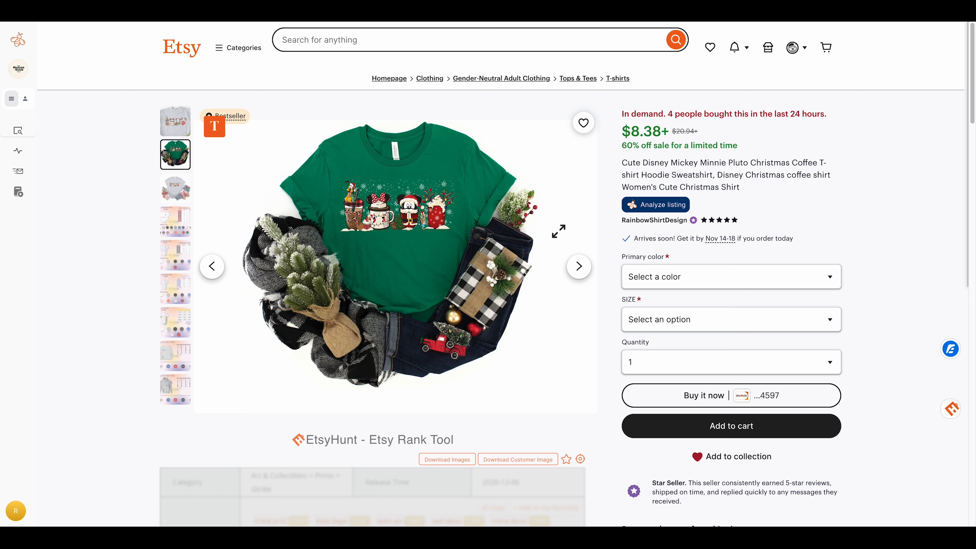
scroll(down, 3)
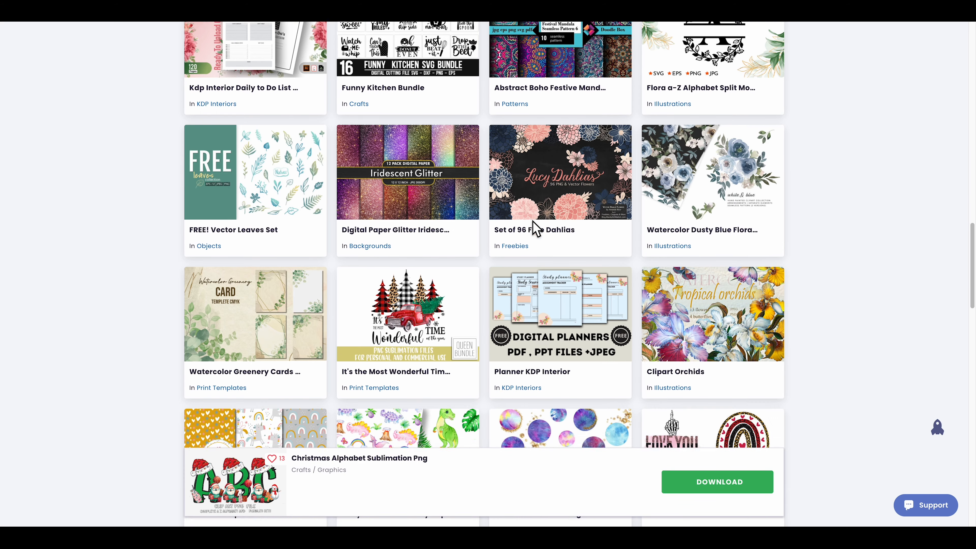
Scroll the related products and open the 4th of July Sublimation Clipart Bundle page
scroll(down, 3)
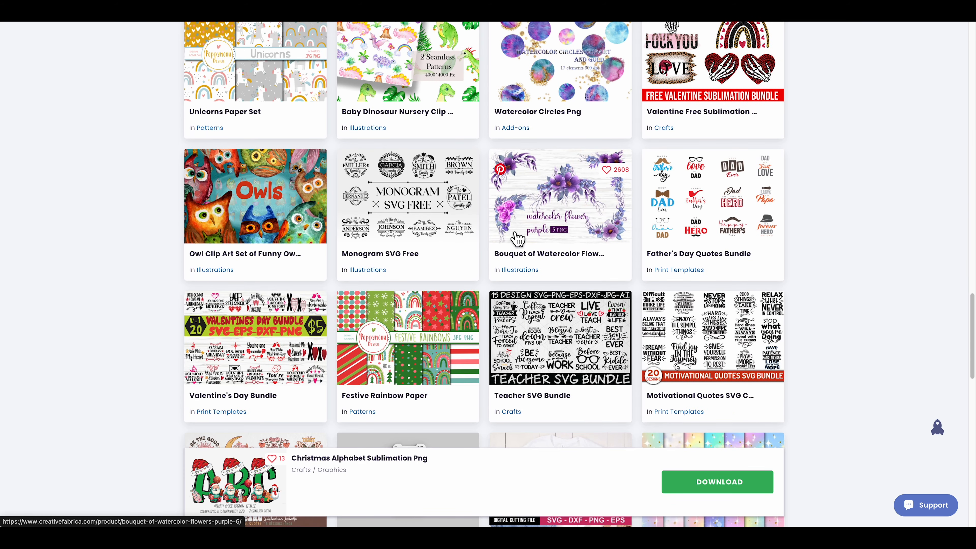
scroll(down, 3)
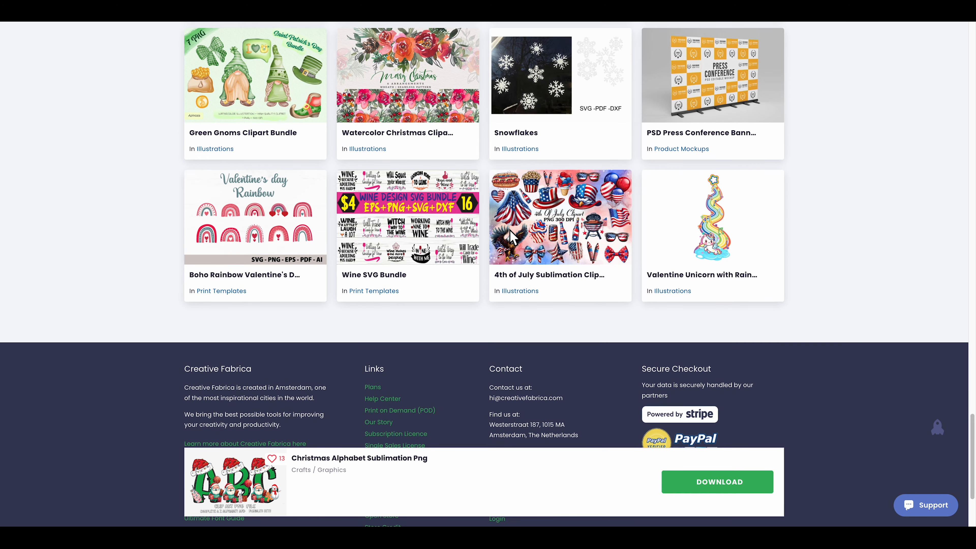
mouse_move(559, 217)
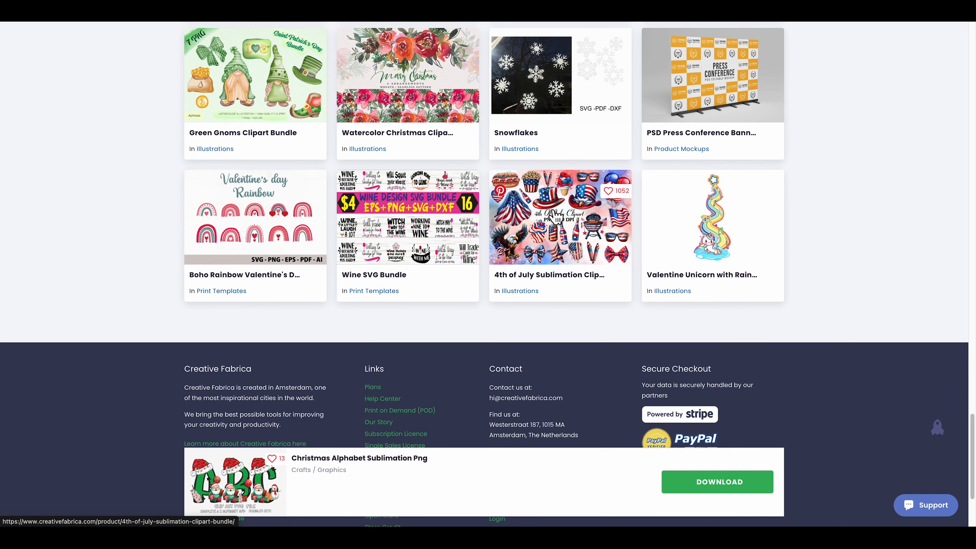
click(560, 216)
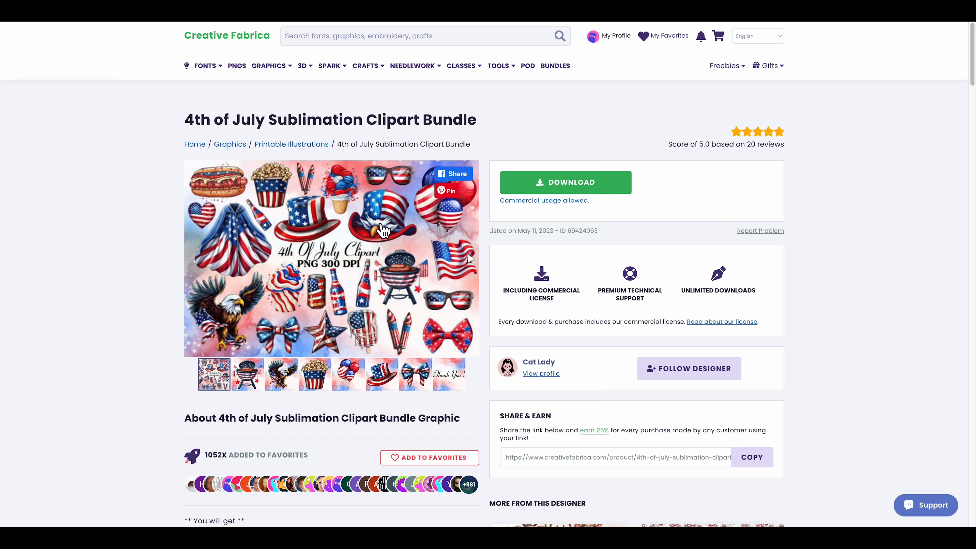
mouse_move(422, 280)
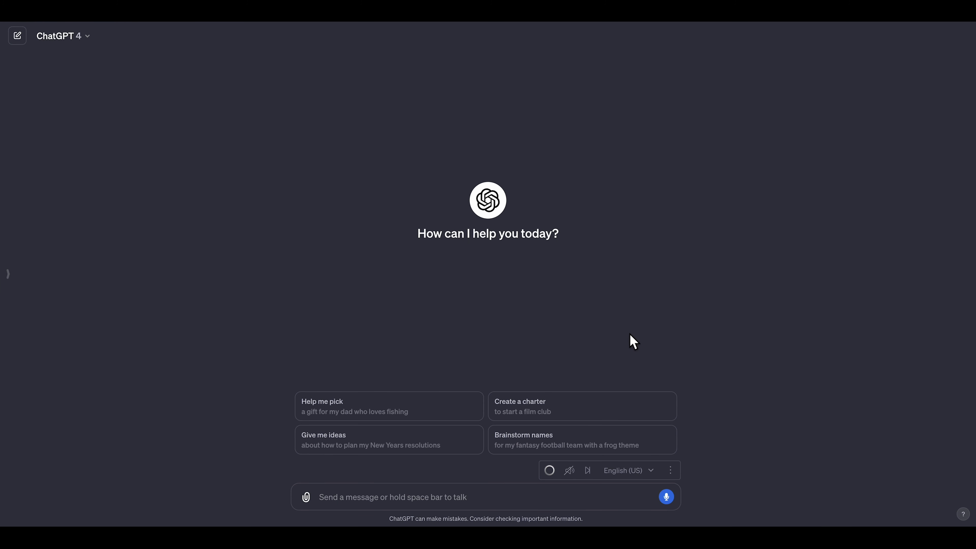
mouse_move(373, 497)
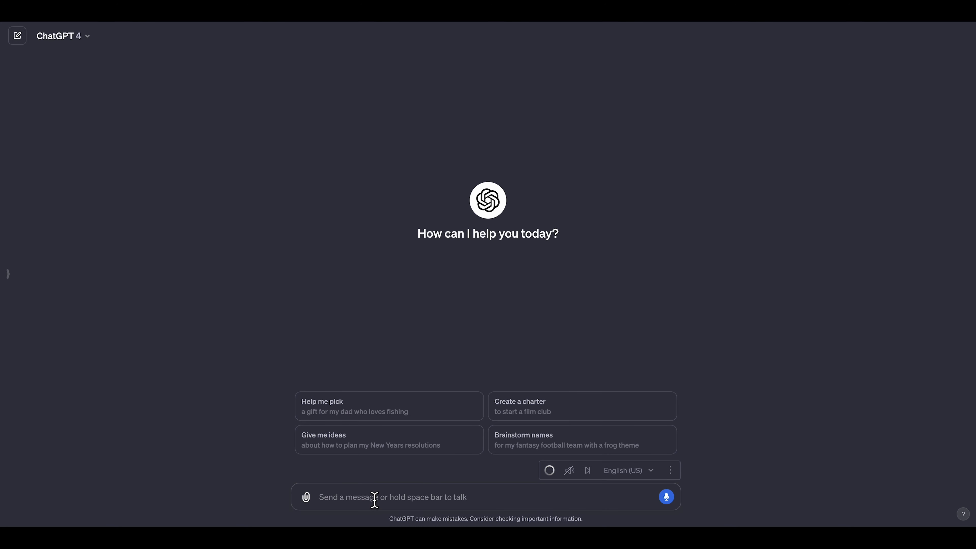
mouse_move(602, 391)
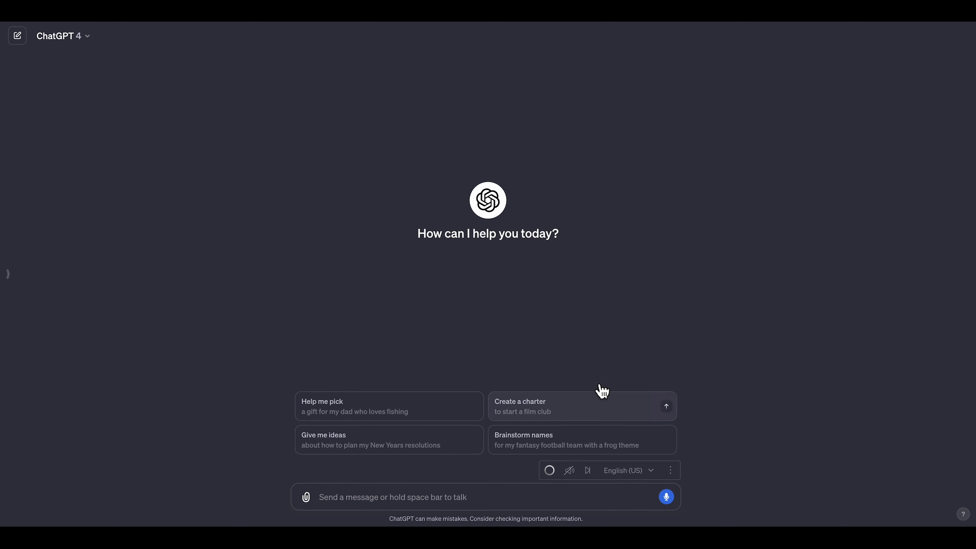
mouse_move(548, 252)
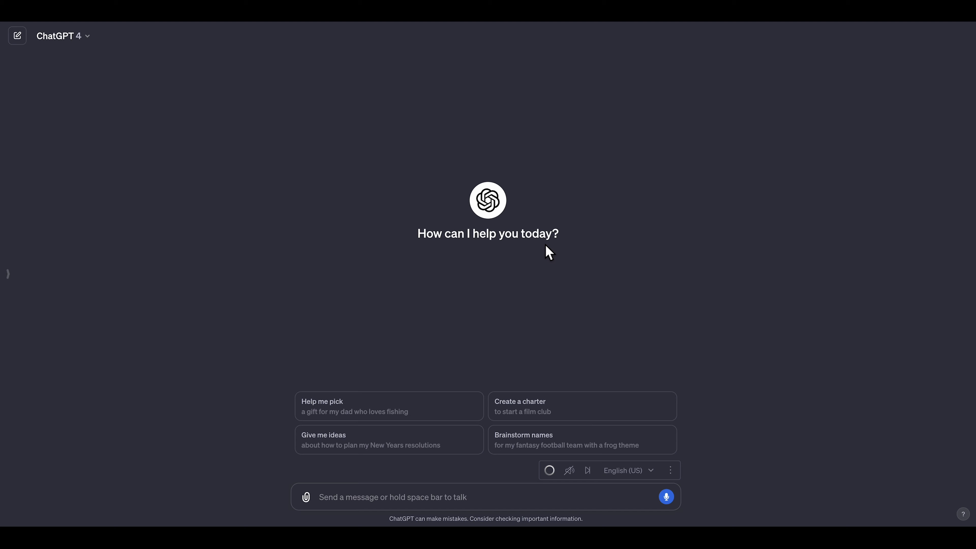
mouse_move(479, 300)
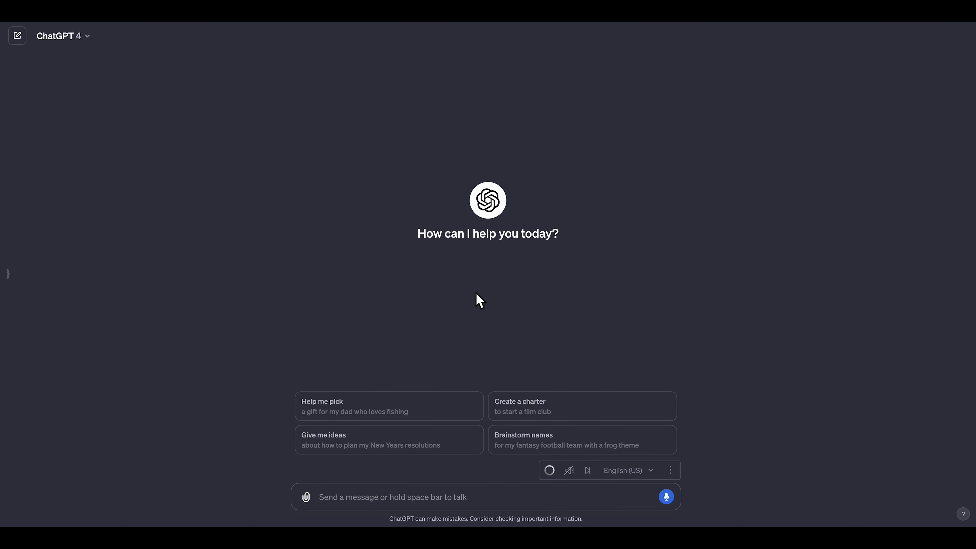
mouse_move(666, 496)
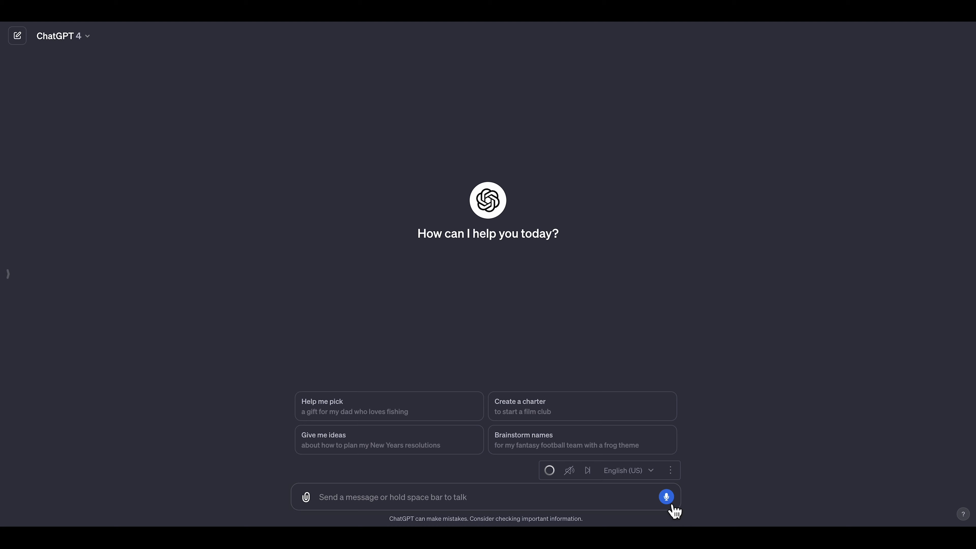
Dictate a prompt asking for five phrase ideas to put on a Christmas t-shirt
click(666, 497)
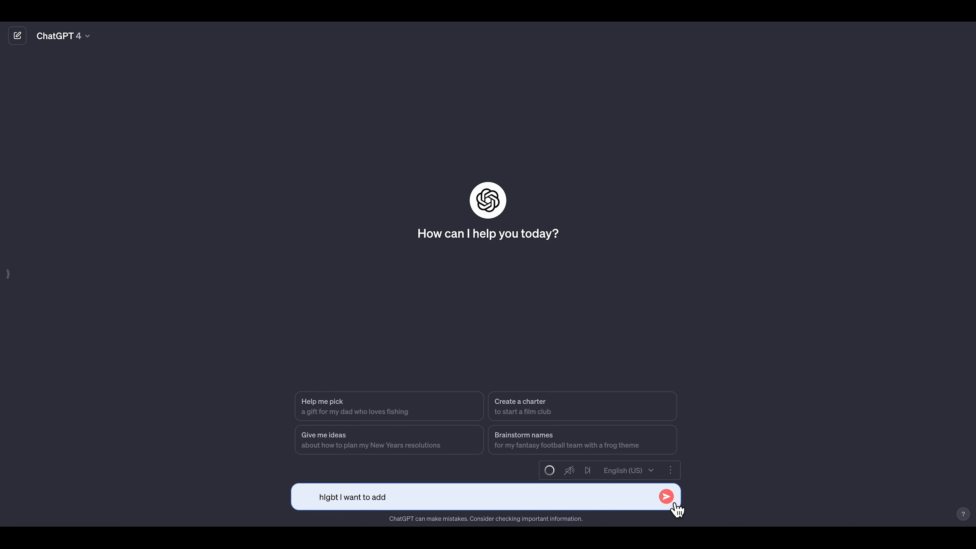
text(some design to a Christmas shirt)
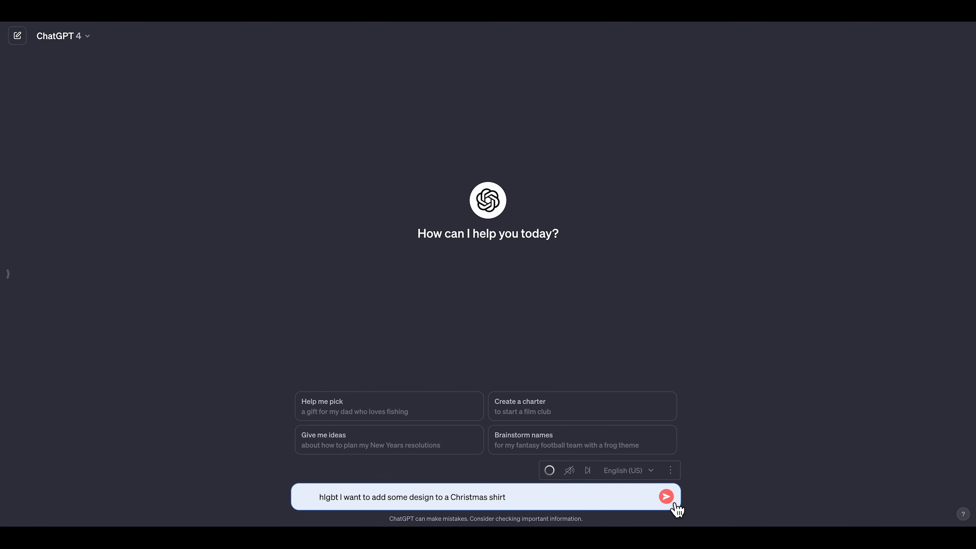
text(give me five words give me five topic)
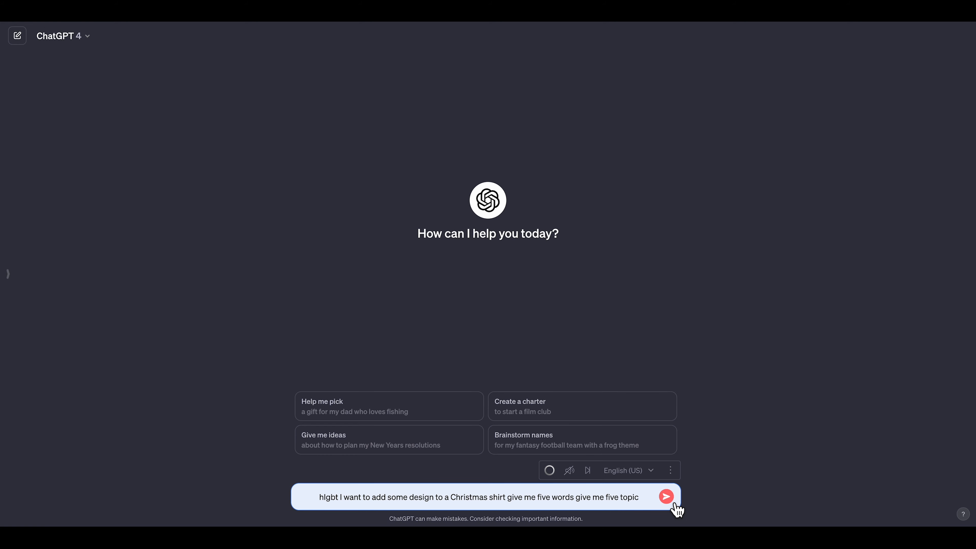
text(give me five idea of)
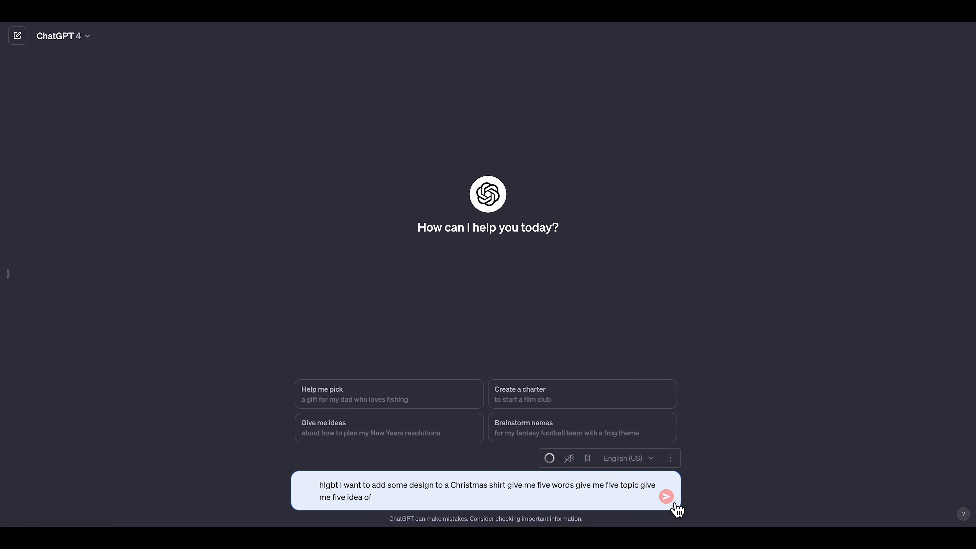
text(phrase that I can)
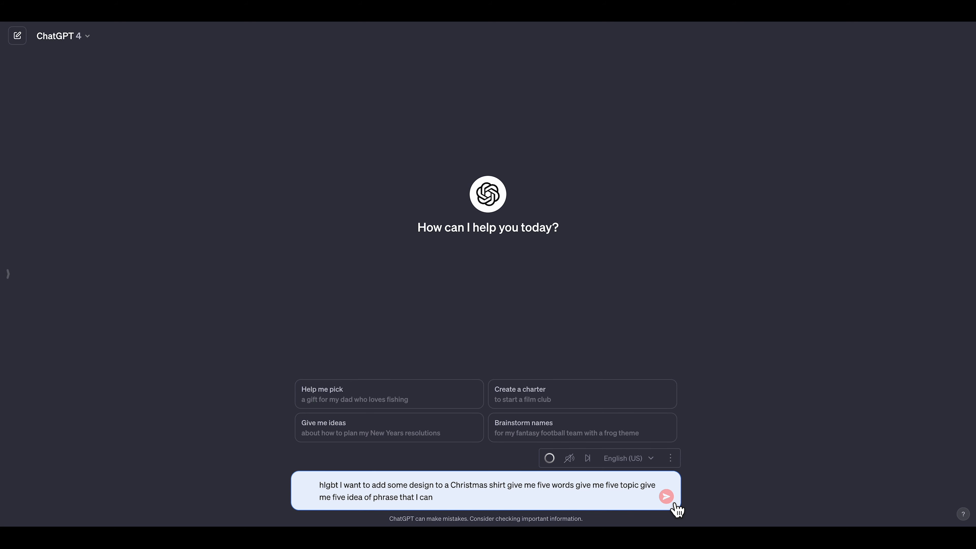
text(put on a t-shirt)
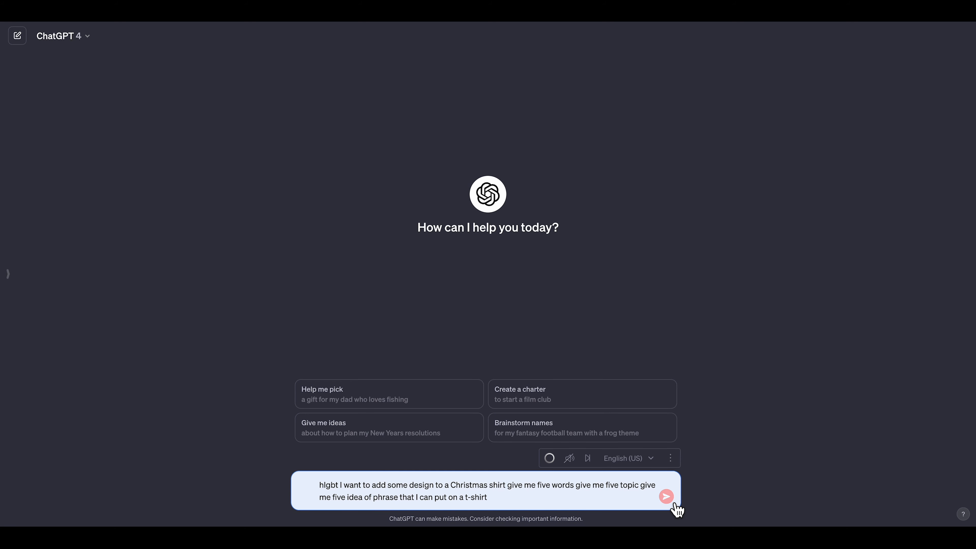
text(make sure the voice is)
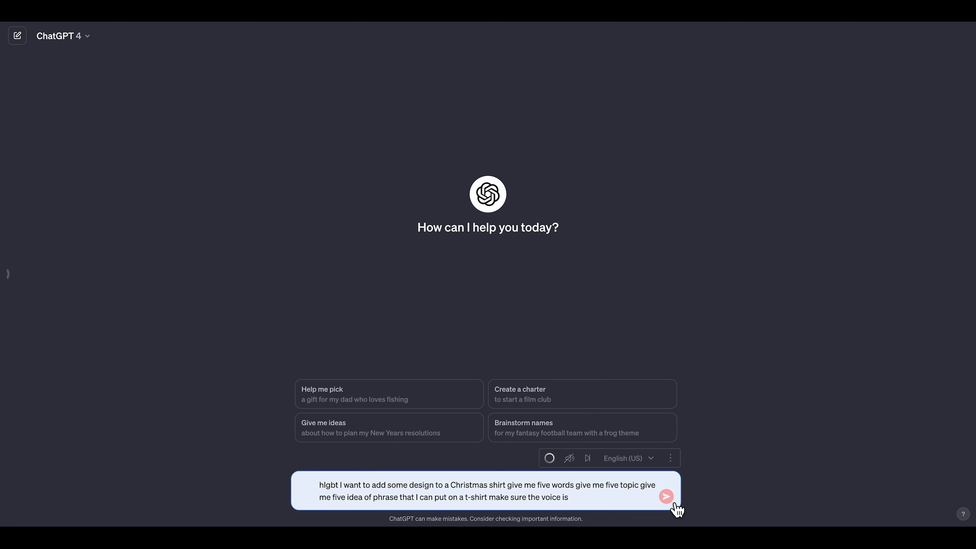
click(666, 496)
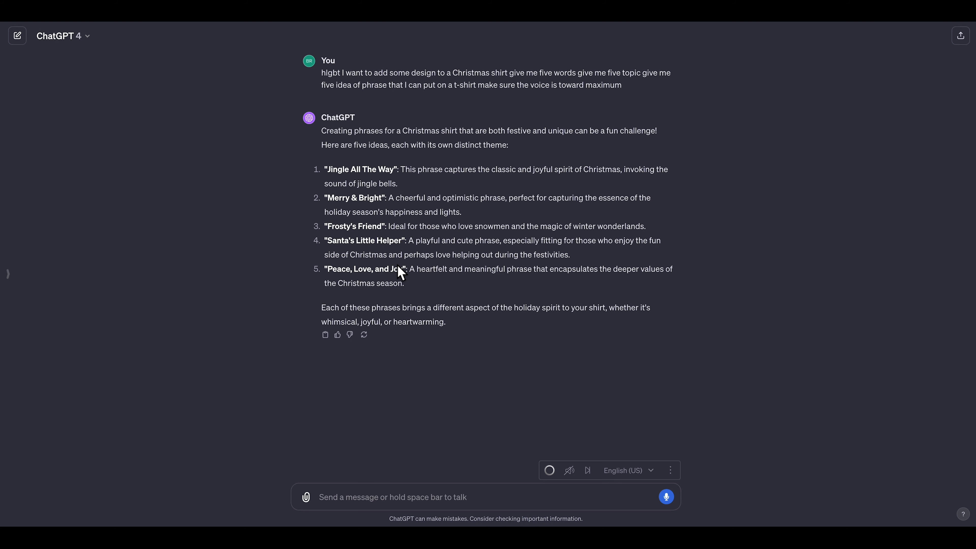
mouse_move(394, 172)
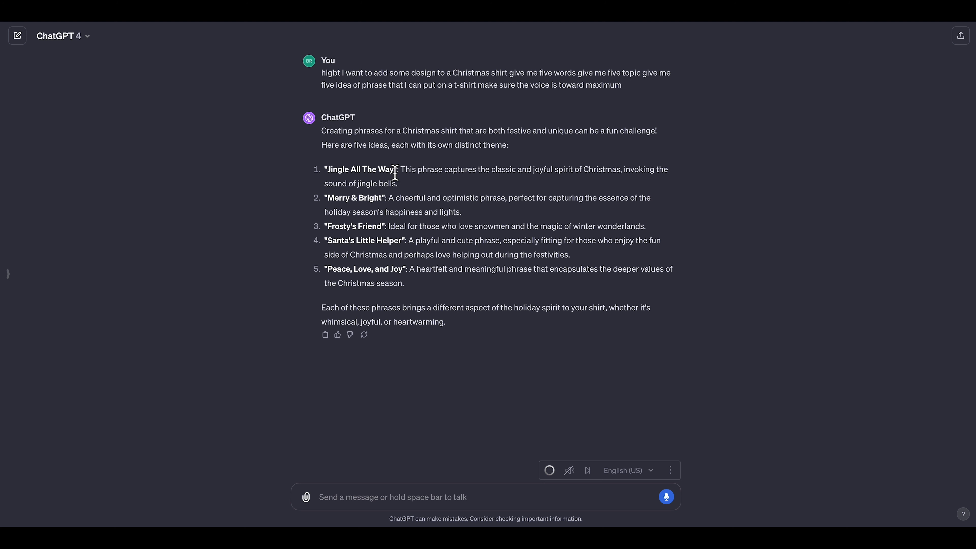
Select 'Jingle All The Way' and search Google for it from the context menu
double_click(360, 169)
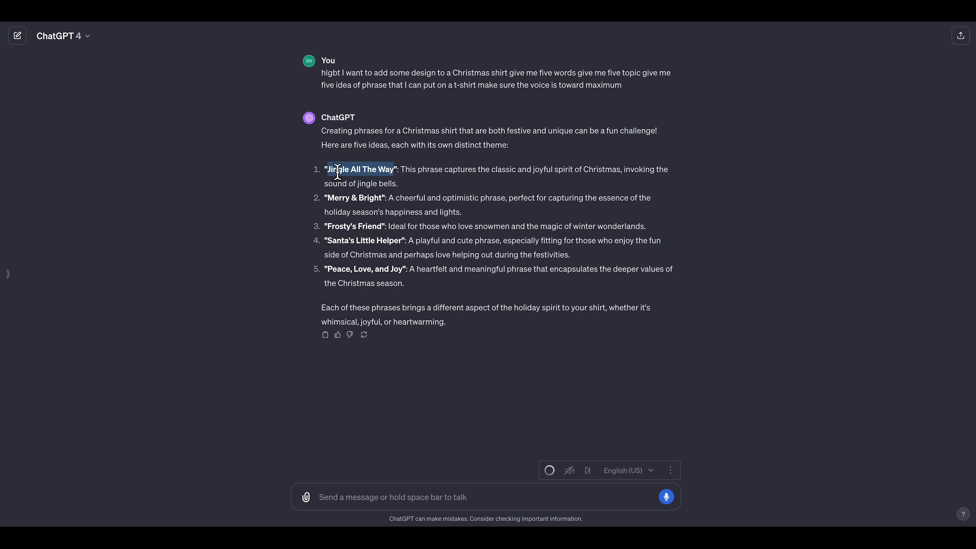
right_click(360, 169)
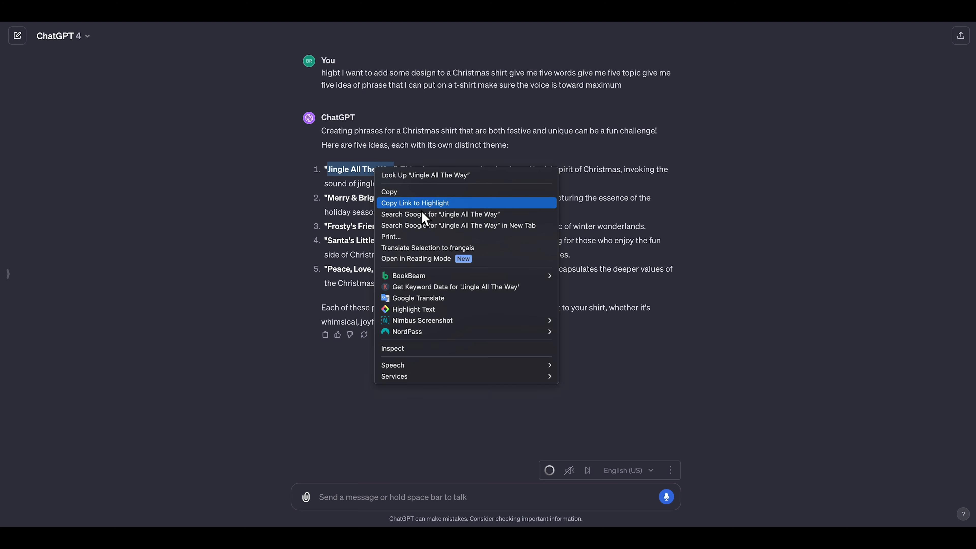
click(438, 214)
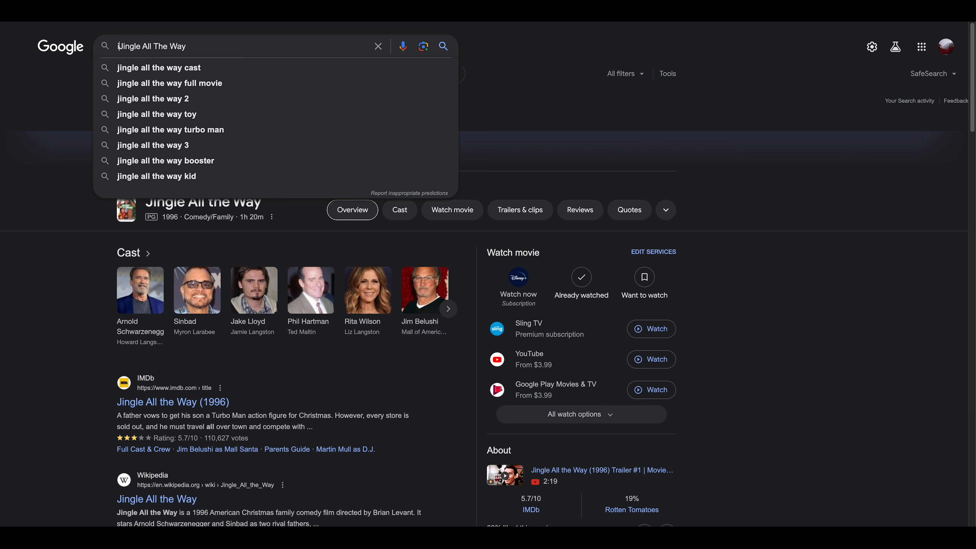
Search whether 'Jingle All The Way' is trademarked or copyrighted
text(is)
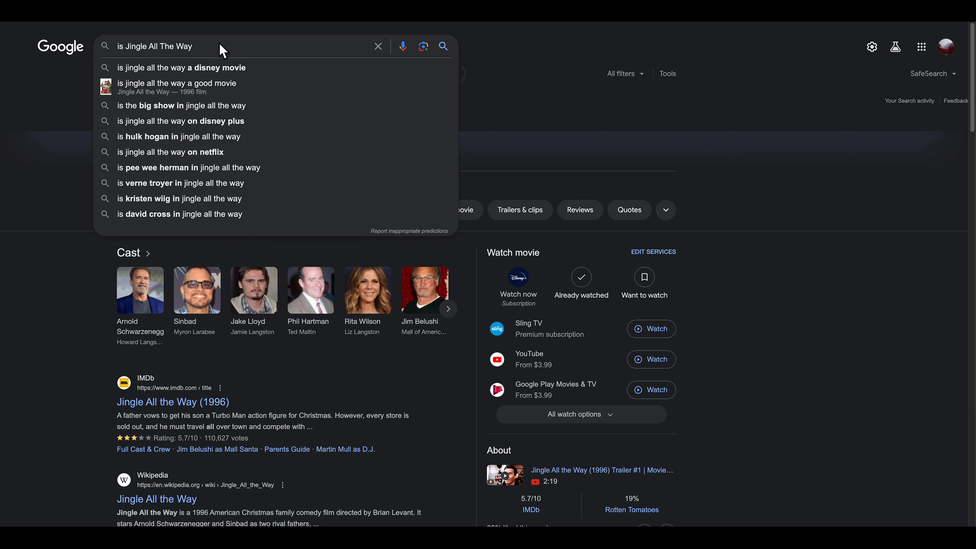
text(trad)
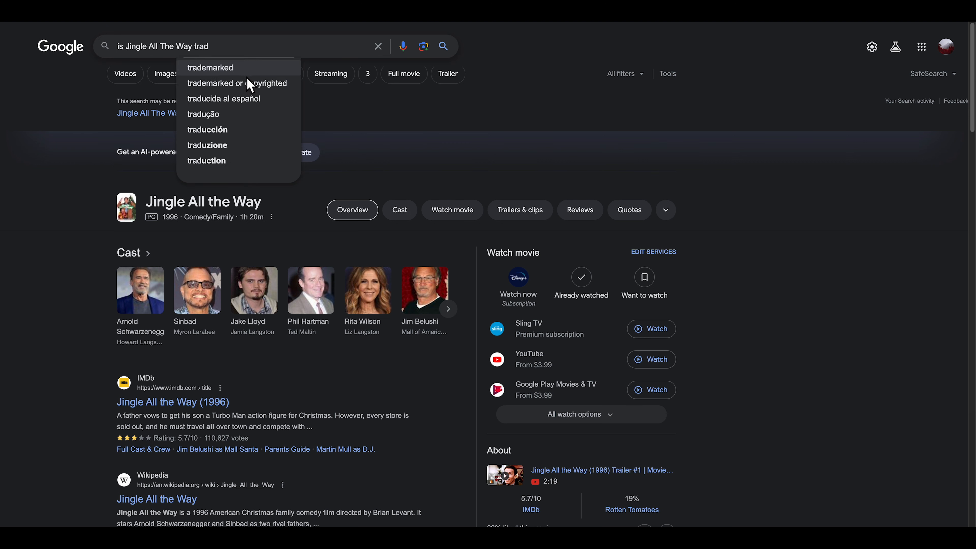
click(238, 83)
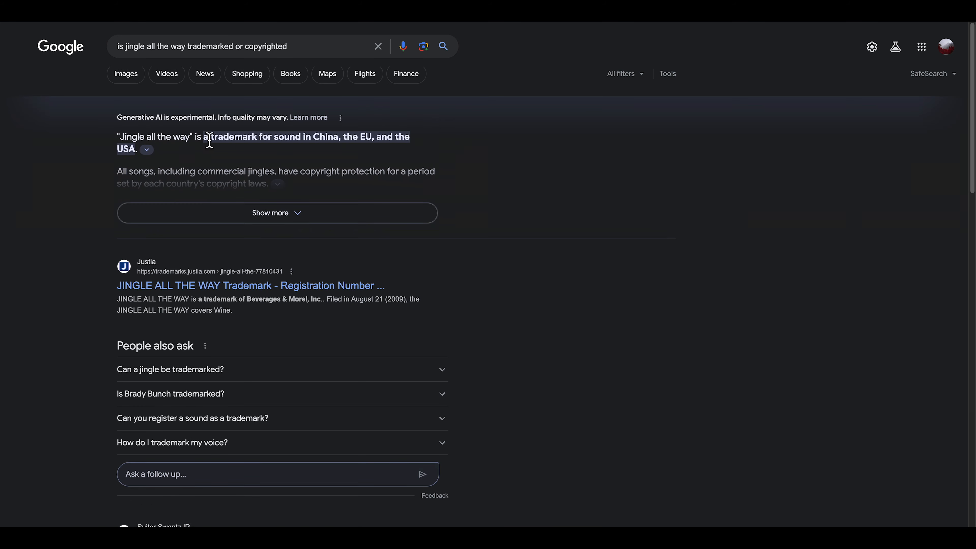
mouse_move(224, 141)
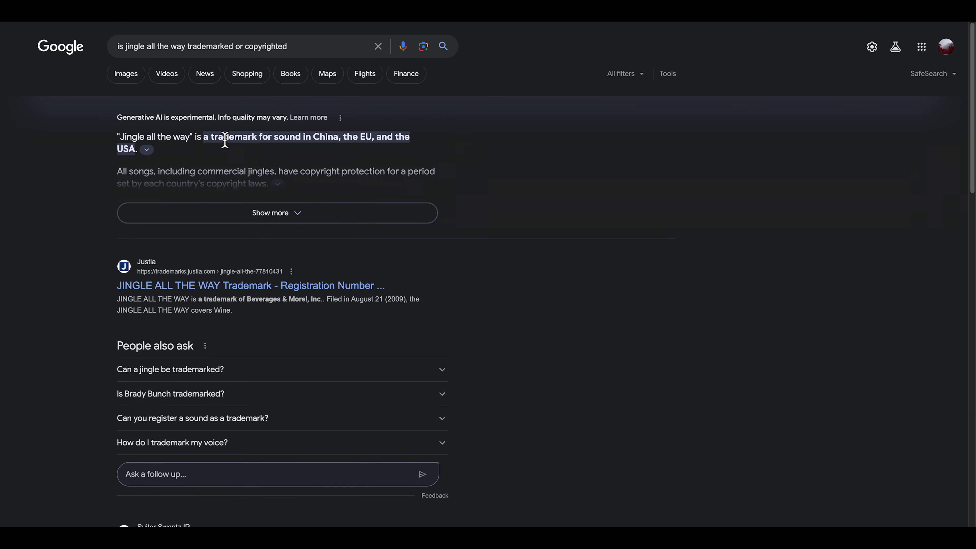
mouse_move(313, 141)
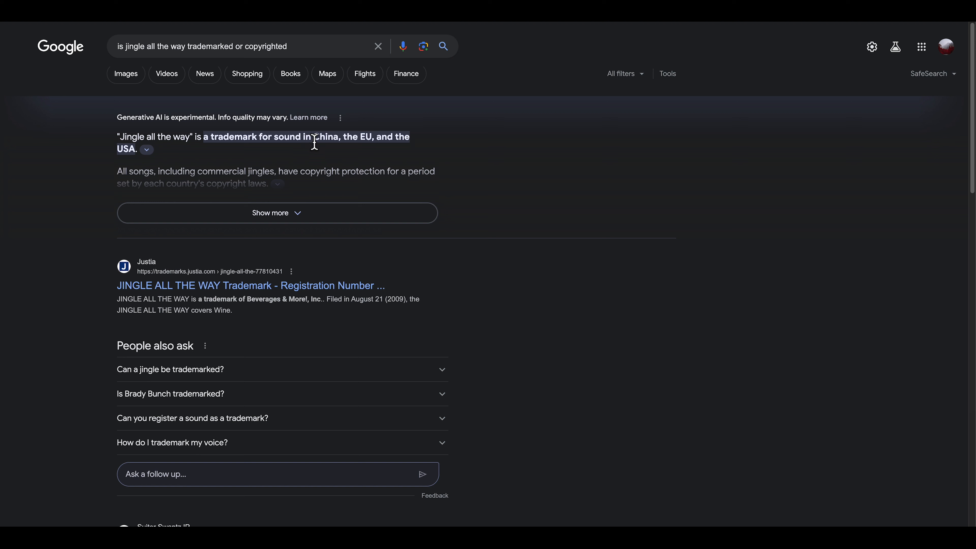
mouse_move(367, 143)
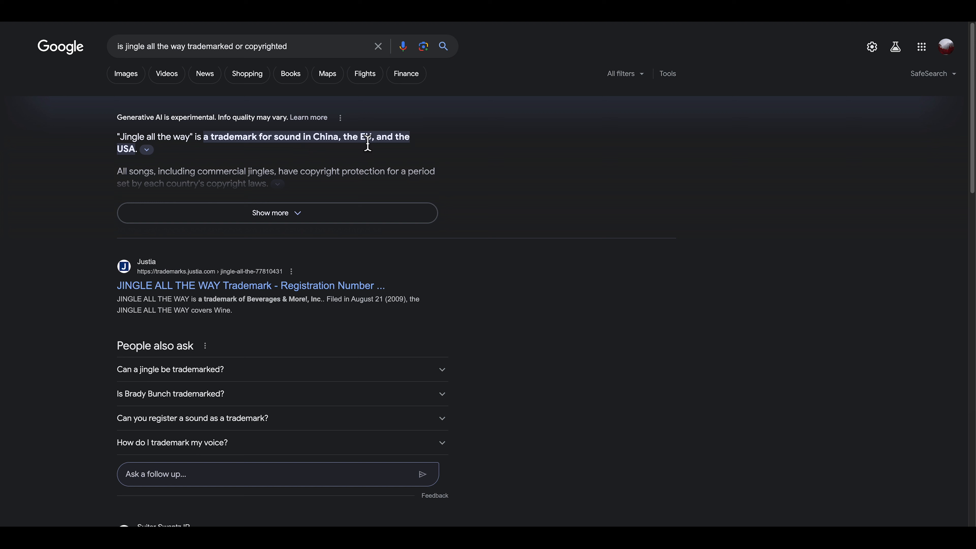
mouse_move(163, 166)
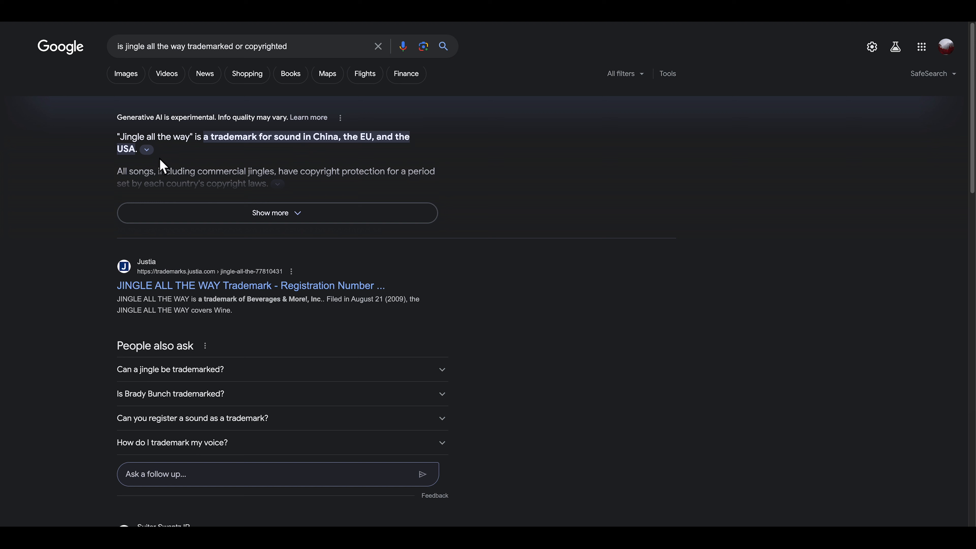
Expand the full AI overview answer and read through the results
click(276, 213)
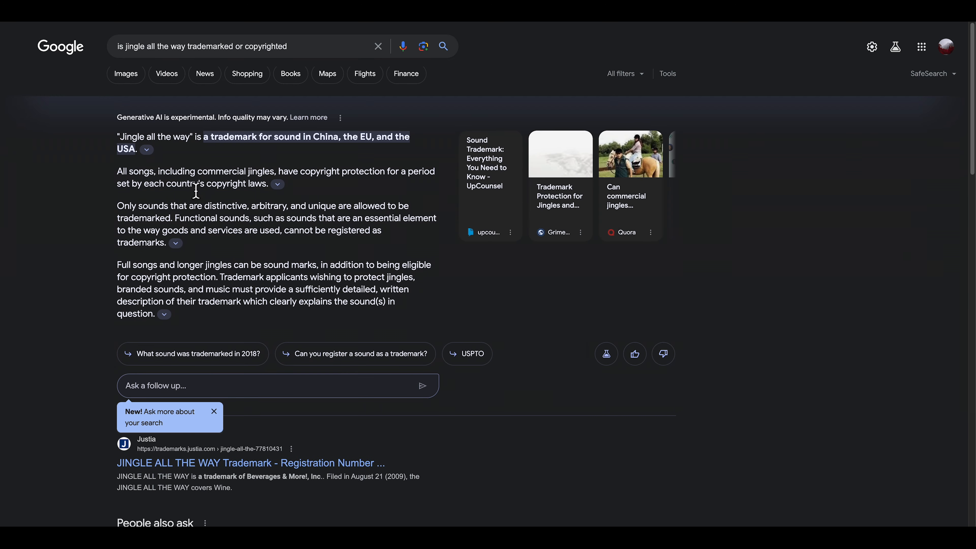
scroll(down, 3)
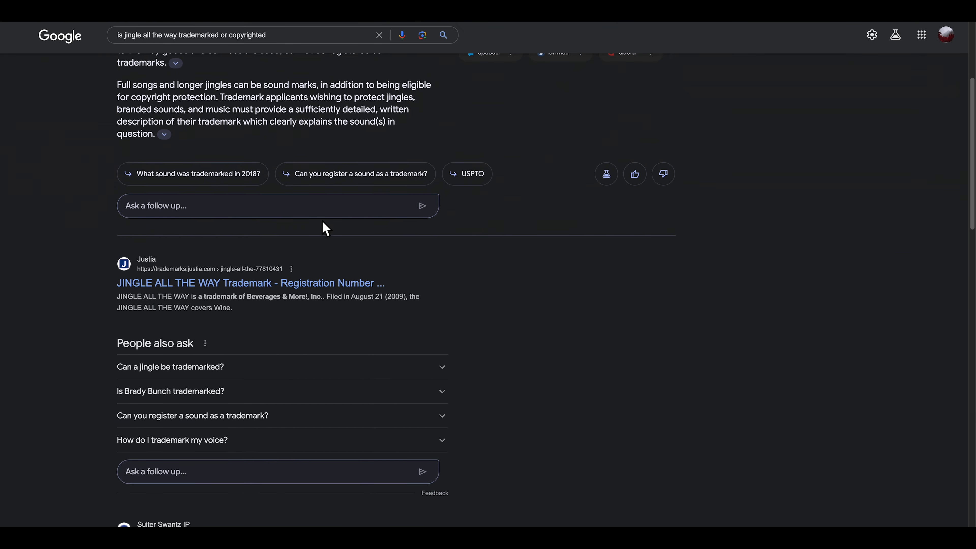
scroll(up, 3)
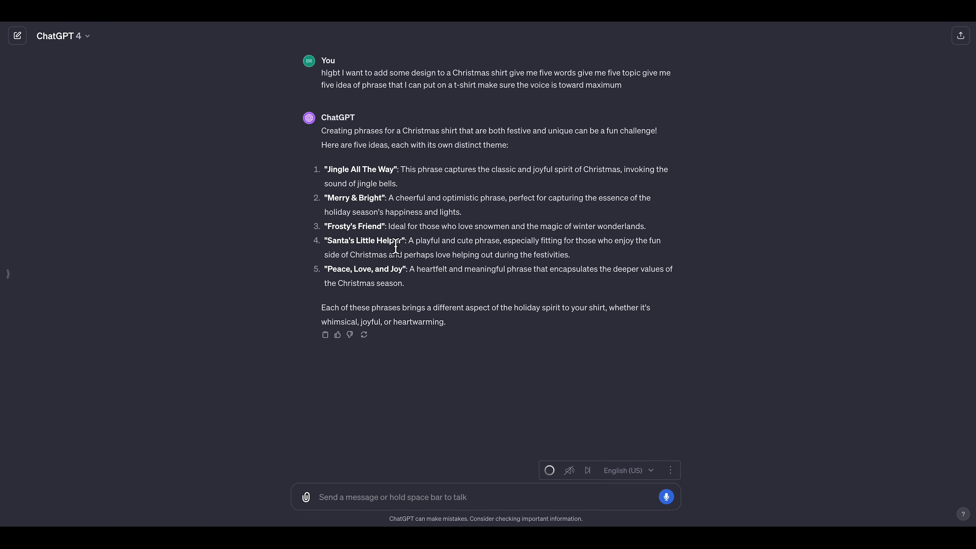
mouse_move(485, 212)
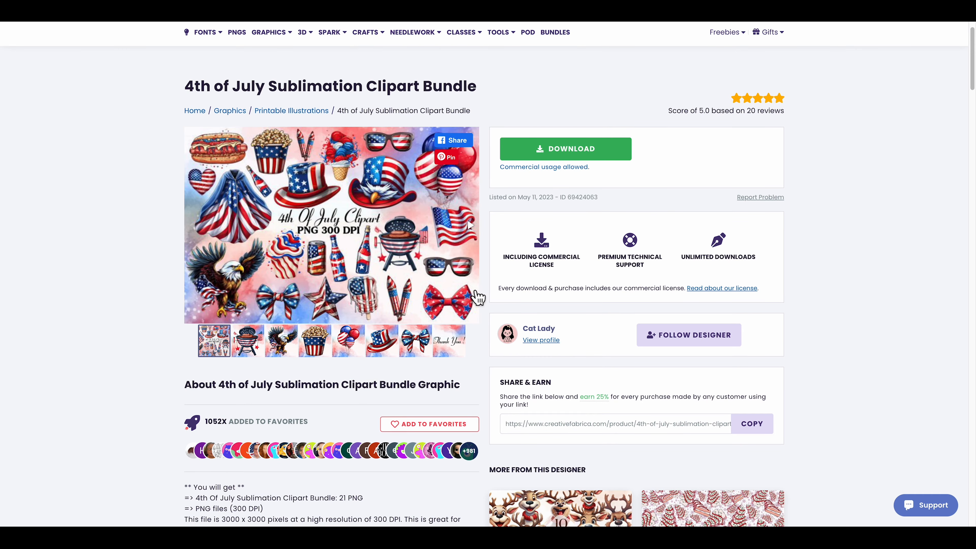
Scroll the bundle page to the More From This Designer Christmas products
scroll(down, 3)
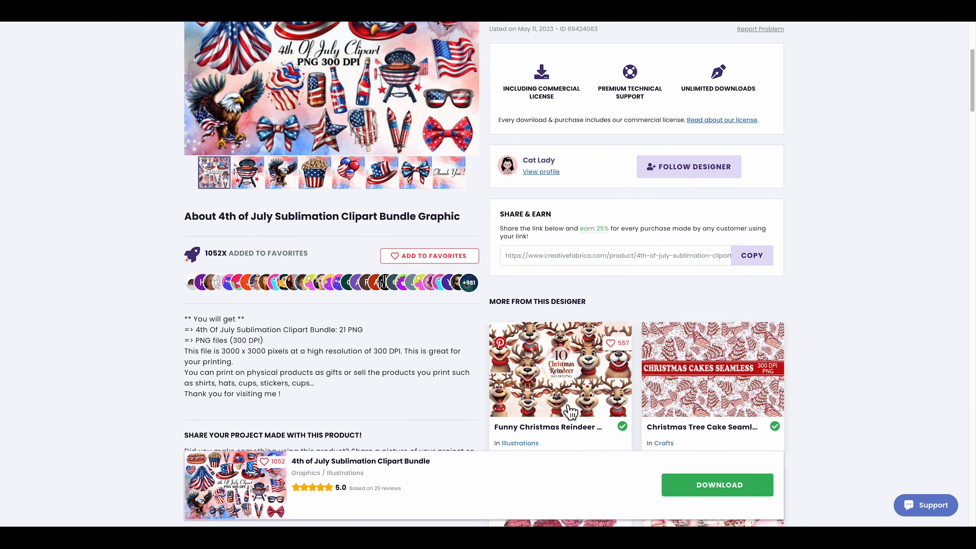
scroll(down, 3)
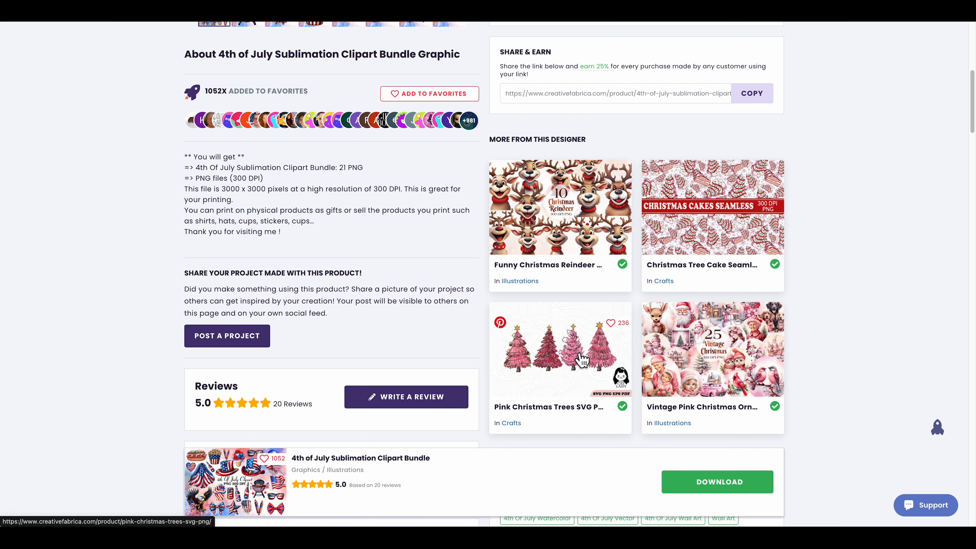
mouse_move(152, 207)
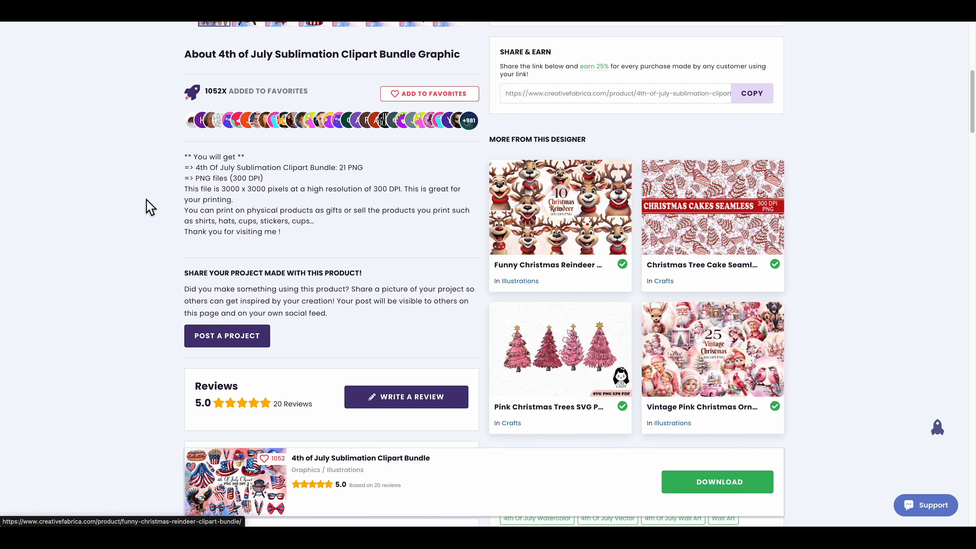
Navigate Graphics > 3D SVG and choose the Religious theme to open that collection
scroll(up, 3)
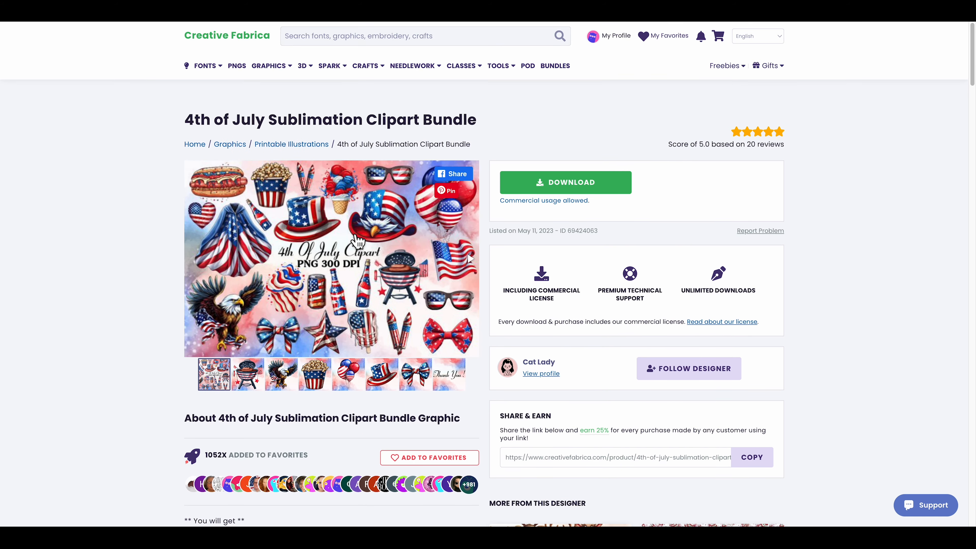
click(461, 65)
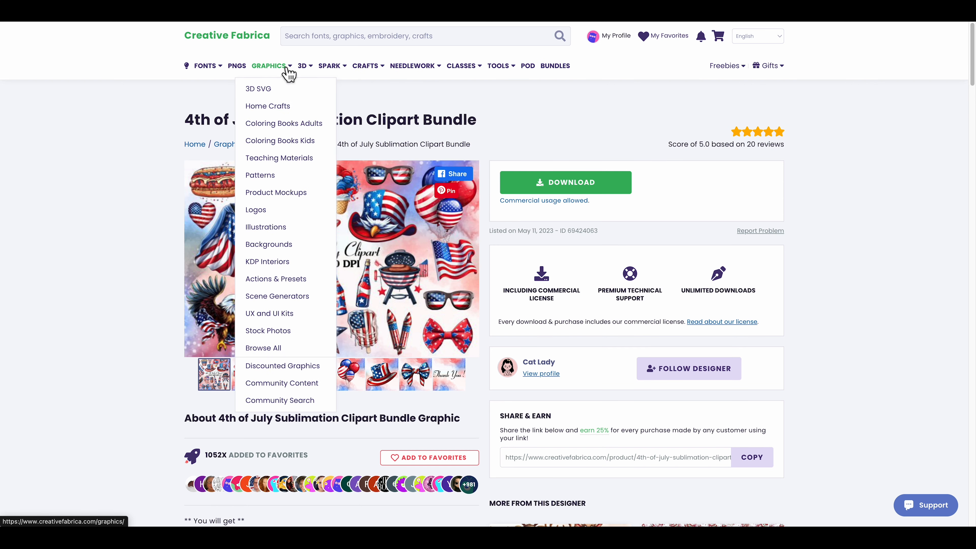
mouse_move(277, 86)
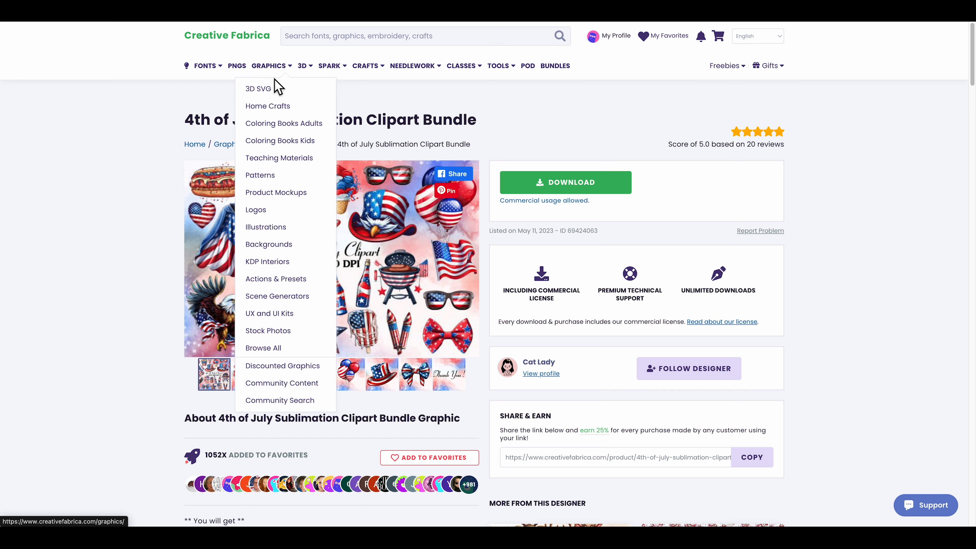
mouse_move(257, 88)
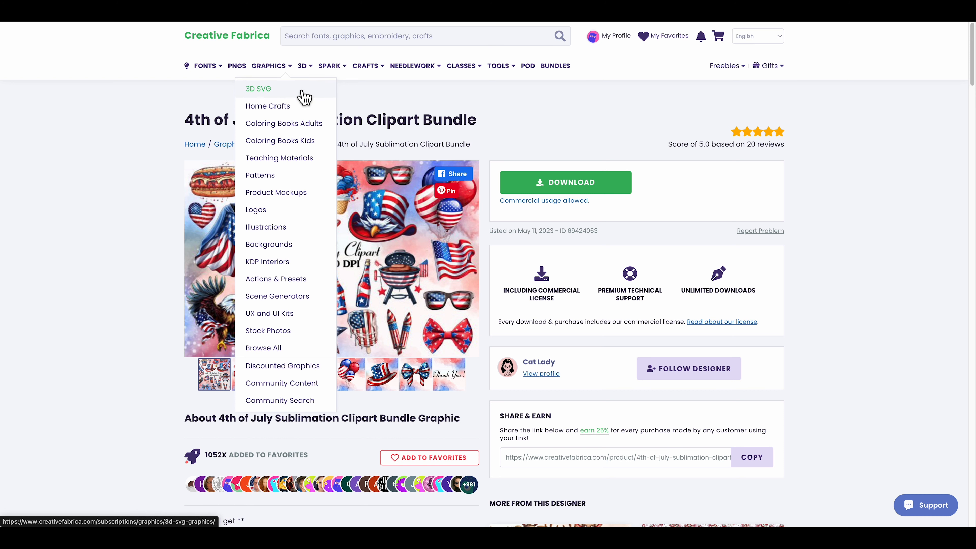
click(257, 88)
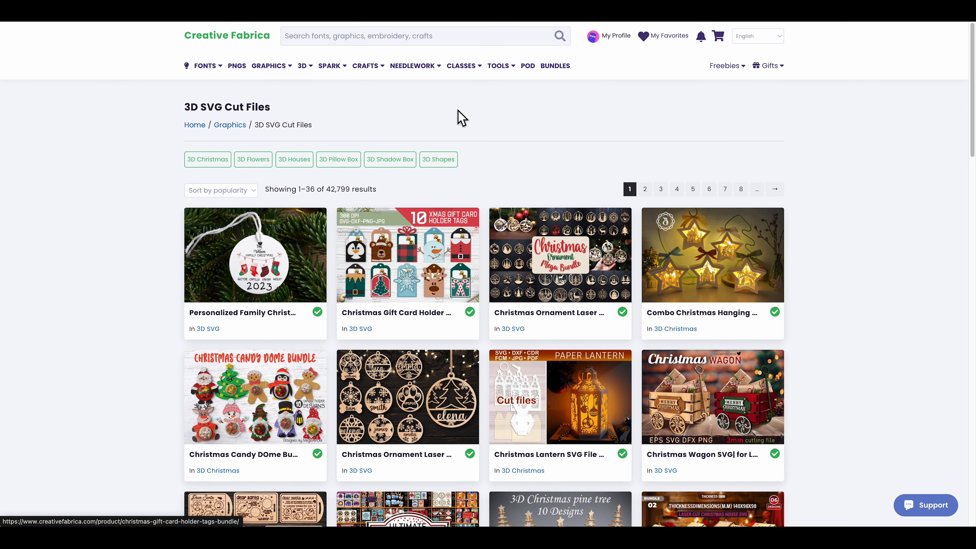
click(302, 65)
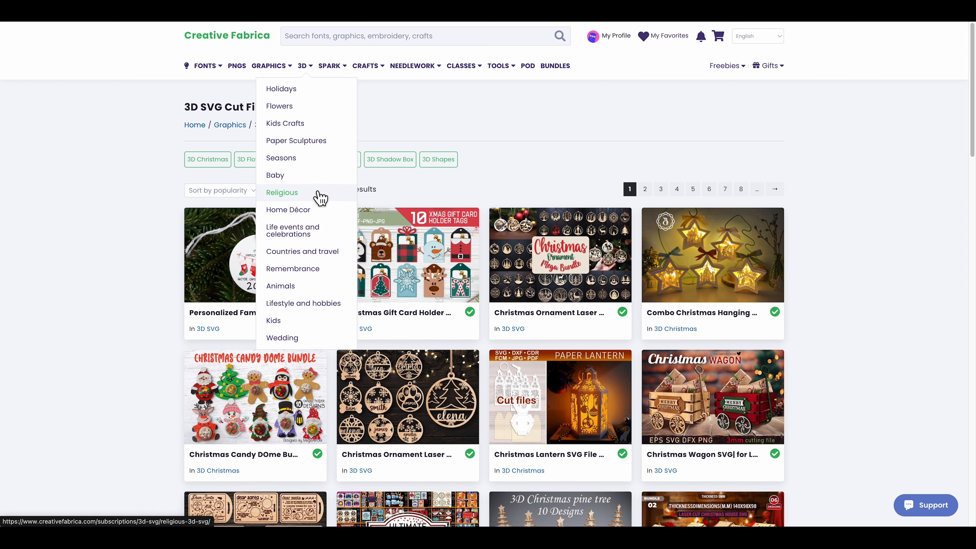
mouse_move(329, 203)
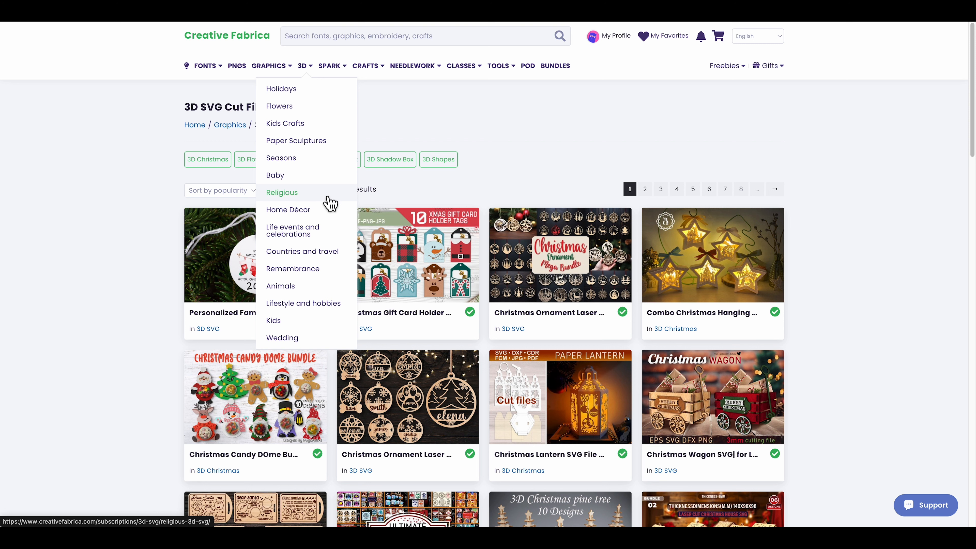
click(282, 192)
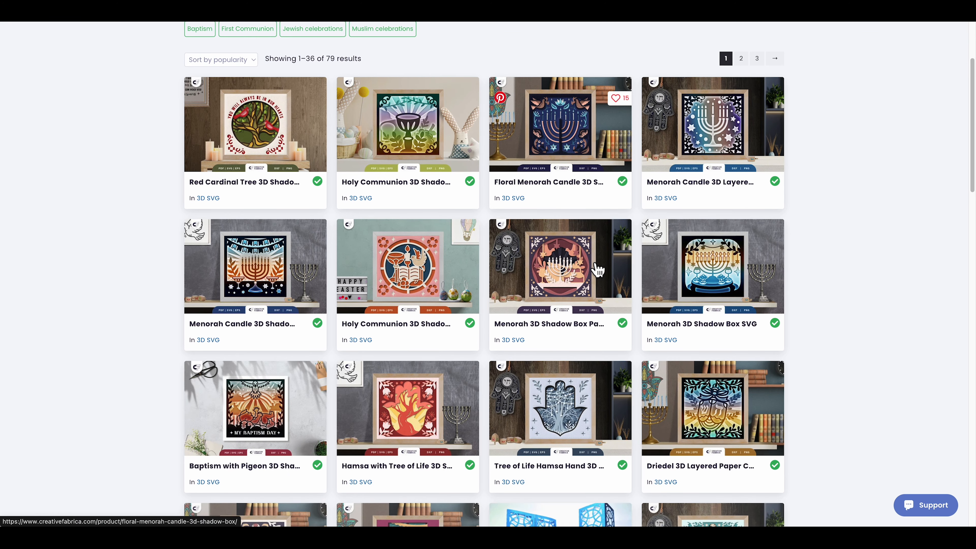
click(462, 65)
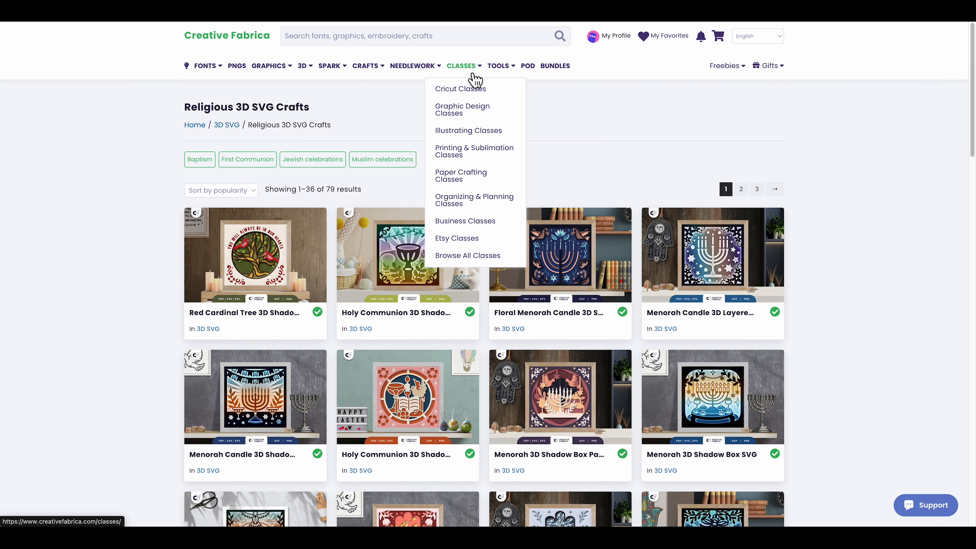
mouse_move(461, 130)
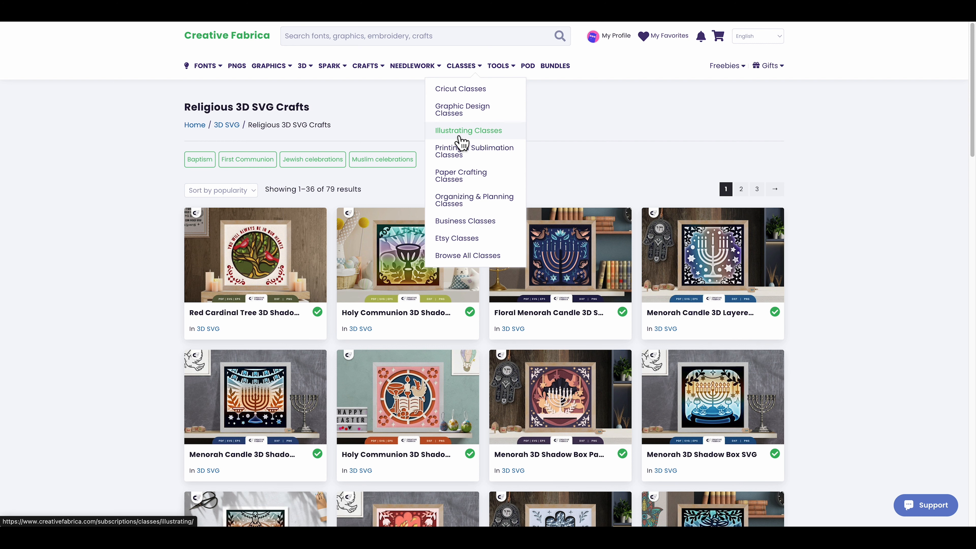
click(467, 130)
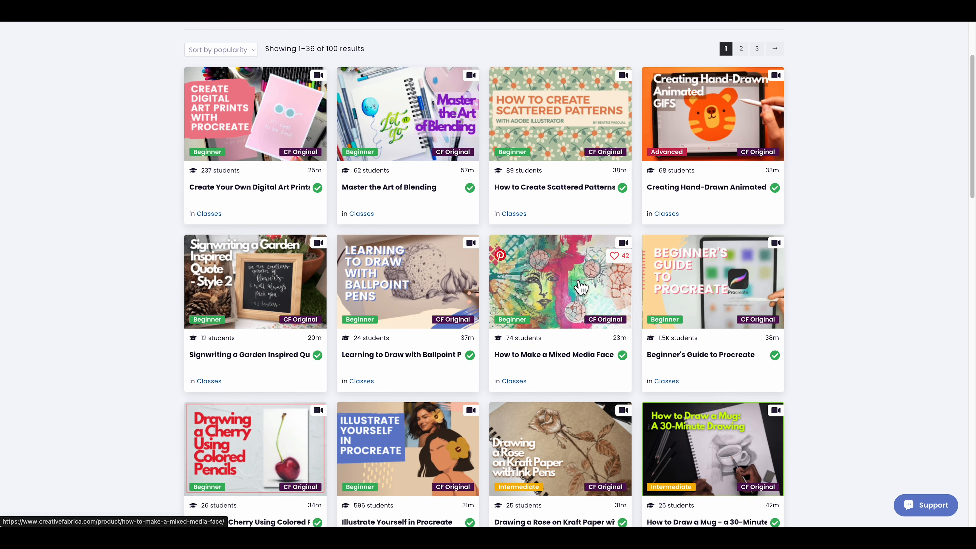
scroll(up, 3)
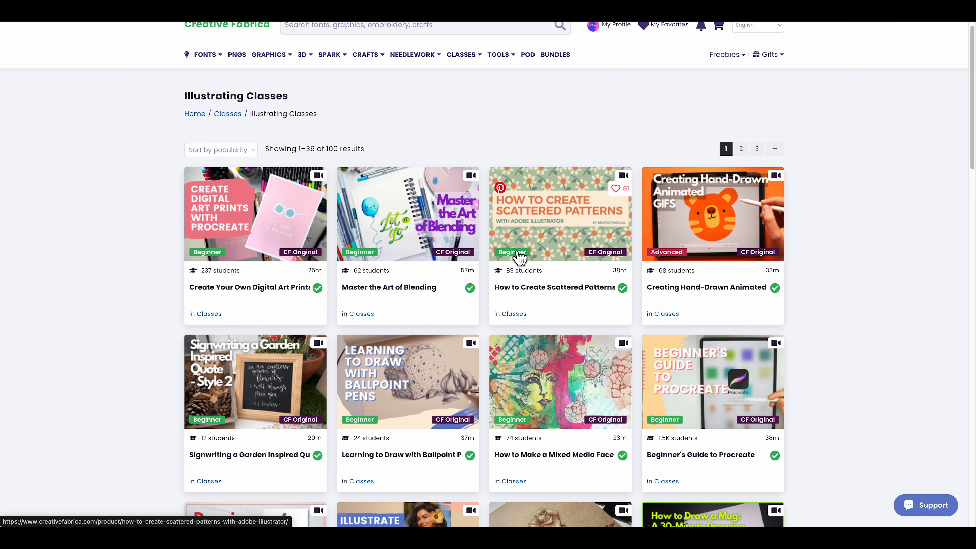
click(330, 55)
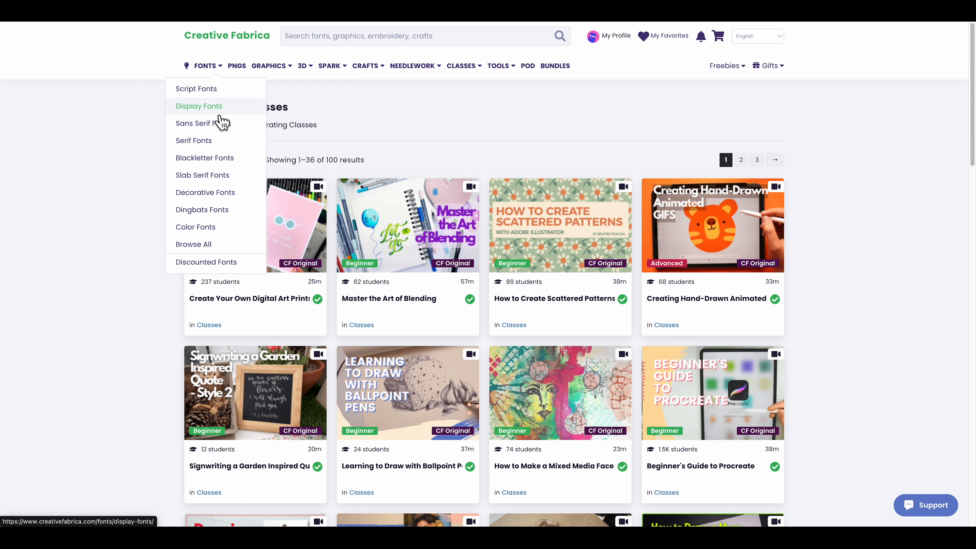
mouse_move(201, 210)
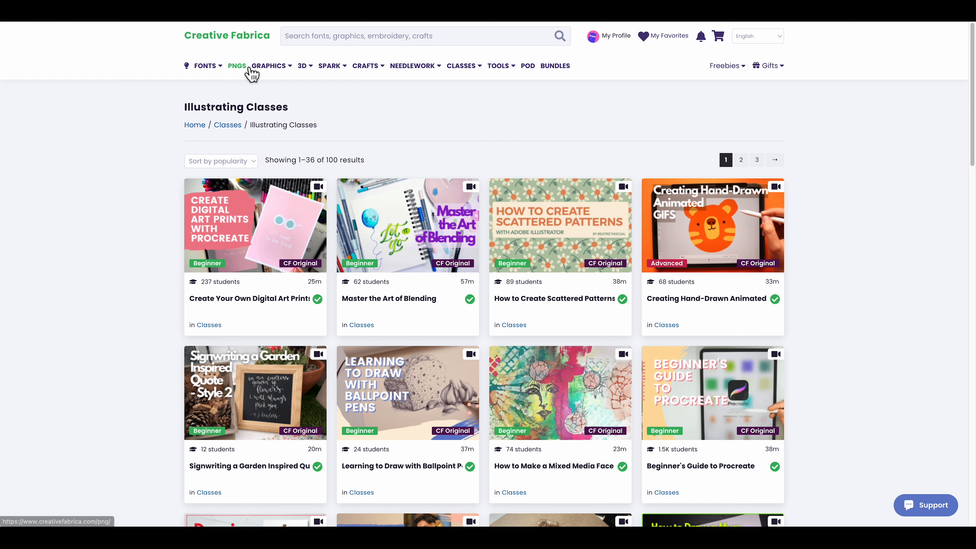
Go to the Patterns catalog from the Graphics menu and open the Brown Leopard Seamless Paper
click(268, 66)
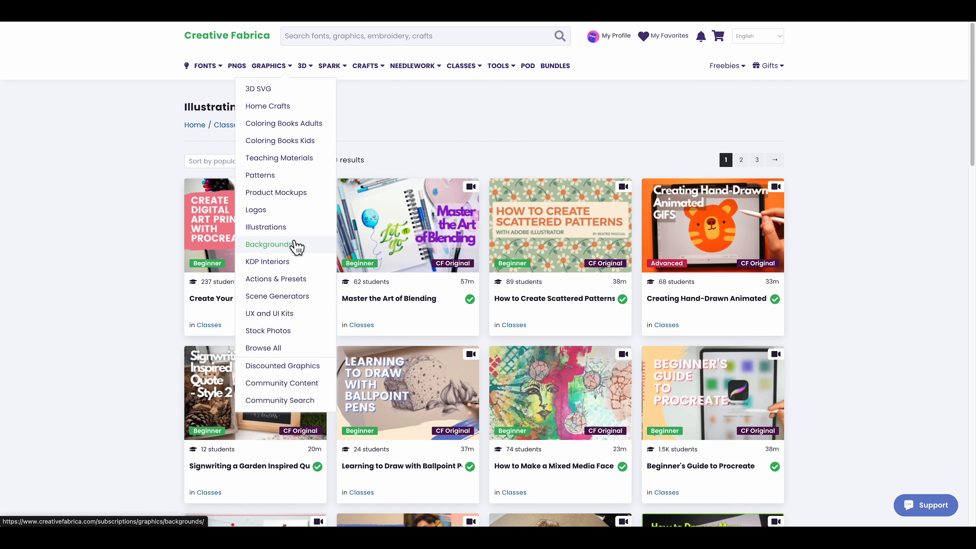
click(260, 175)
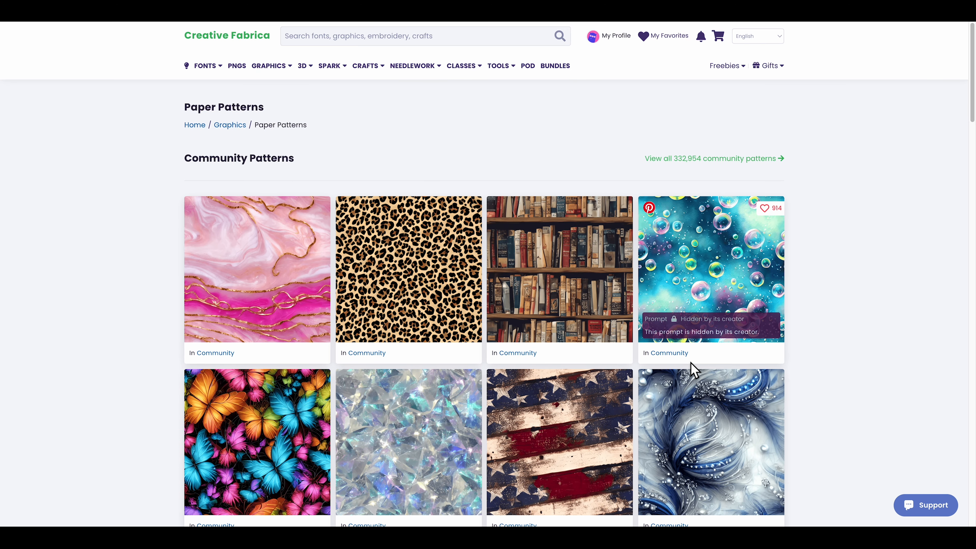
mouse_move(408, 279)
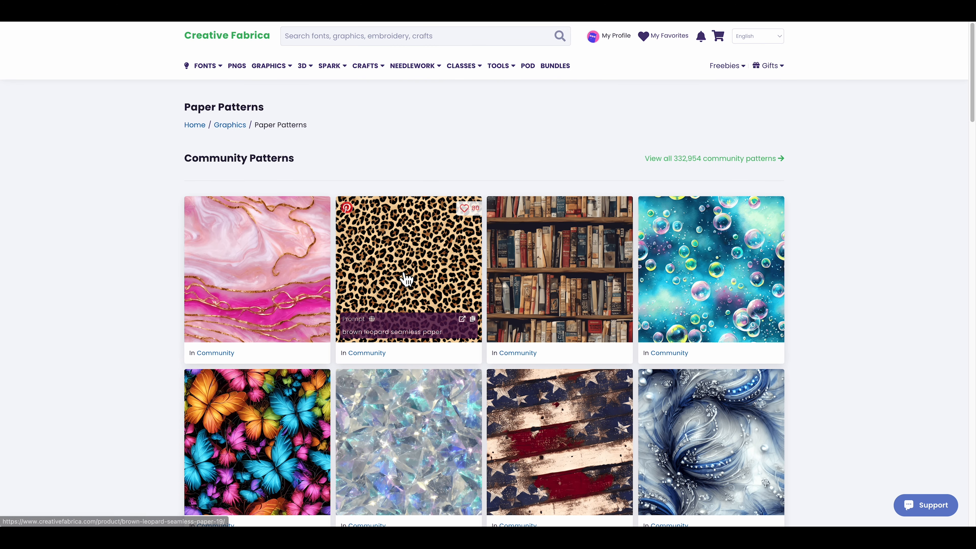
mouse_move(406, 250)
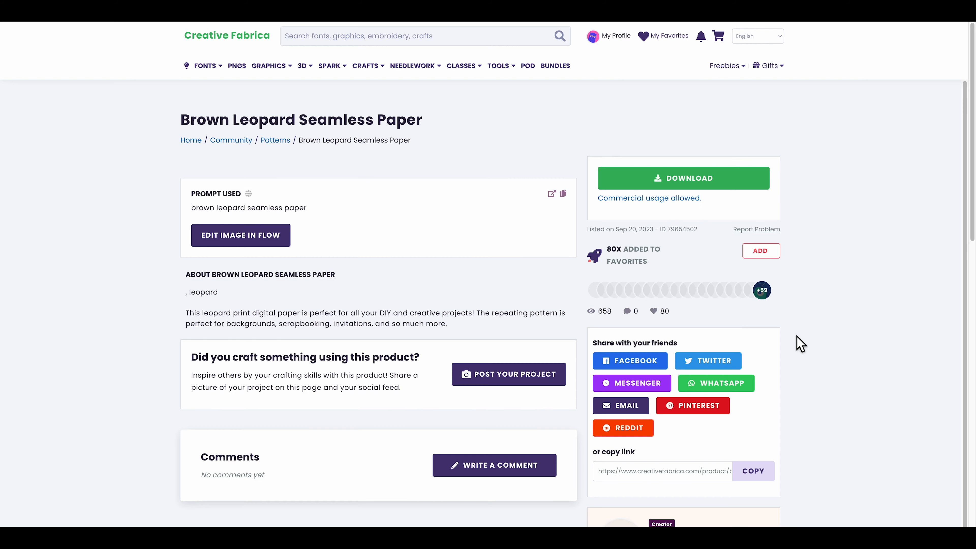
scroll(down, 3)
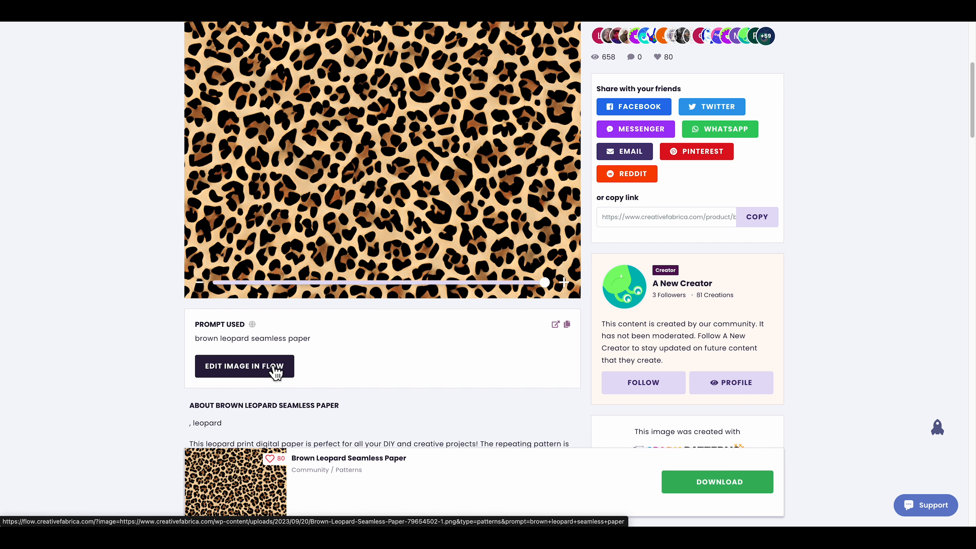
scroll(down, 3)
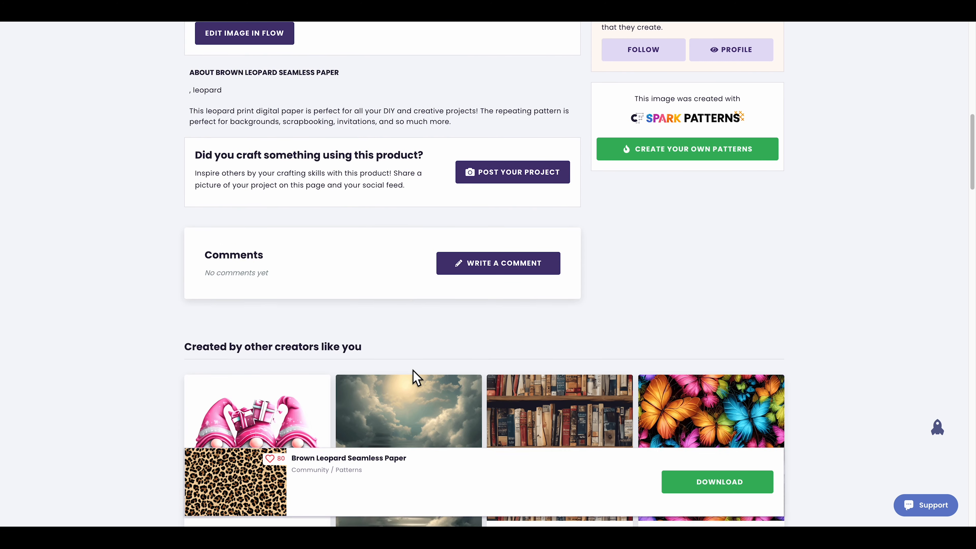
scroll(down, 3)
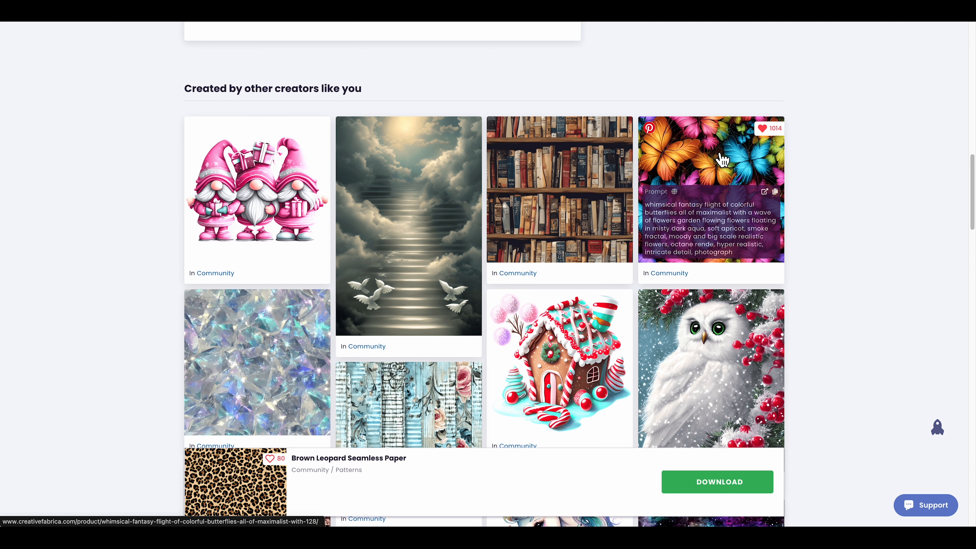
mouse_move(705, 148)
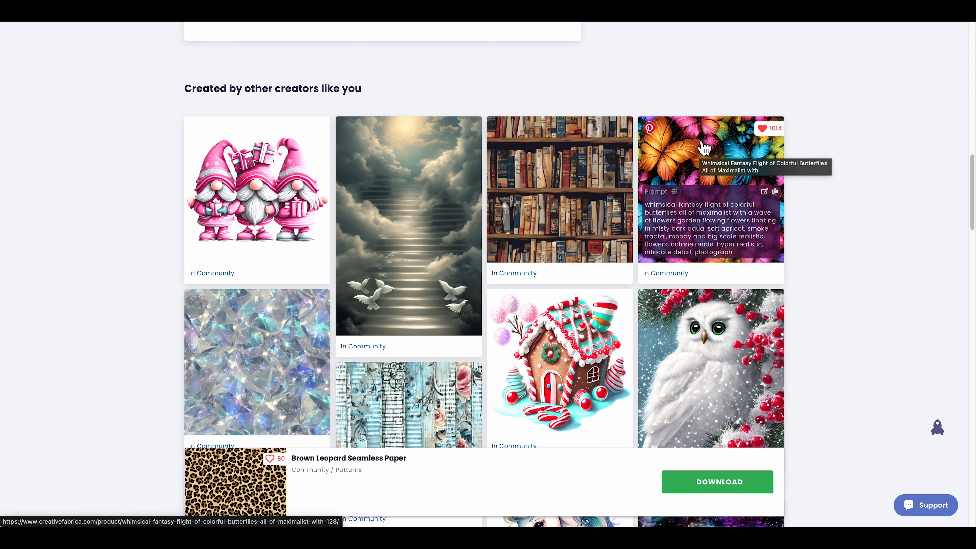
Look over the pattern page's related community creations down to the footer
scroll(down, 3)
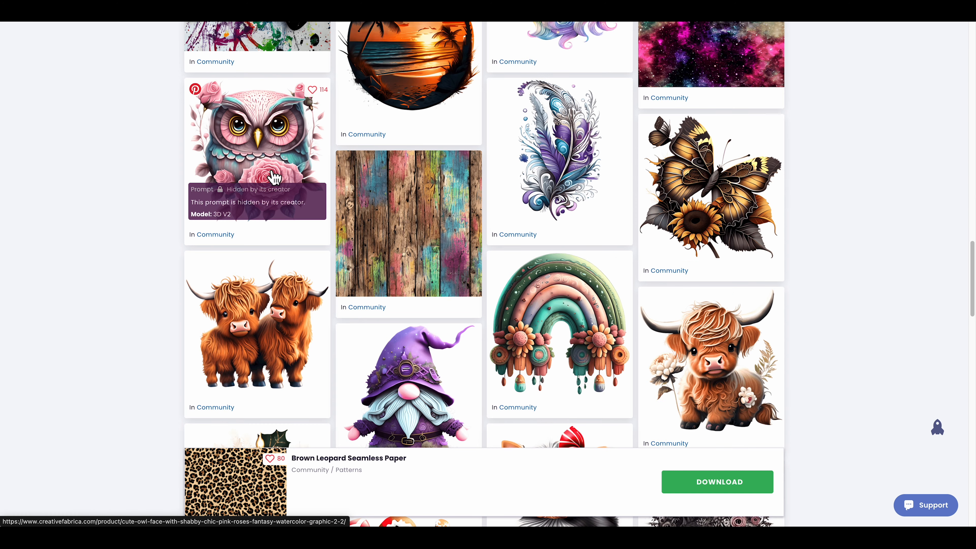
scroll(down, 3)
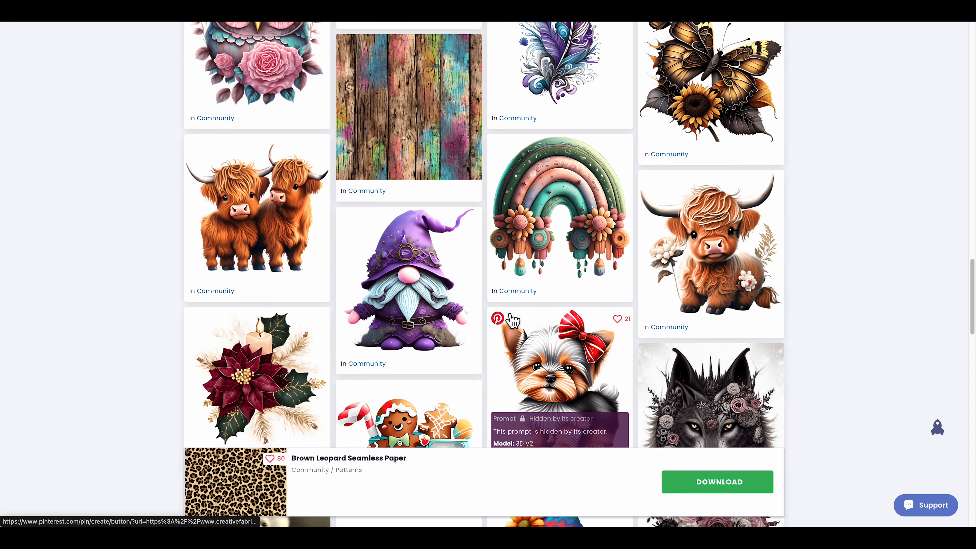
scroll(down, 3)
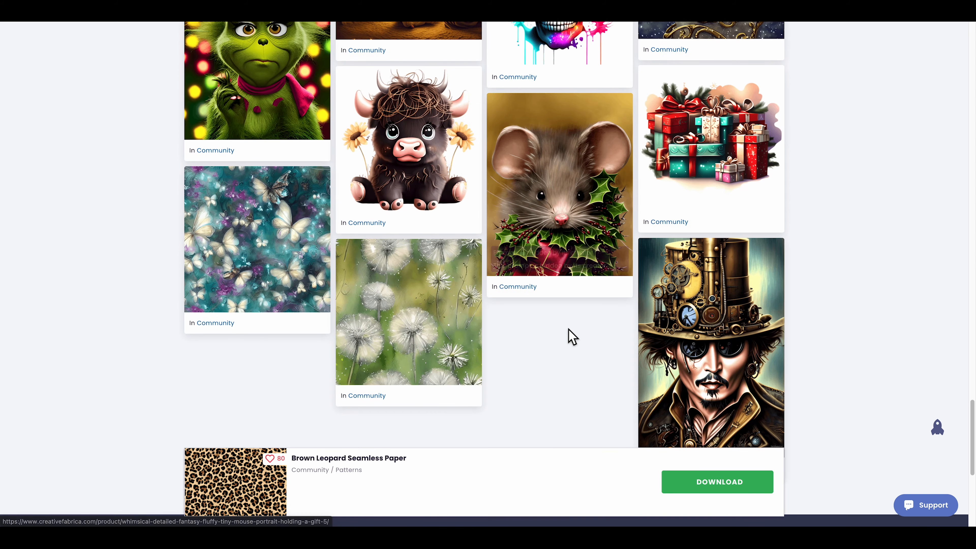
scroll(down, 3)
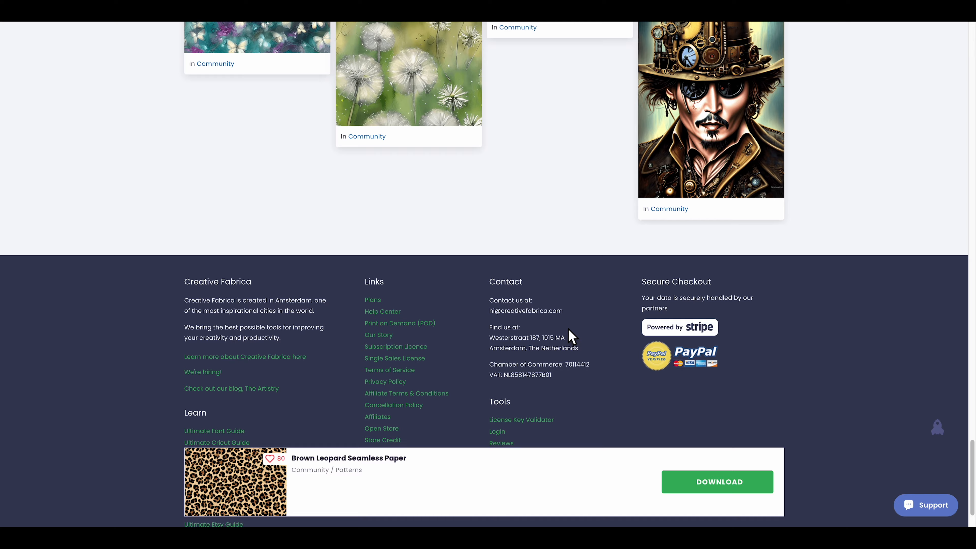
scroll(up, 3)
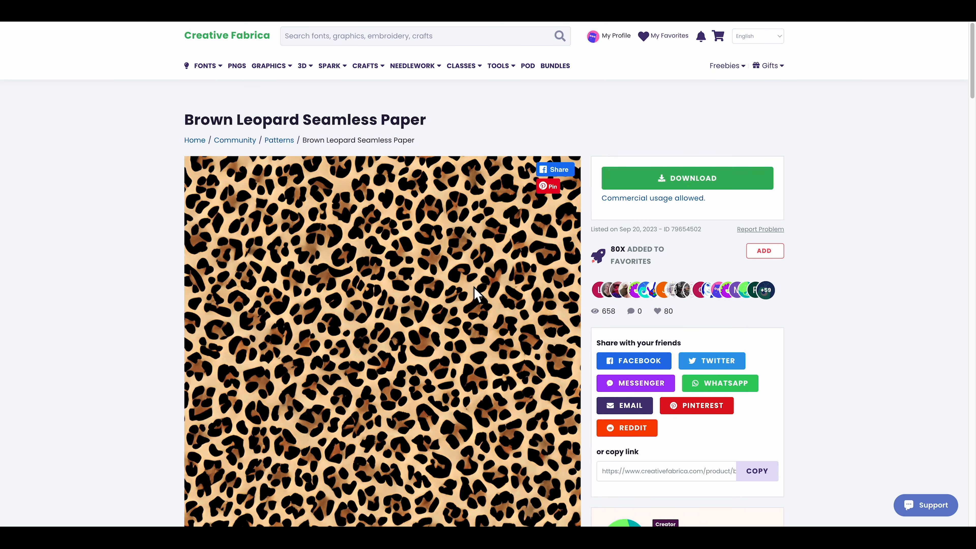
mouse_move(568, 124)
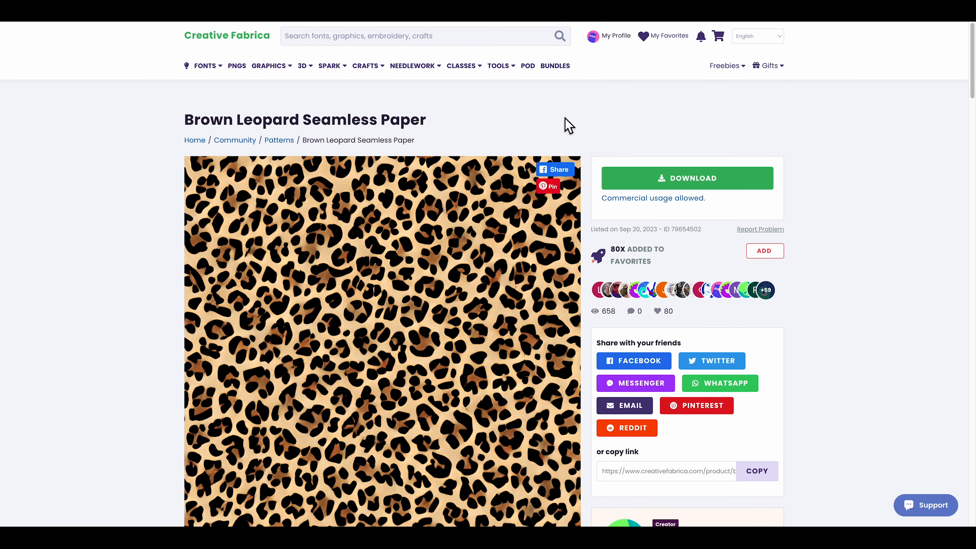
mouse_move(322, 129)
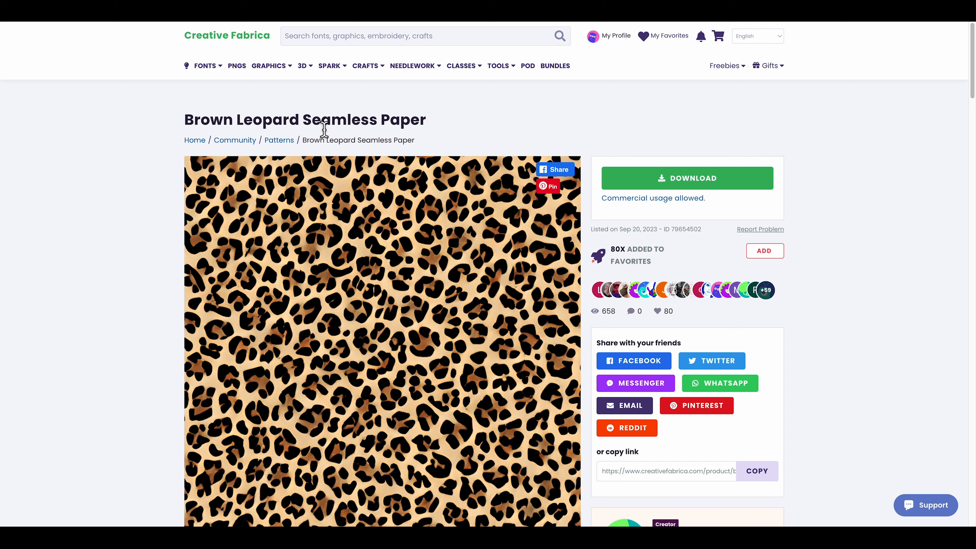
mouse_move(581, 81)
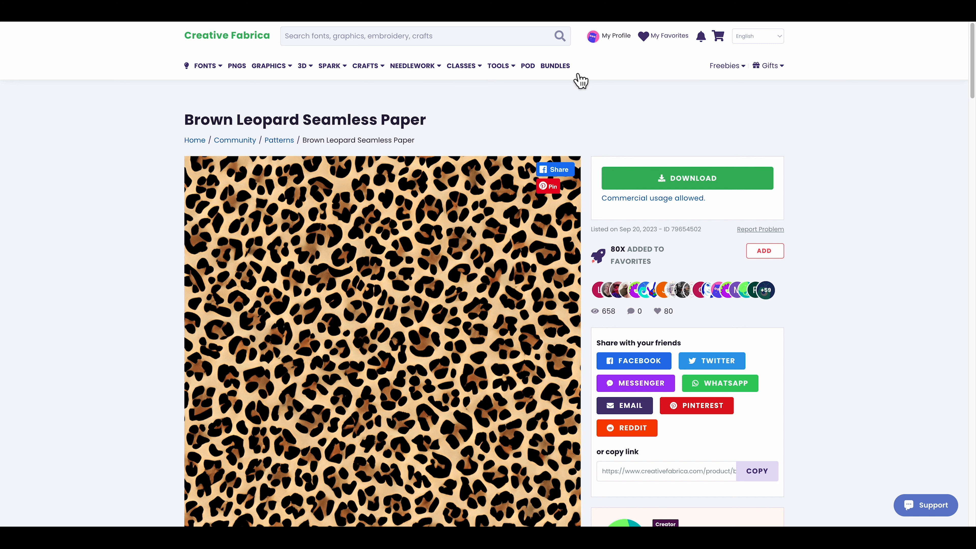
click(329, 66)
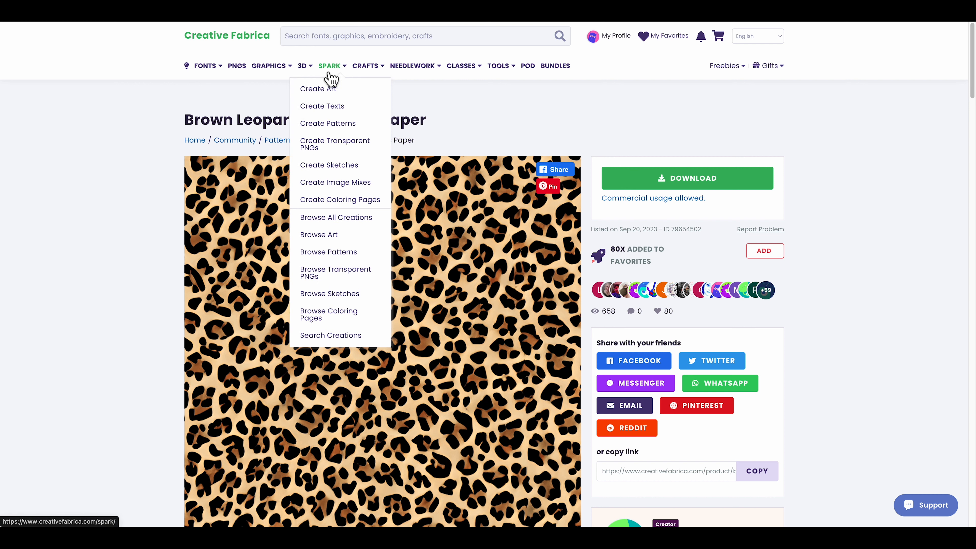
mouse_move(529, 69)
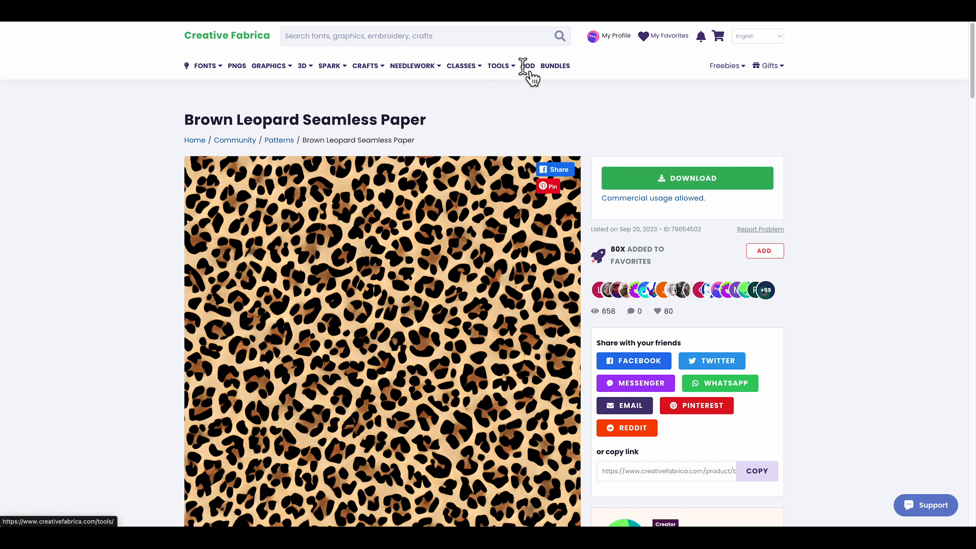
click(498, 65)
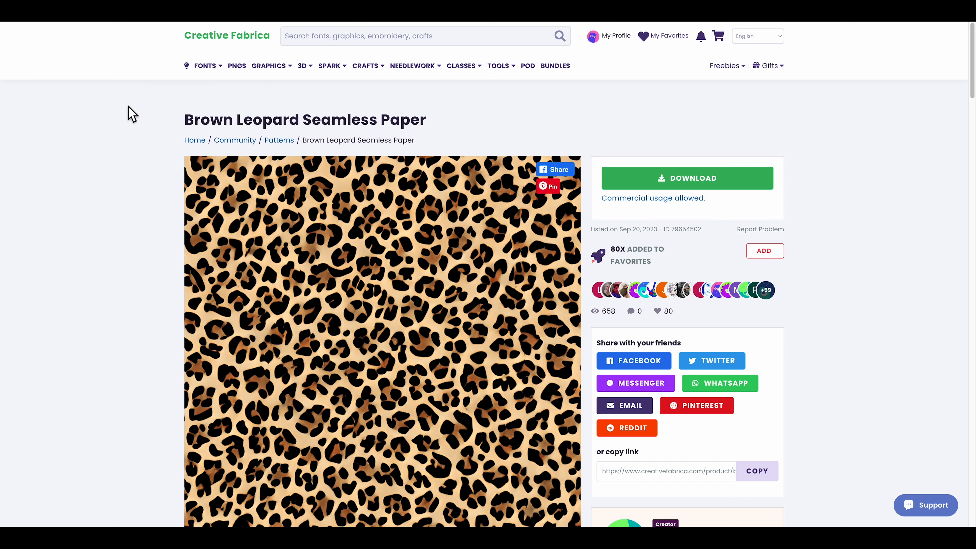
scroll(down, 3)
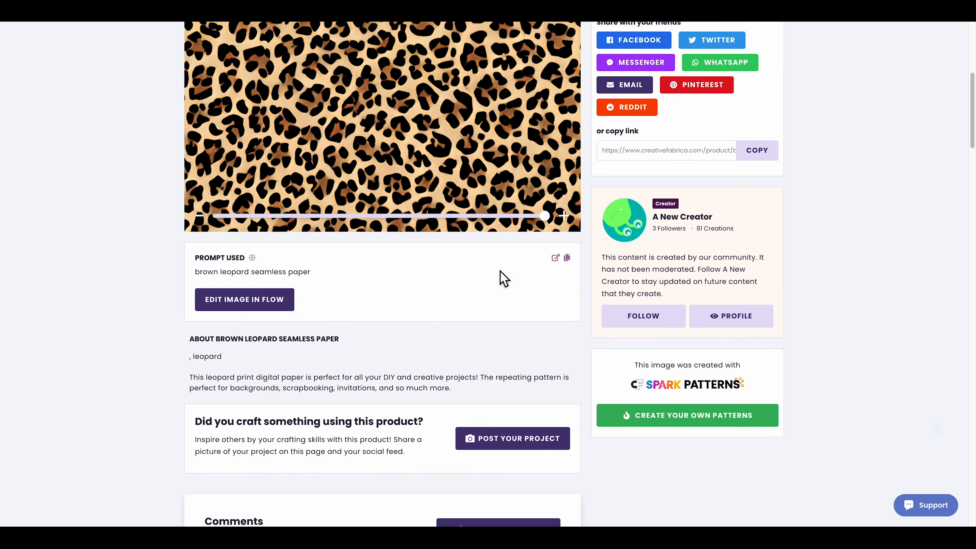
scroll(down, 3)
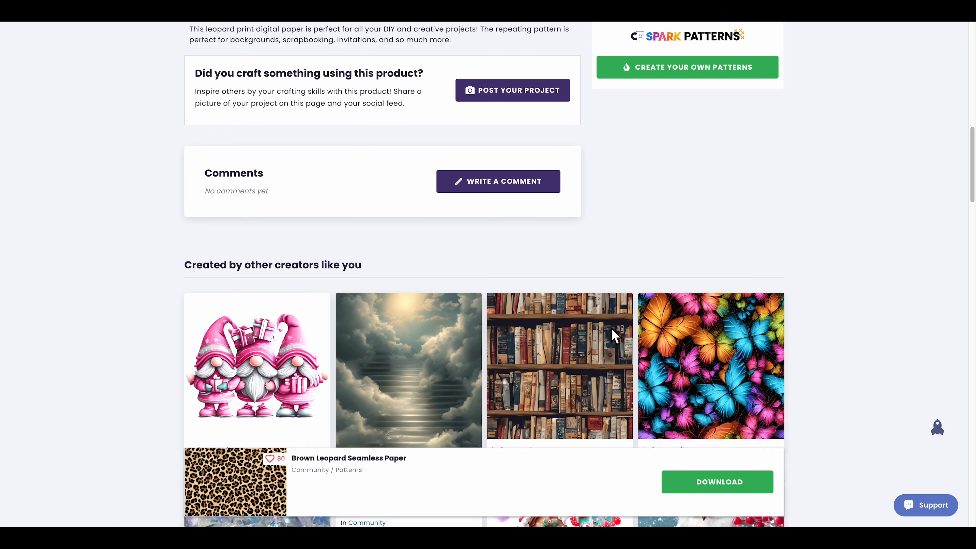
scroll(down, 3)
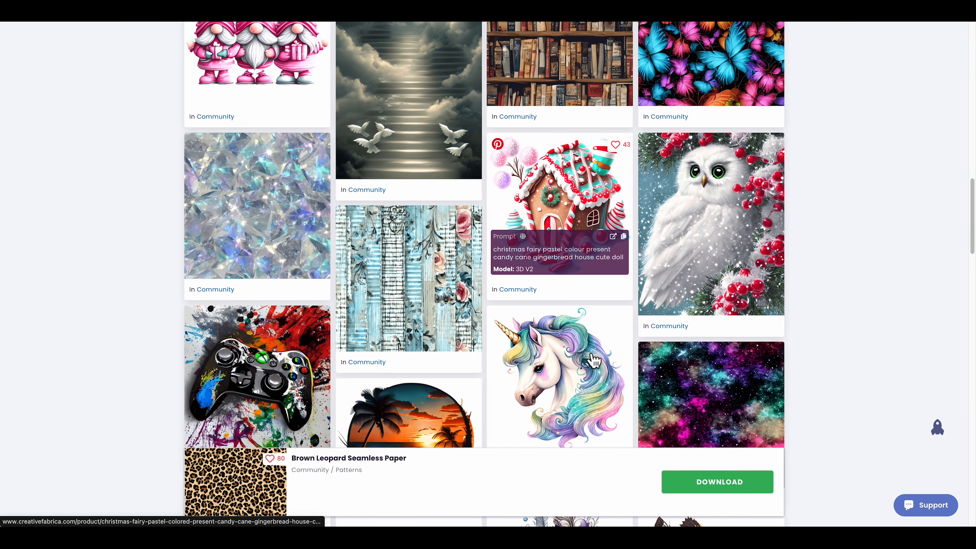
mouse_move(596, 359)
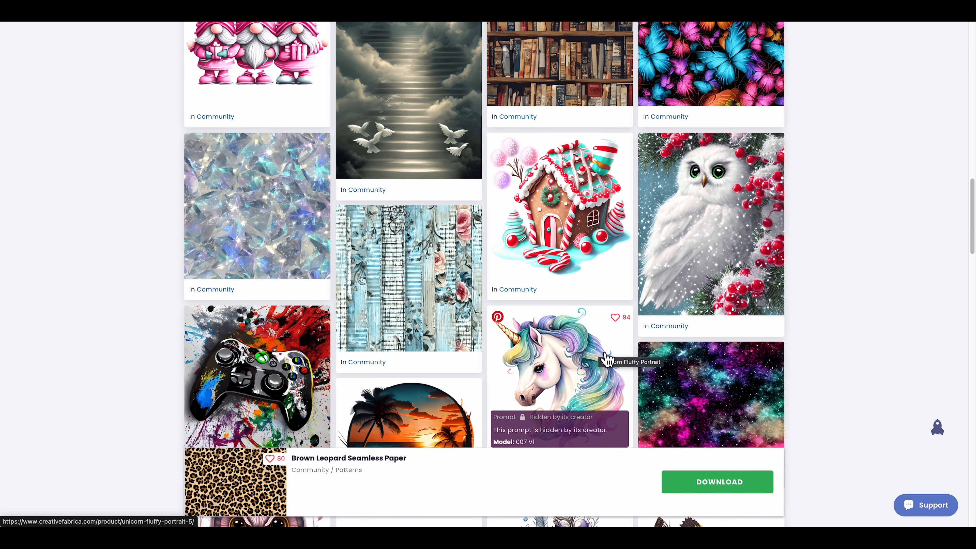
scroll(down, 3)
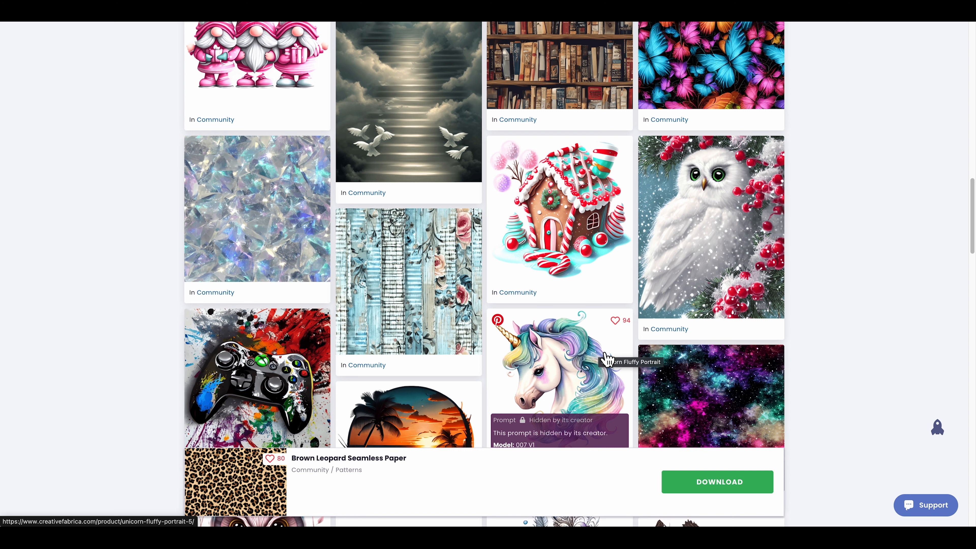